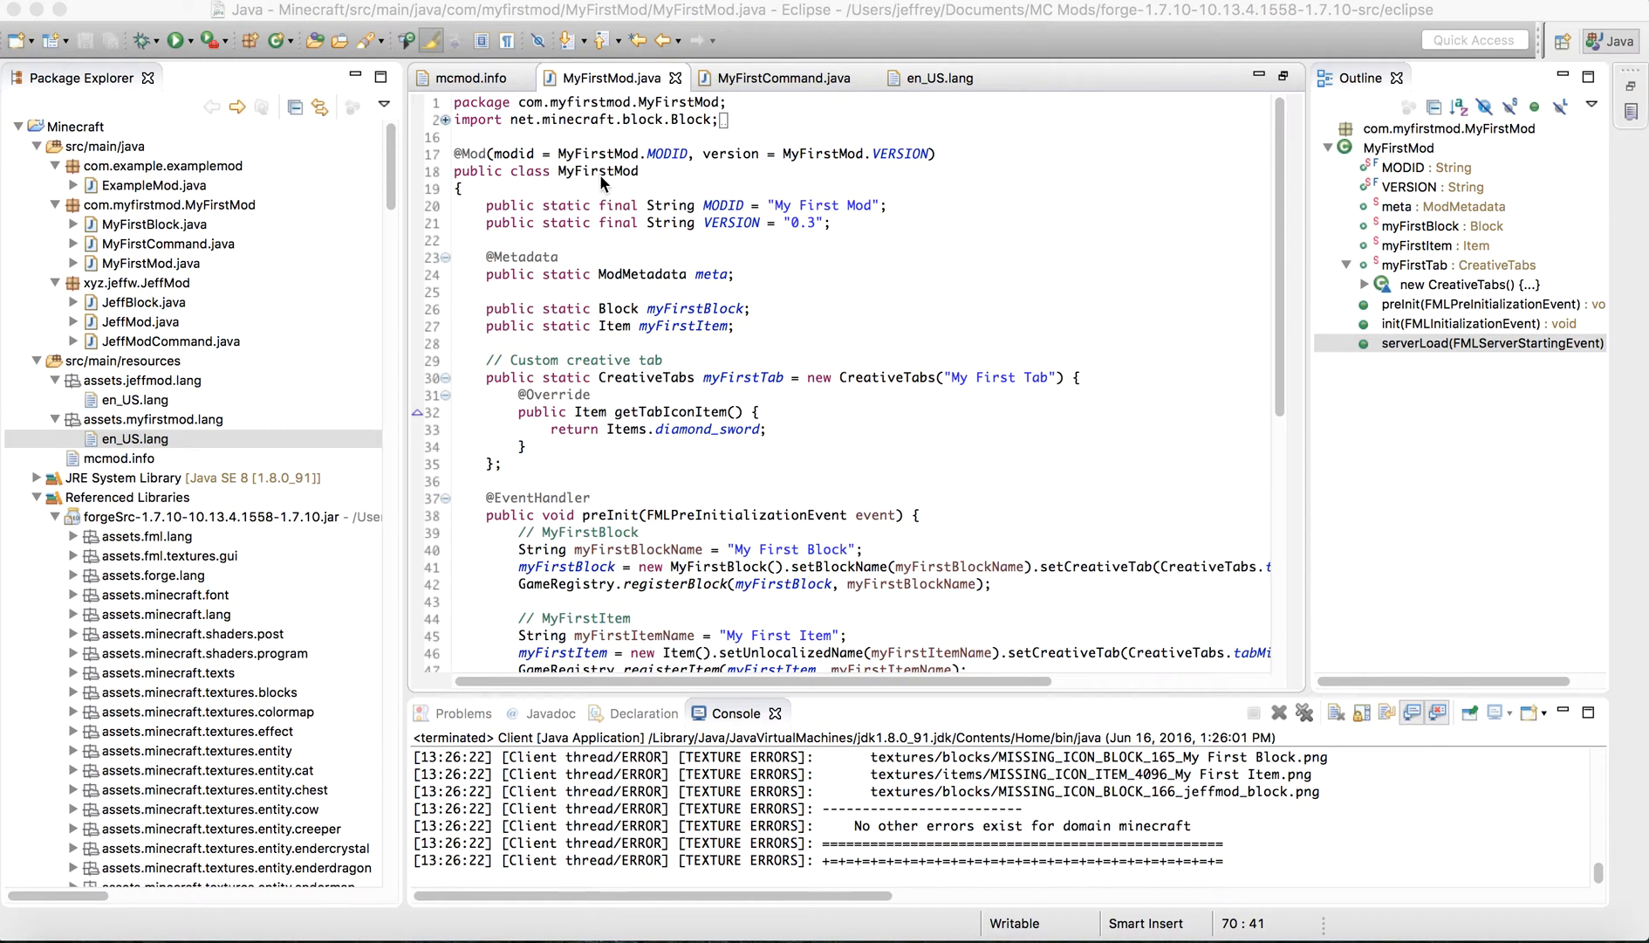
# Review the serverLoad method that registers the command in the main mod class.
pyautogui.scroll(-3)
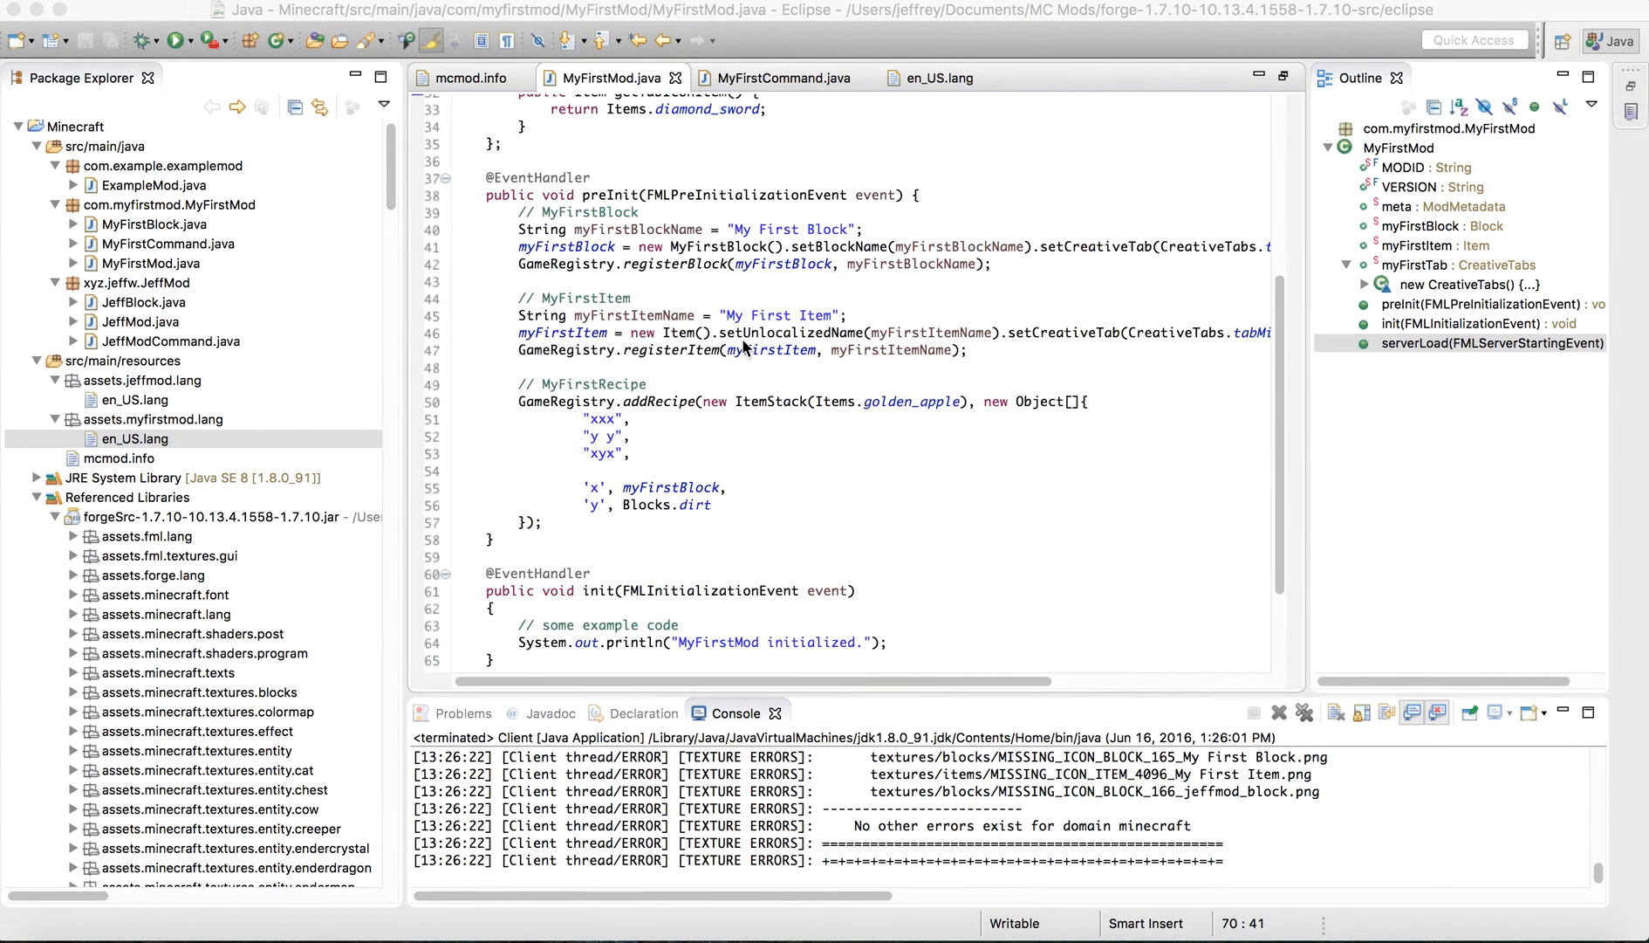
pyautogui.scroll(-3)
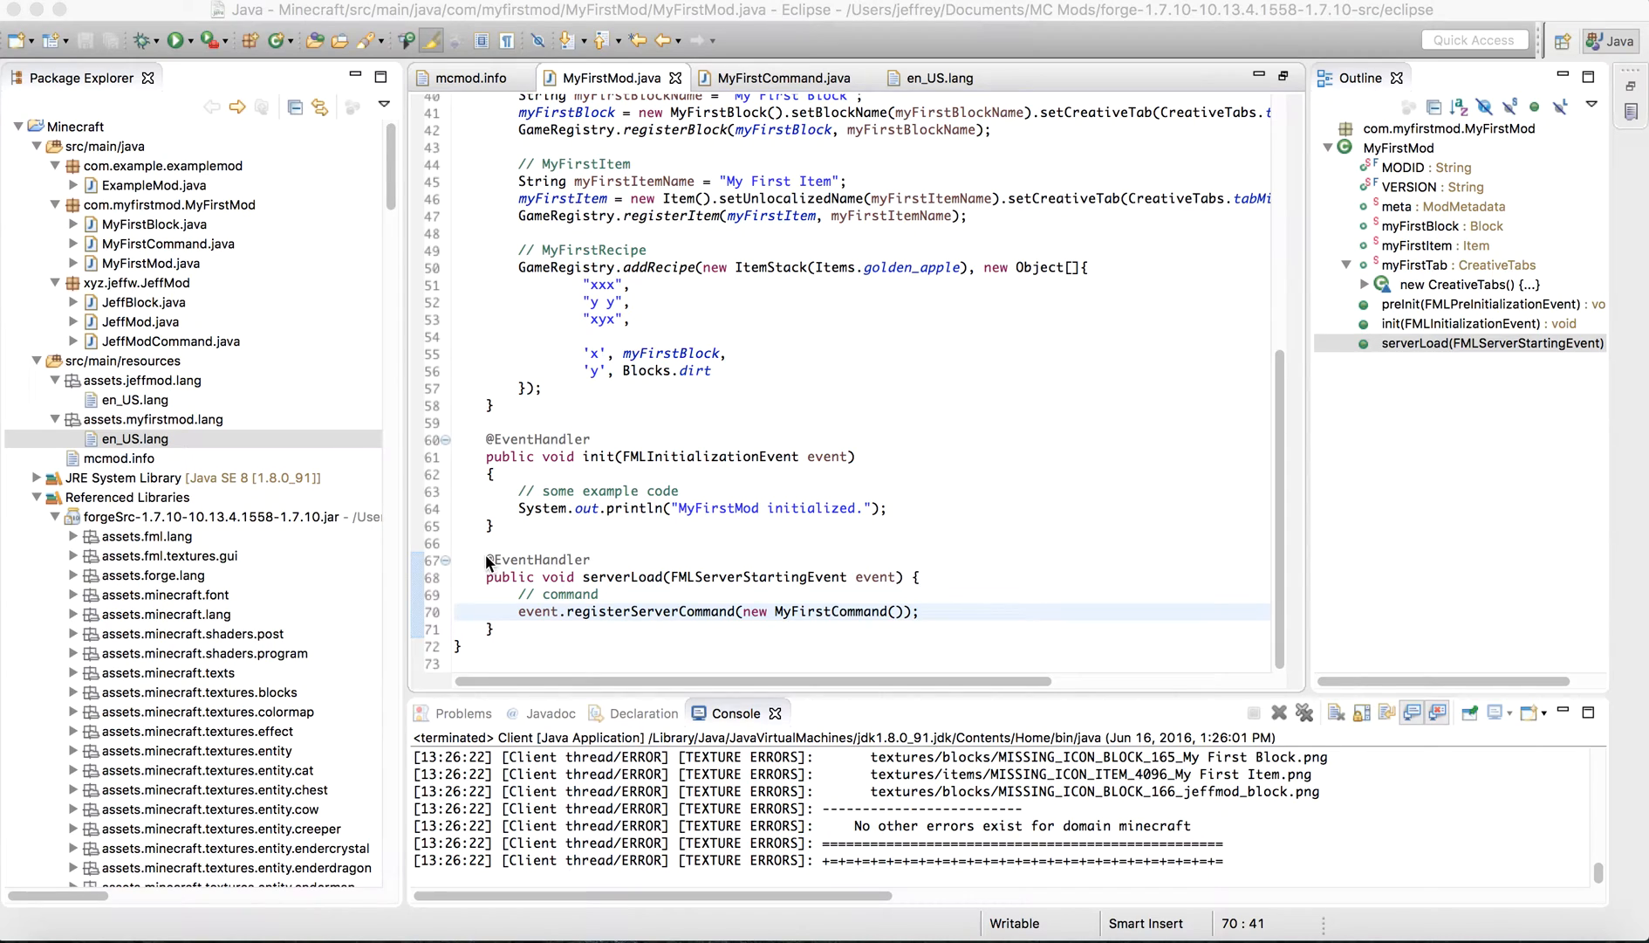
pyautogui.moveTo(486, 559); pyautogui.dragTo(497, 628)
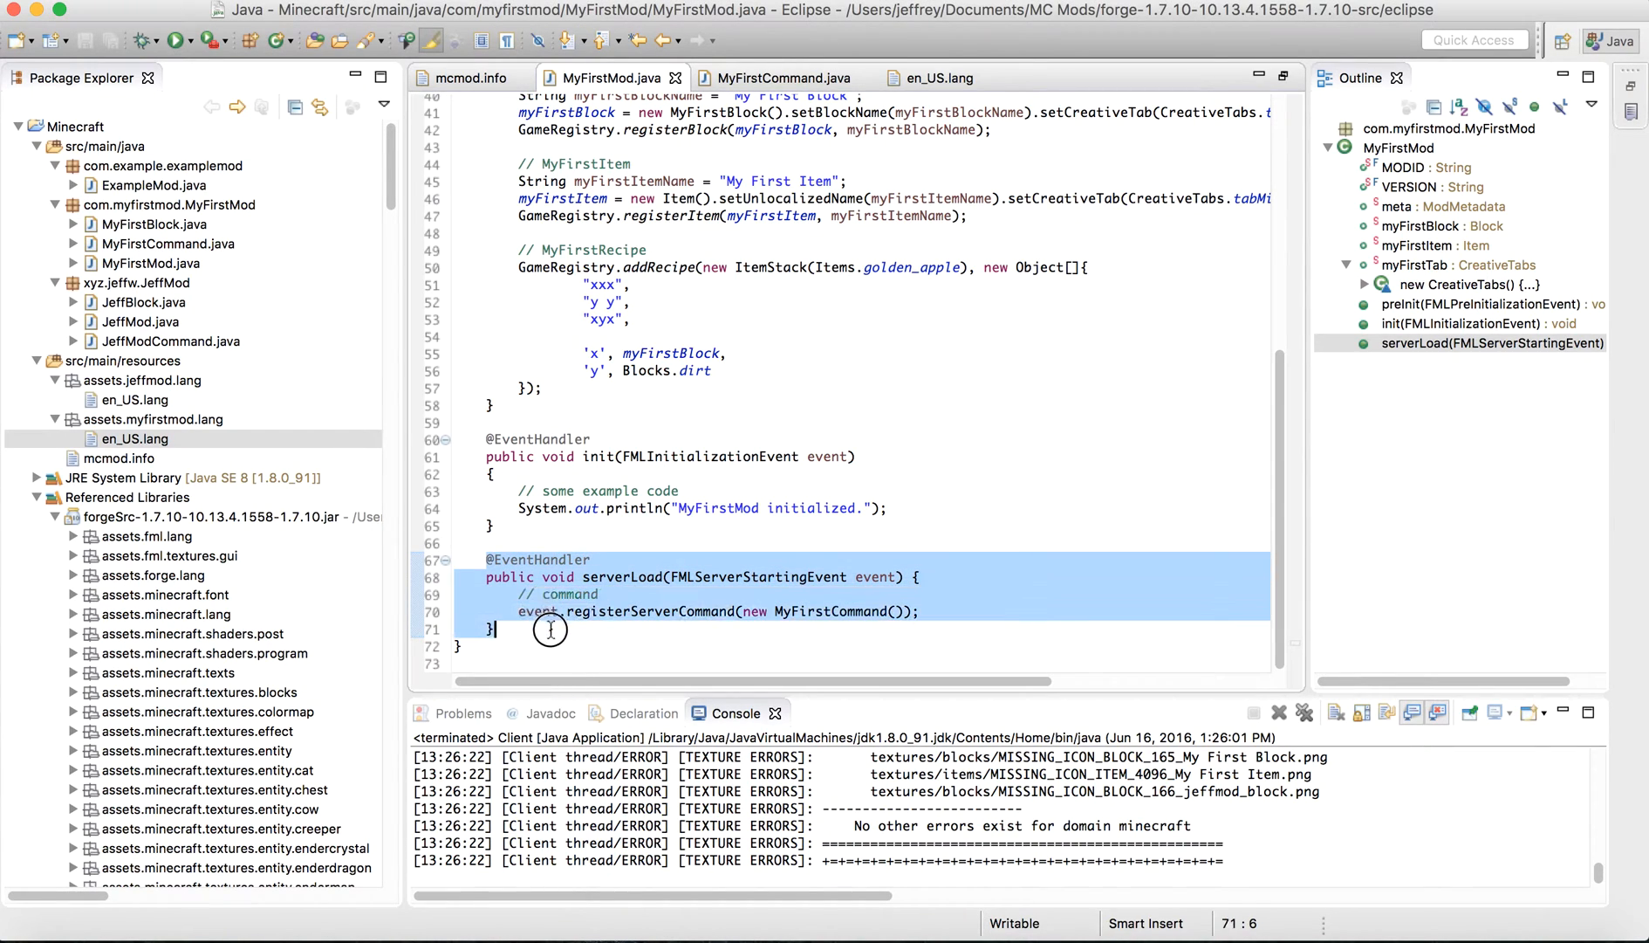
pyautogui.click(592, 578)
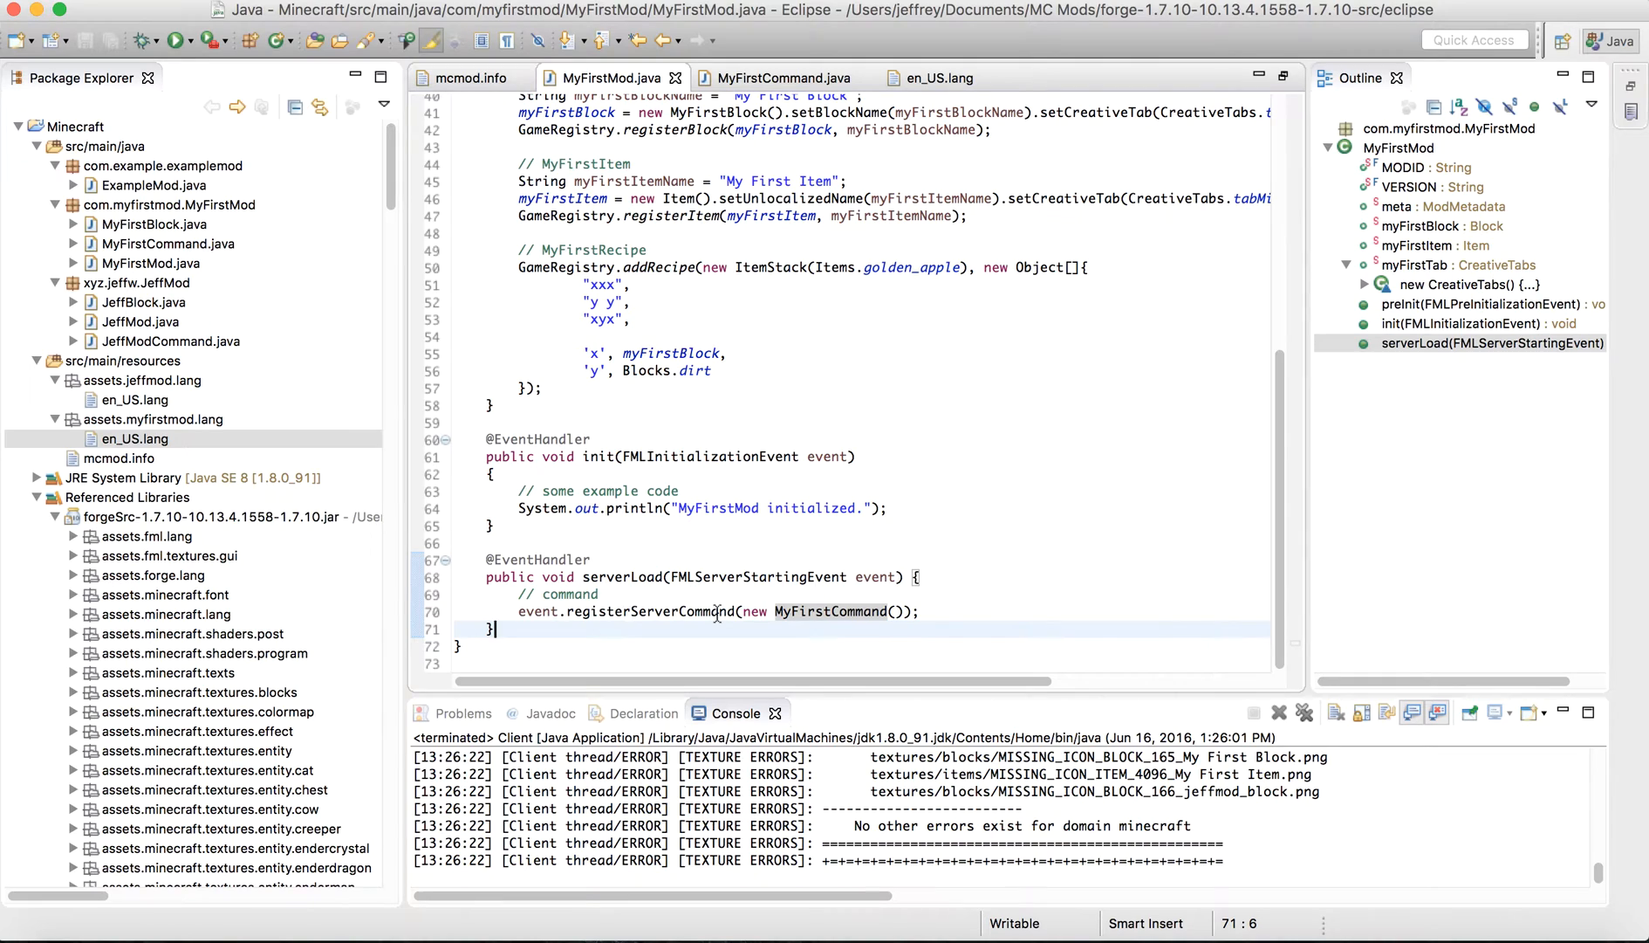
pyautogui.moveTo(822, 611)
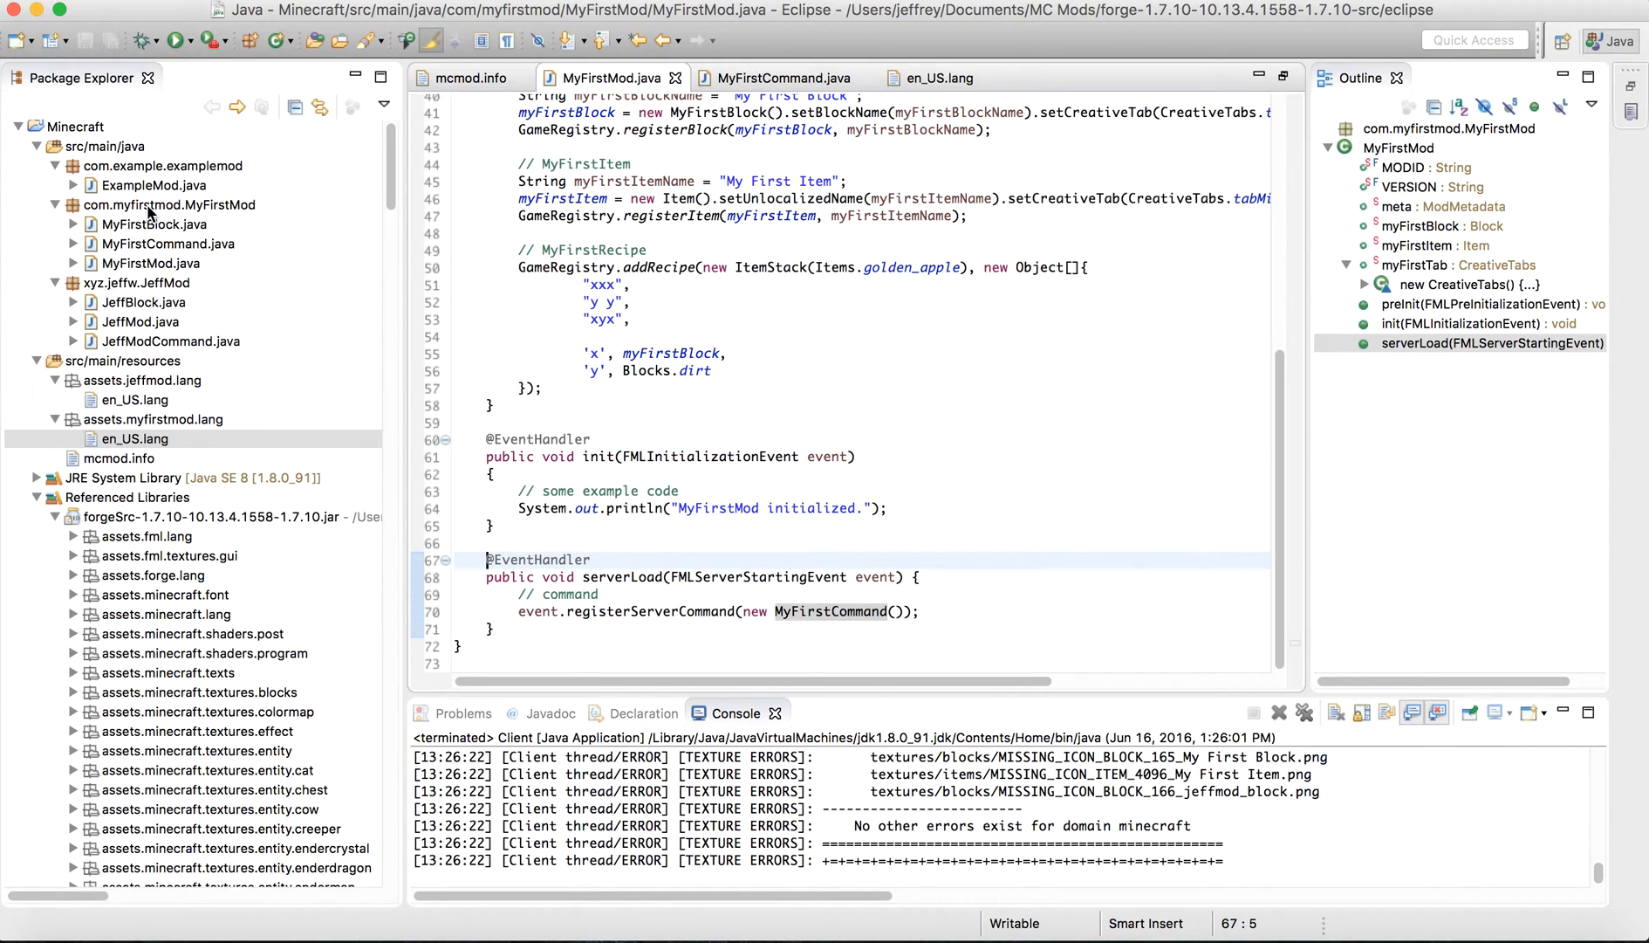
# Create class MyFirstCommand2 in the MyFirstMod package implementing the ICommand interface.
pyautogui.rightClick(158, 204)
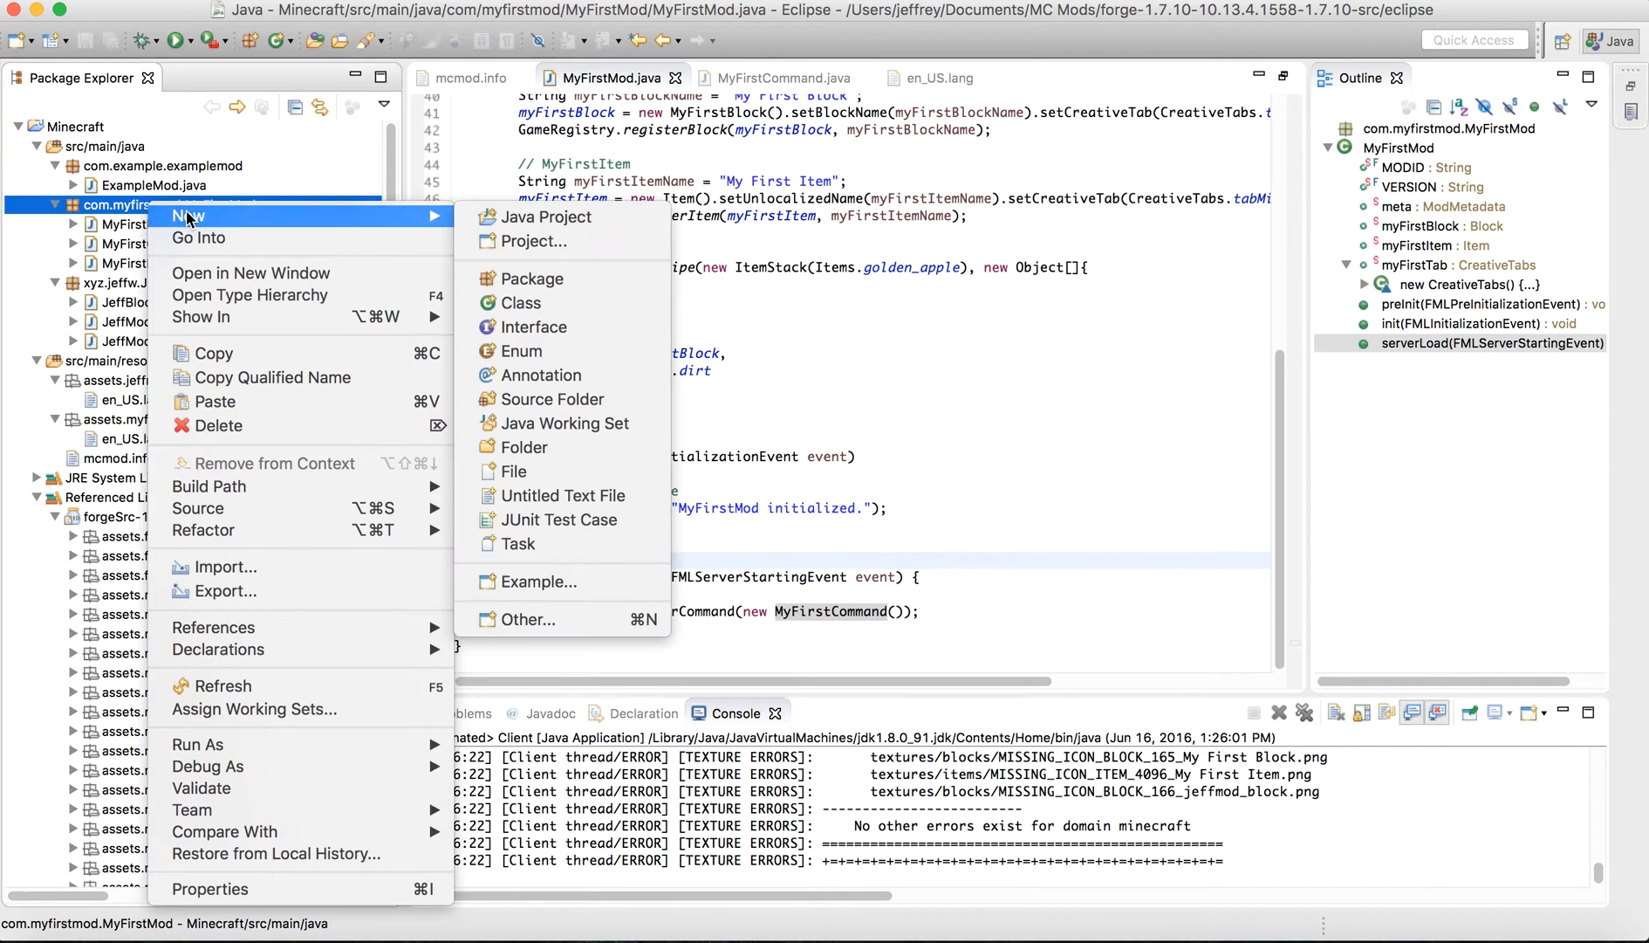
pyautogui.moveTo(520, 303)
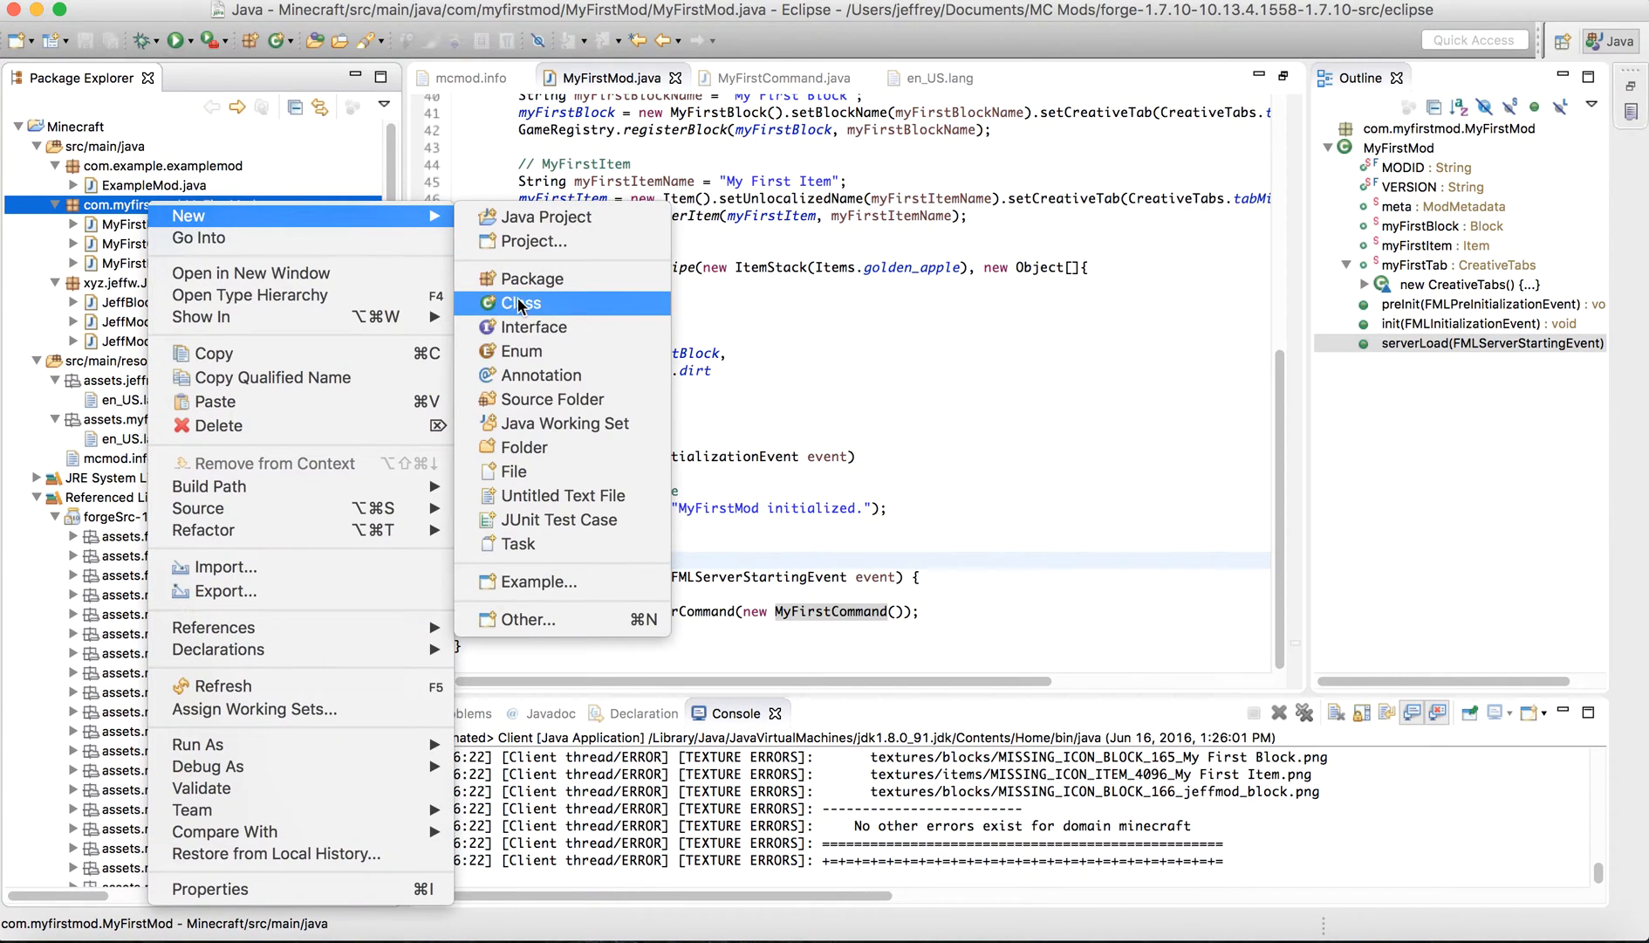
pyautogui.click(521, 304)
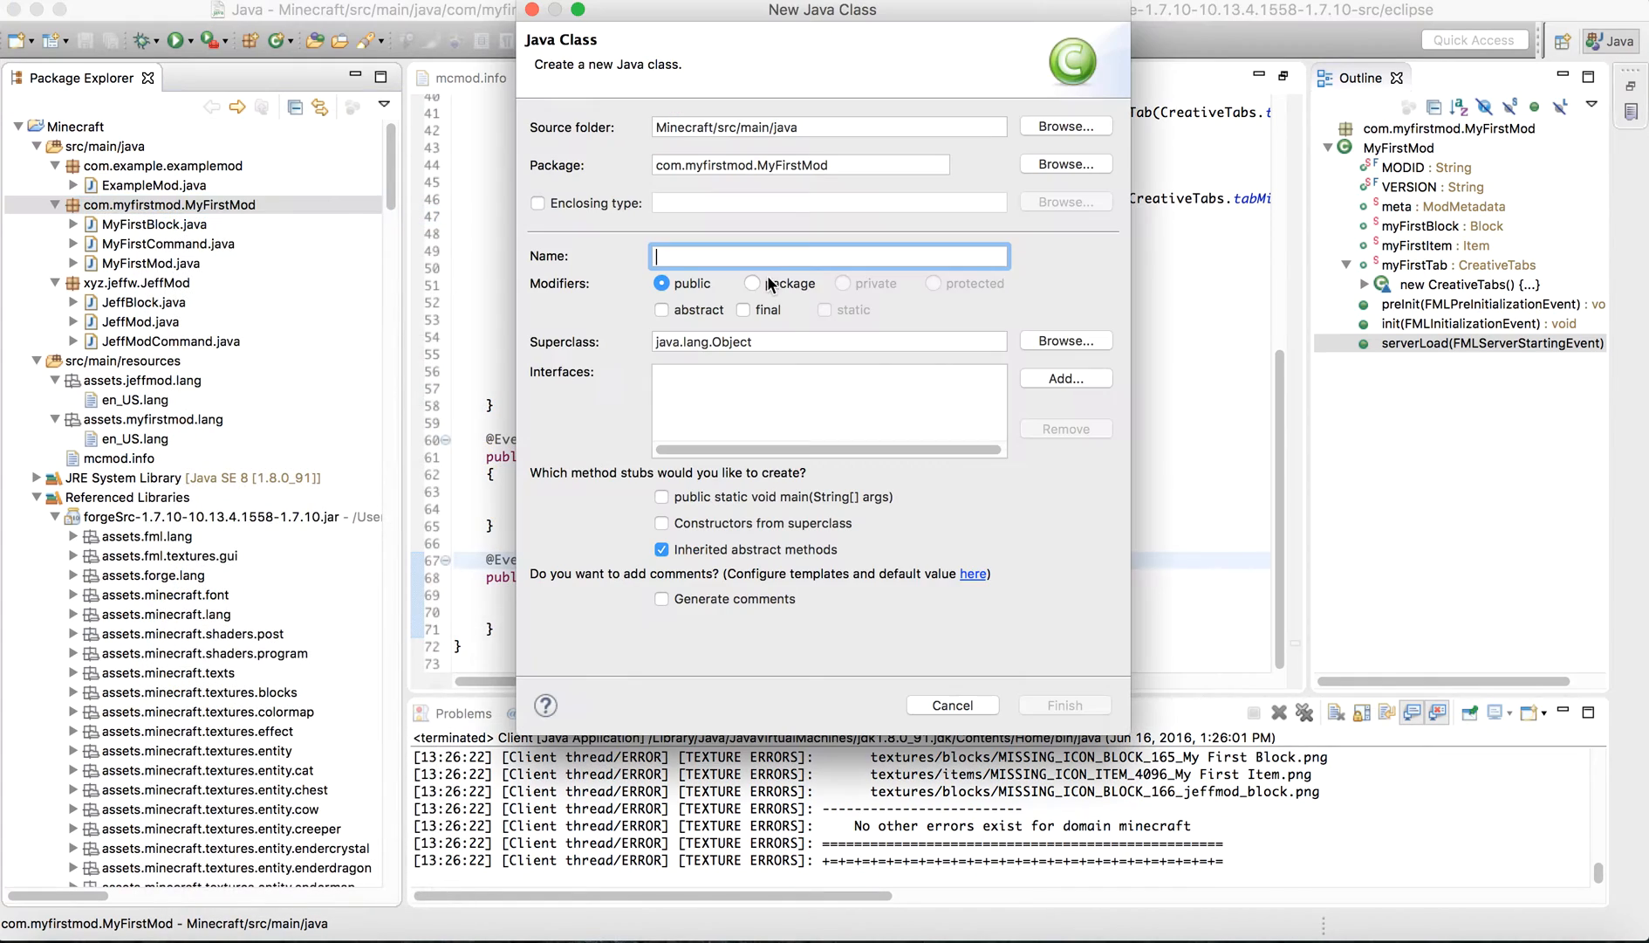
pyautogui.write('MyFirstCommand2')
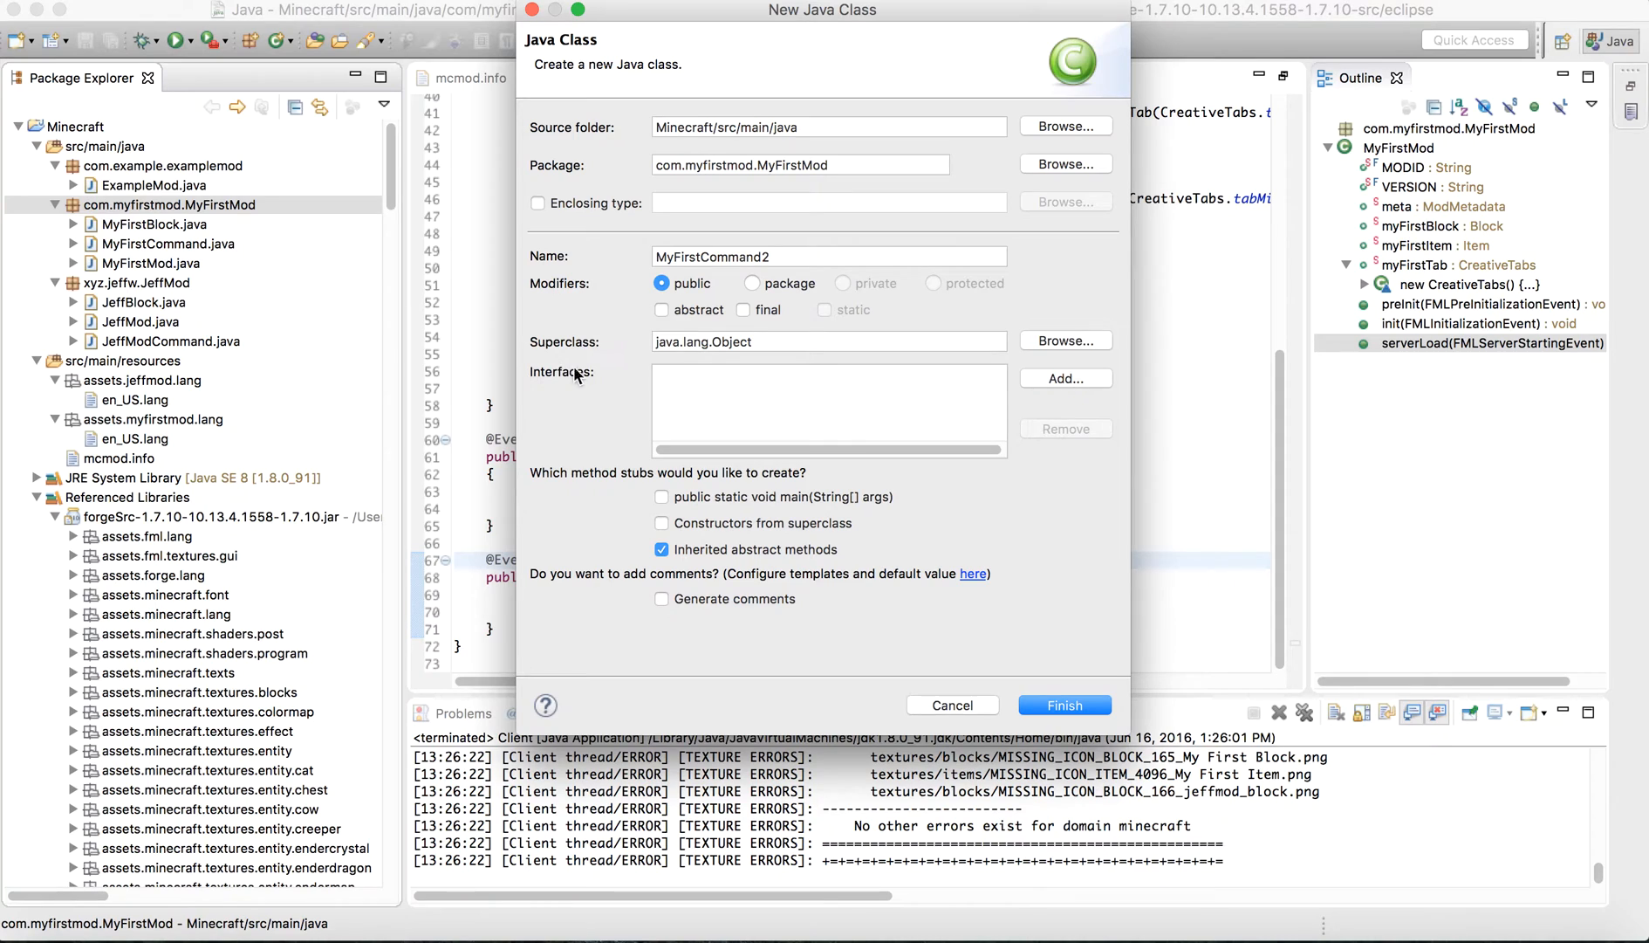
pyautogui.click(1065, 378)
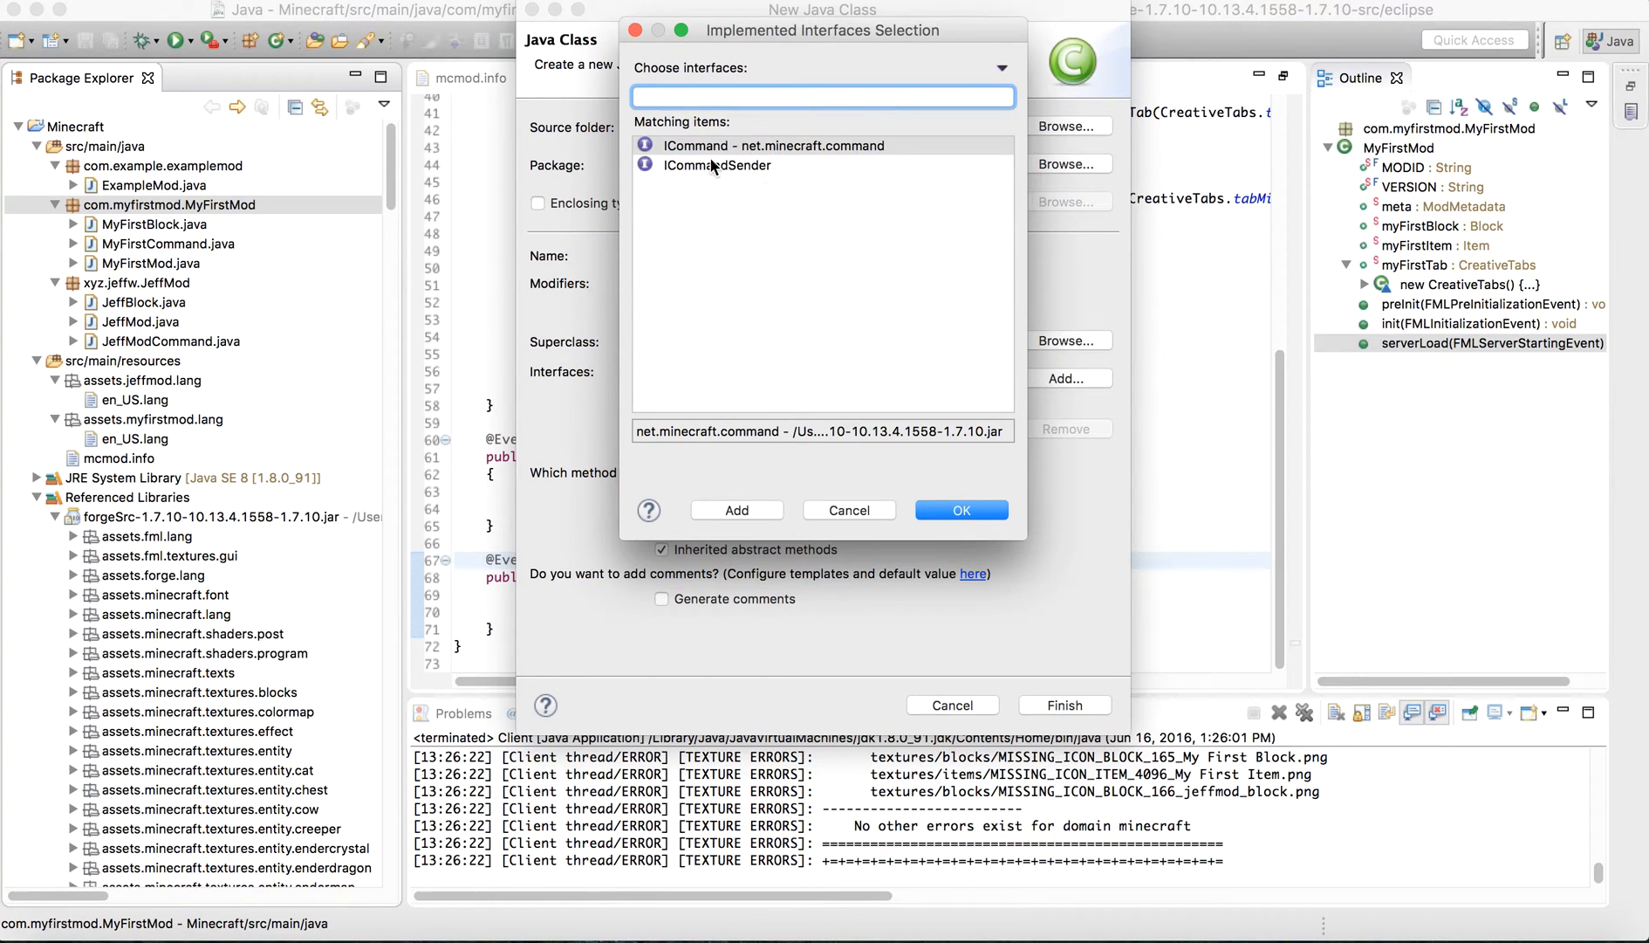
pyautogui.write('ICommand')
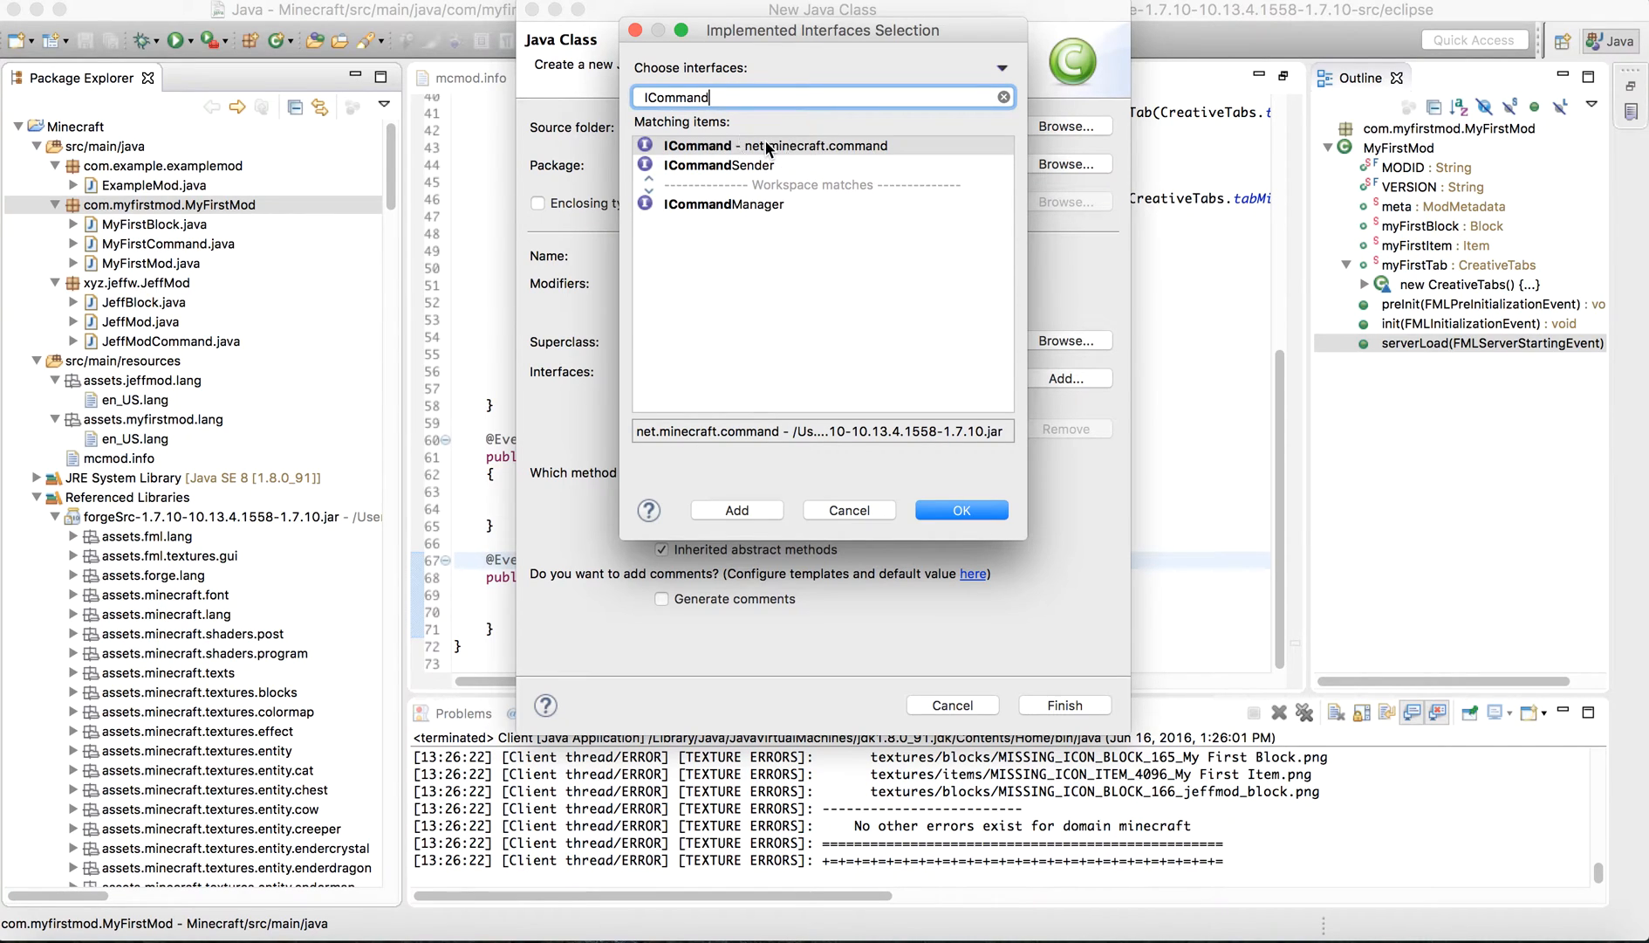
pyautogui.click(960, 510)
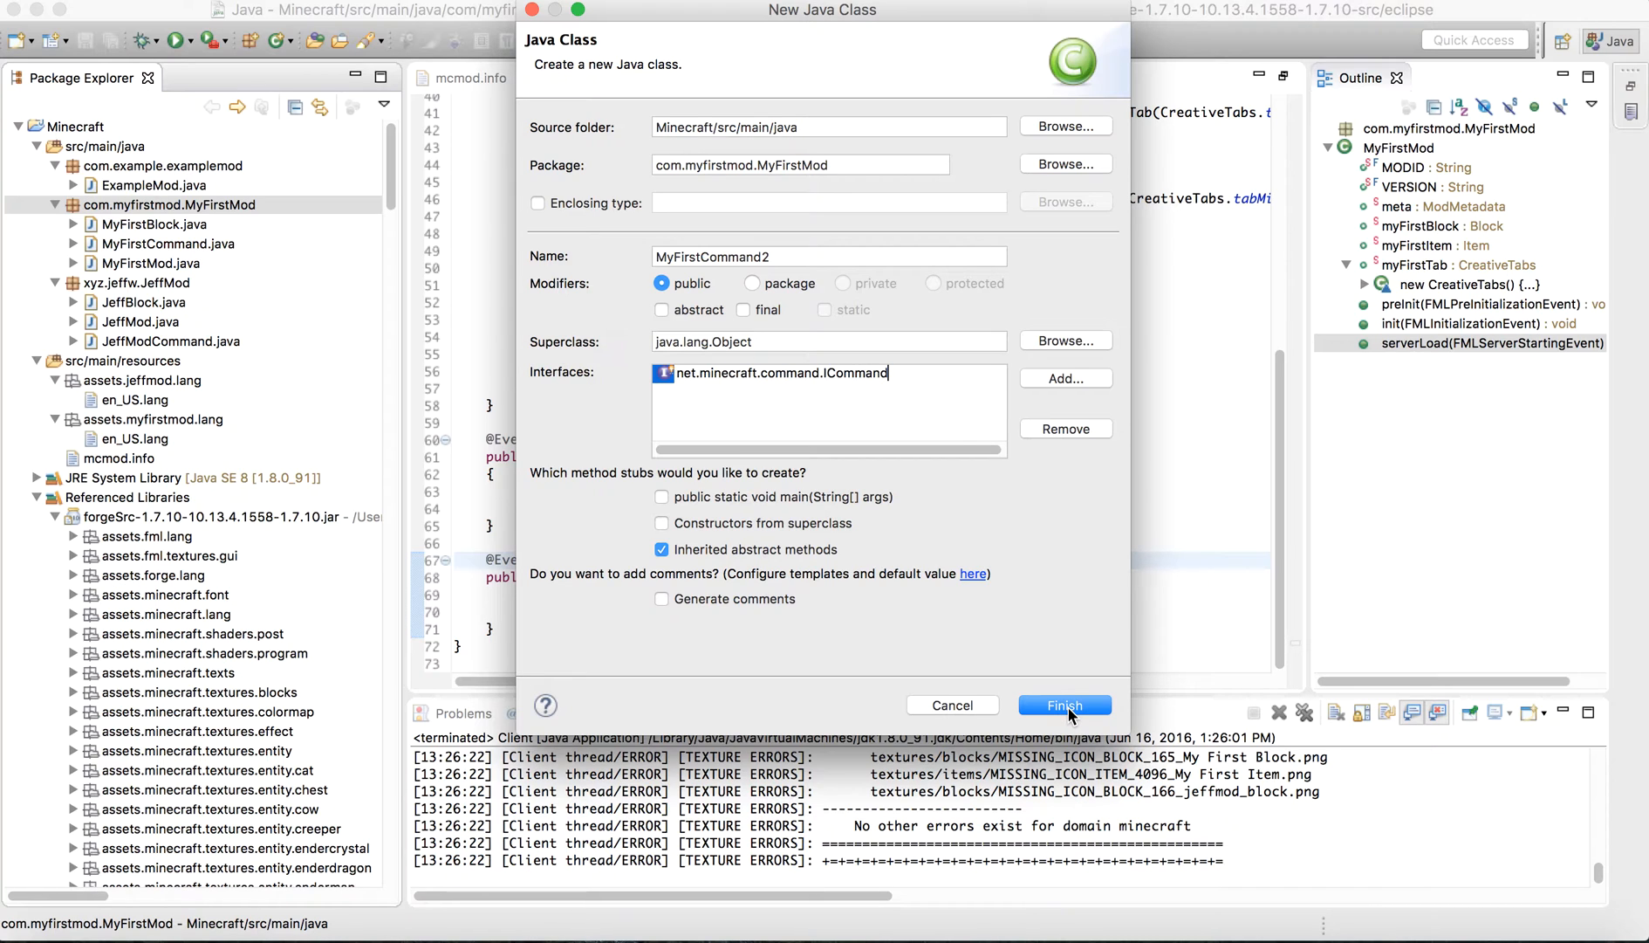
pyautogui.click(1065, 705)
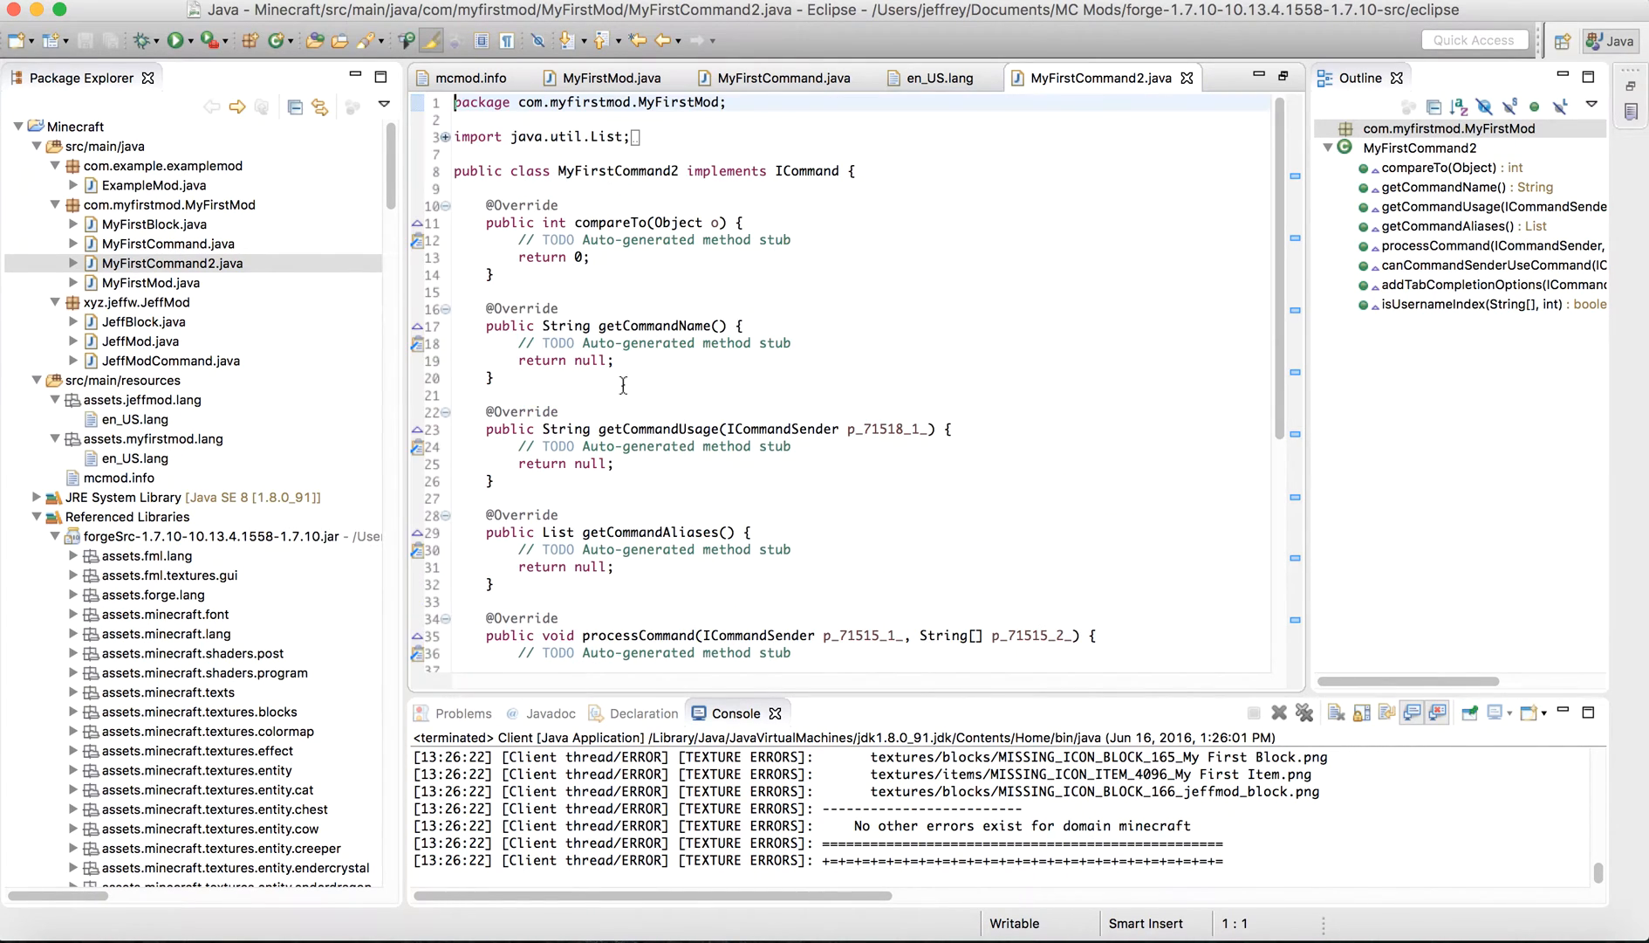
# Close and delete MyFirstCommand2, then review getCommandName returning "myfirstcommand" in MyFirstCommand.java.
pyautogui.click(778, 77)
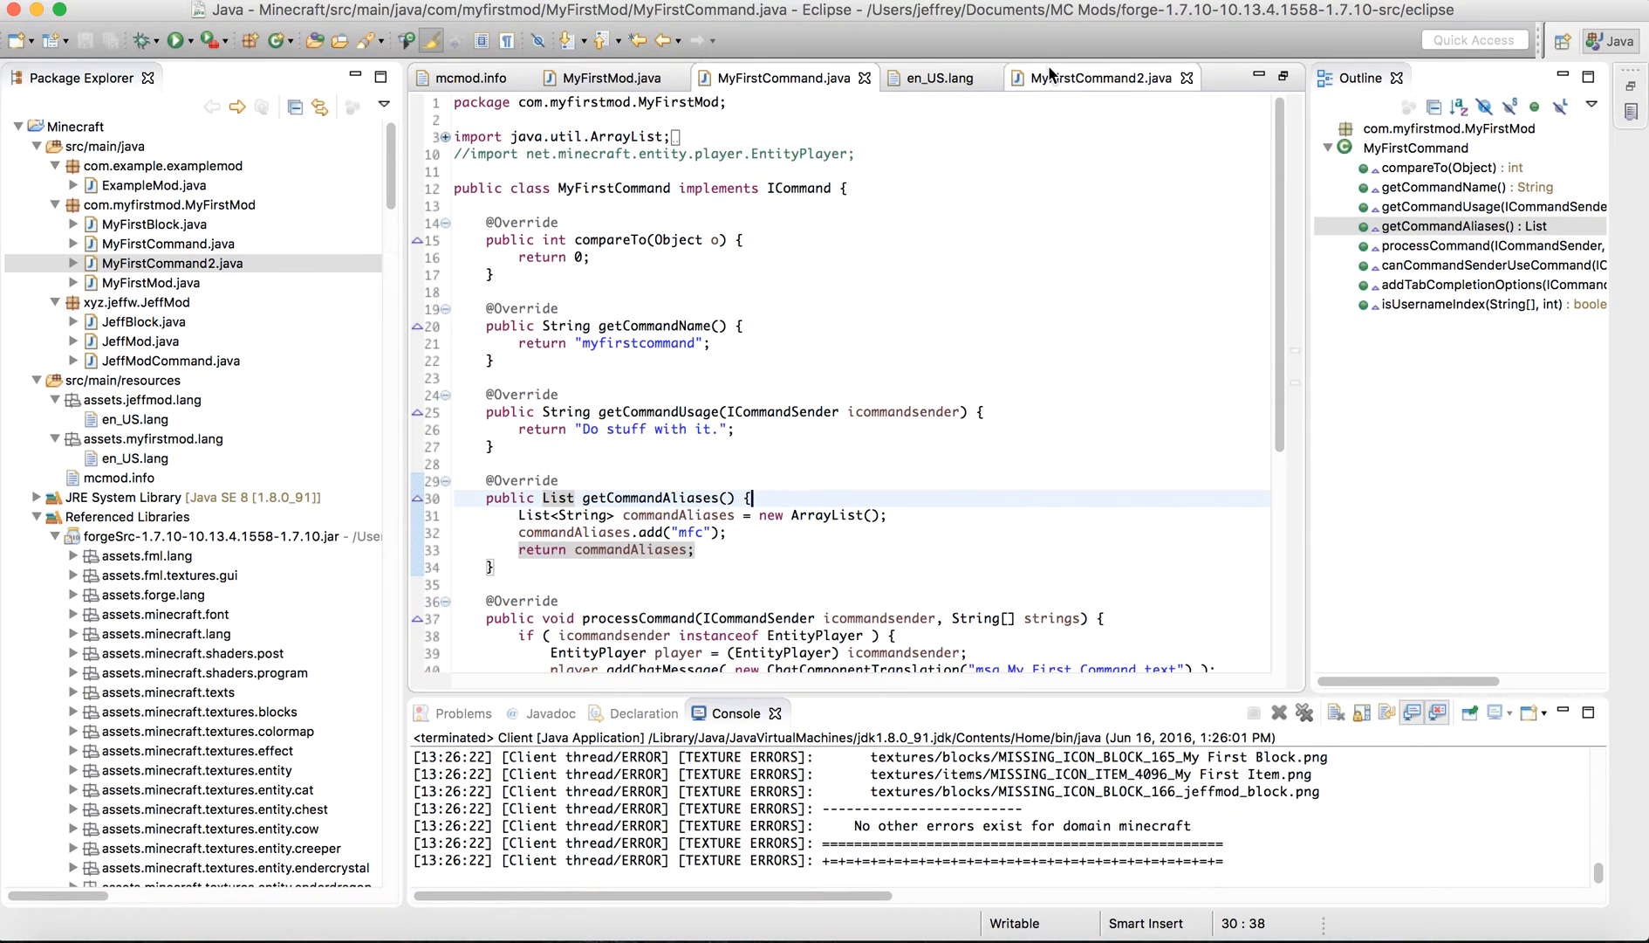
pyautogui.click(1186, 77)
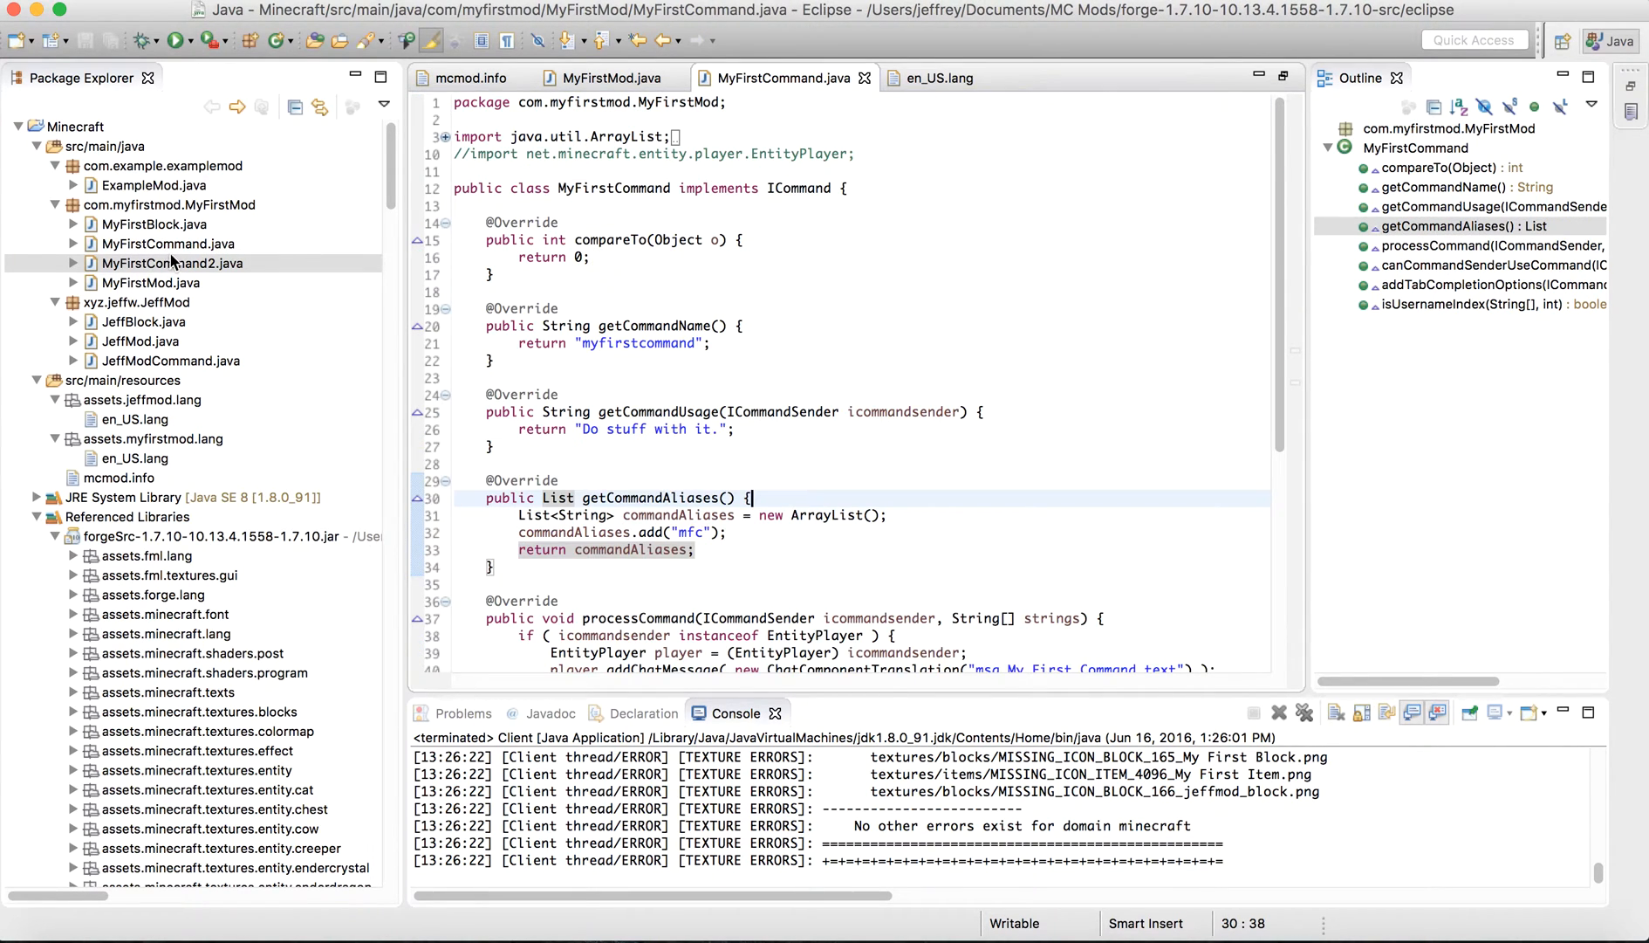
pyautogui.rightClick(171, 264)
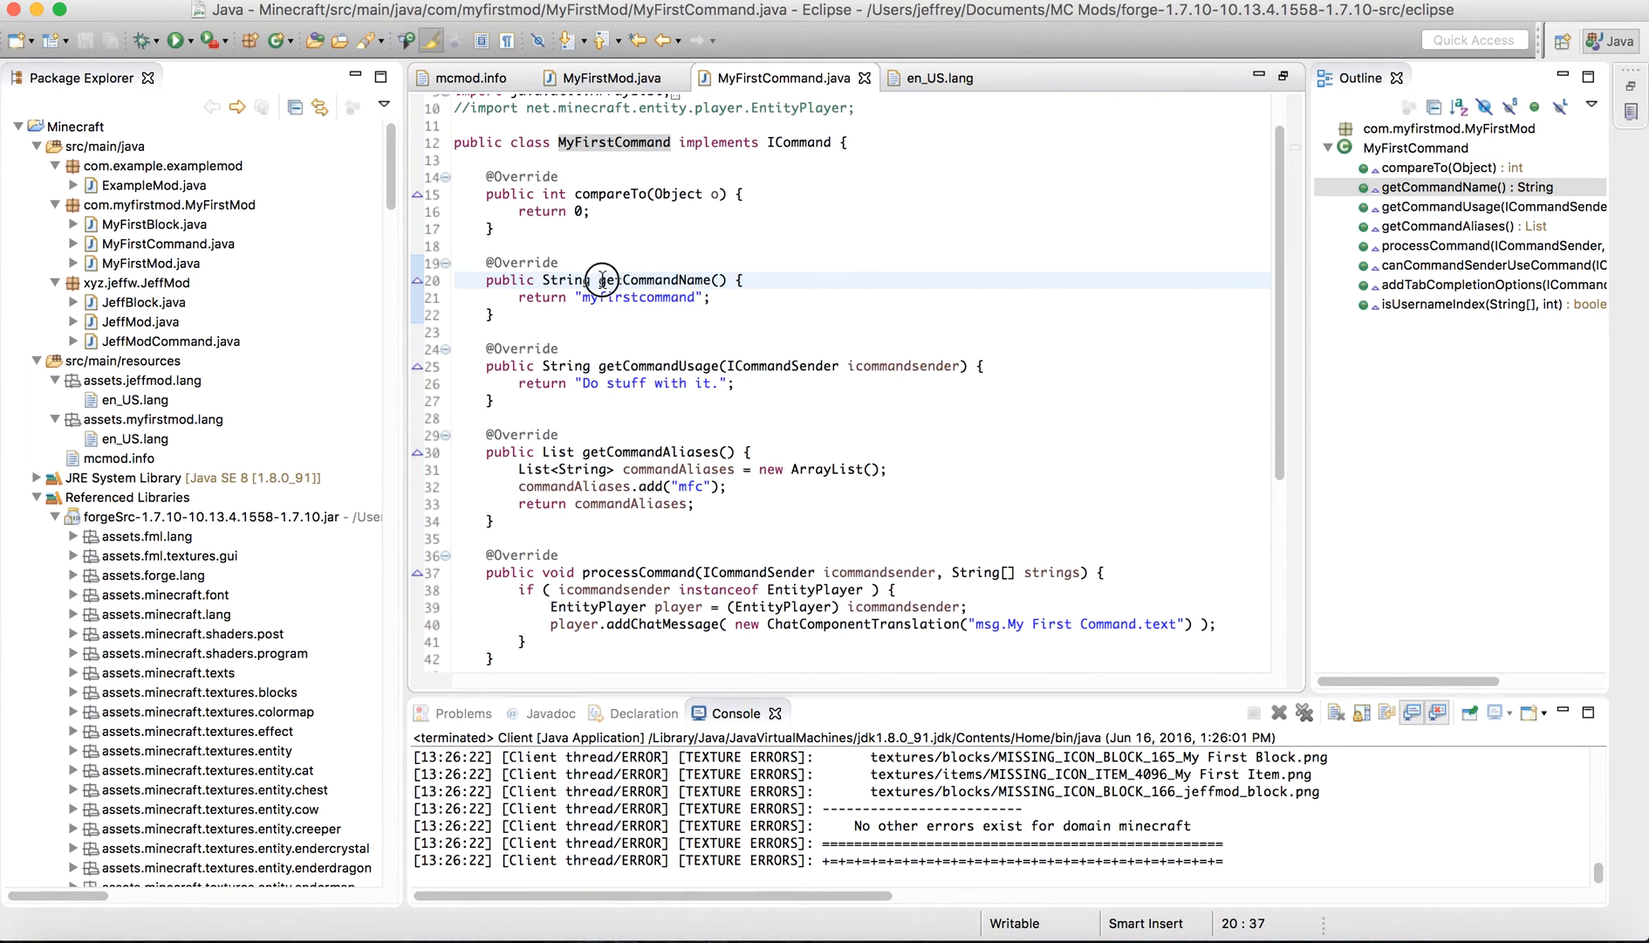
pyautogui.doubleClick(604, 279)
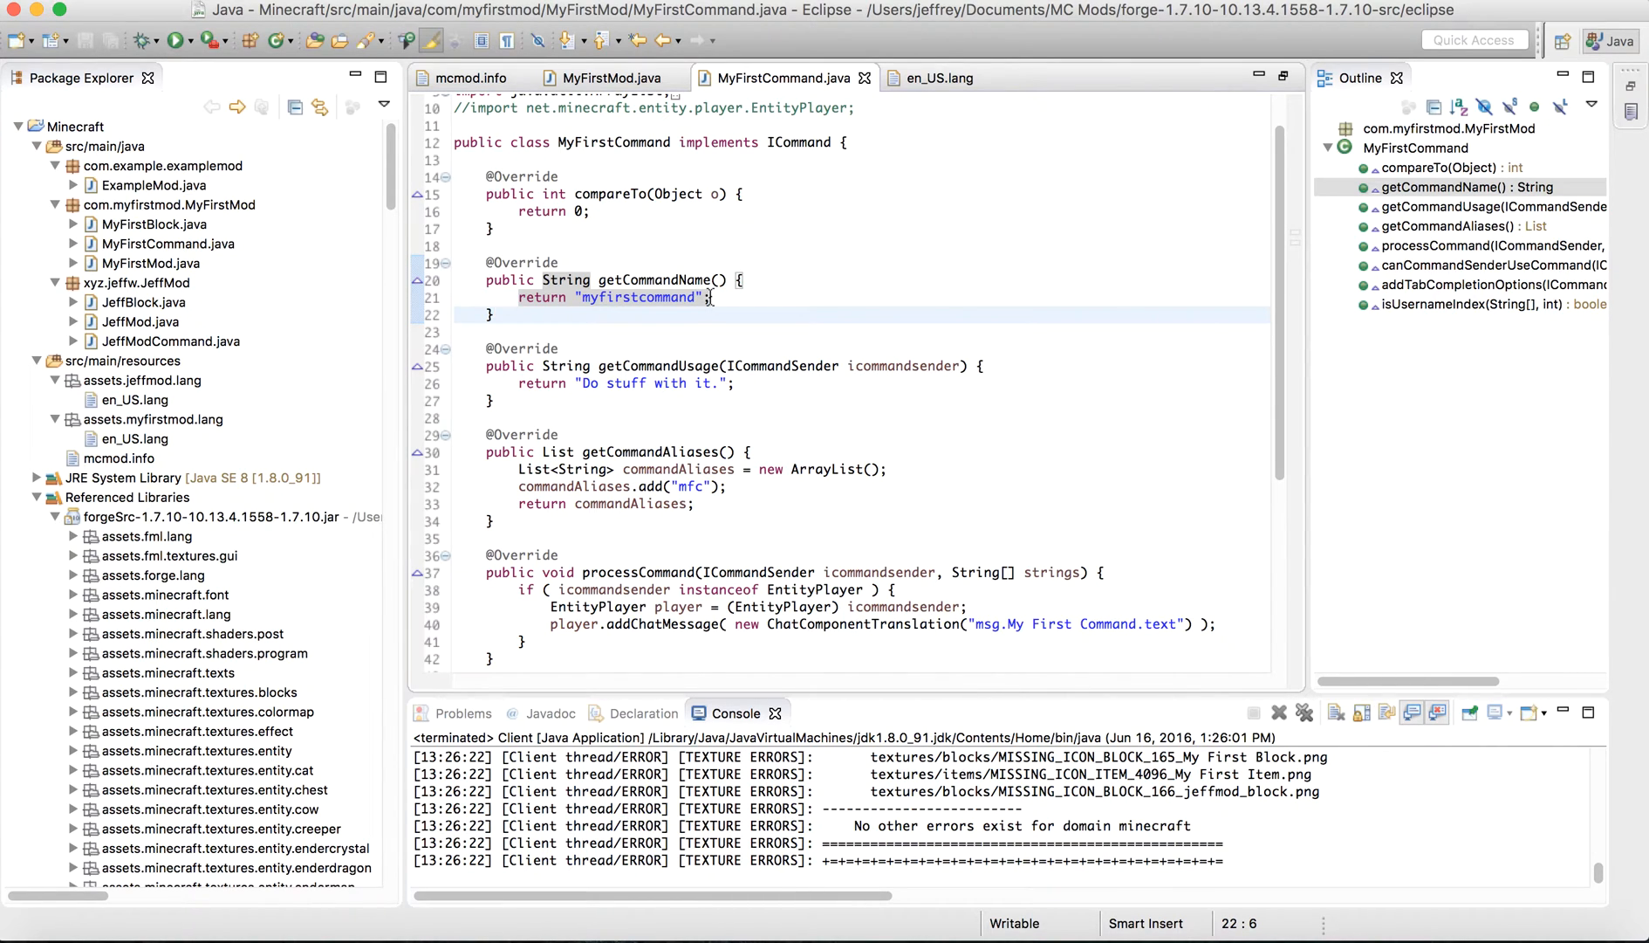
pyautogui.moveTo(691, 279)
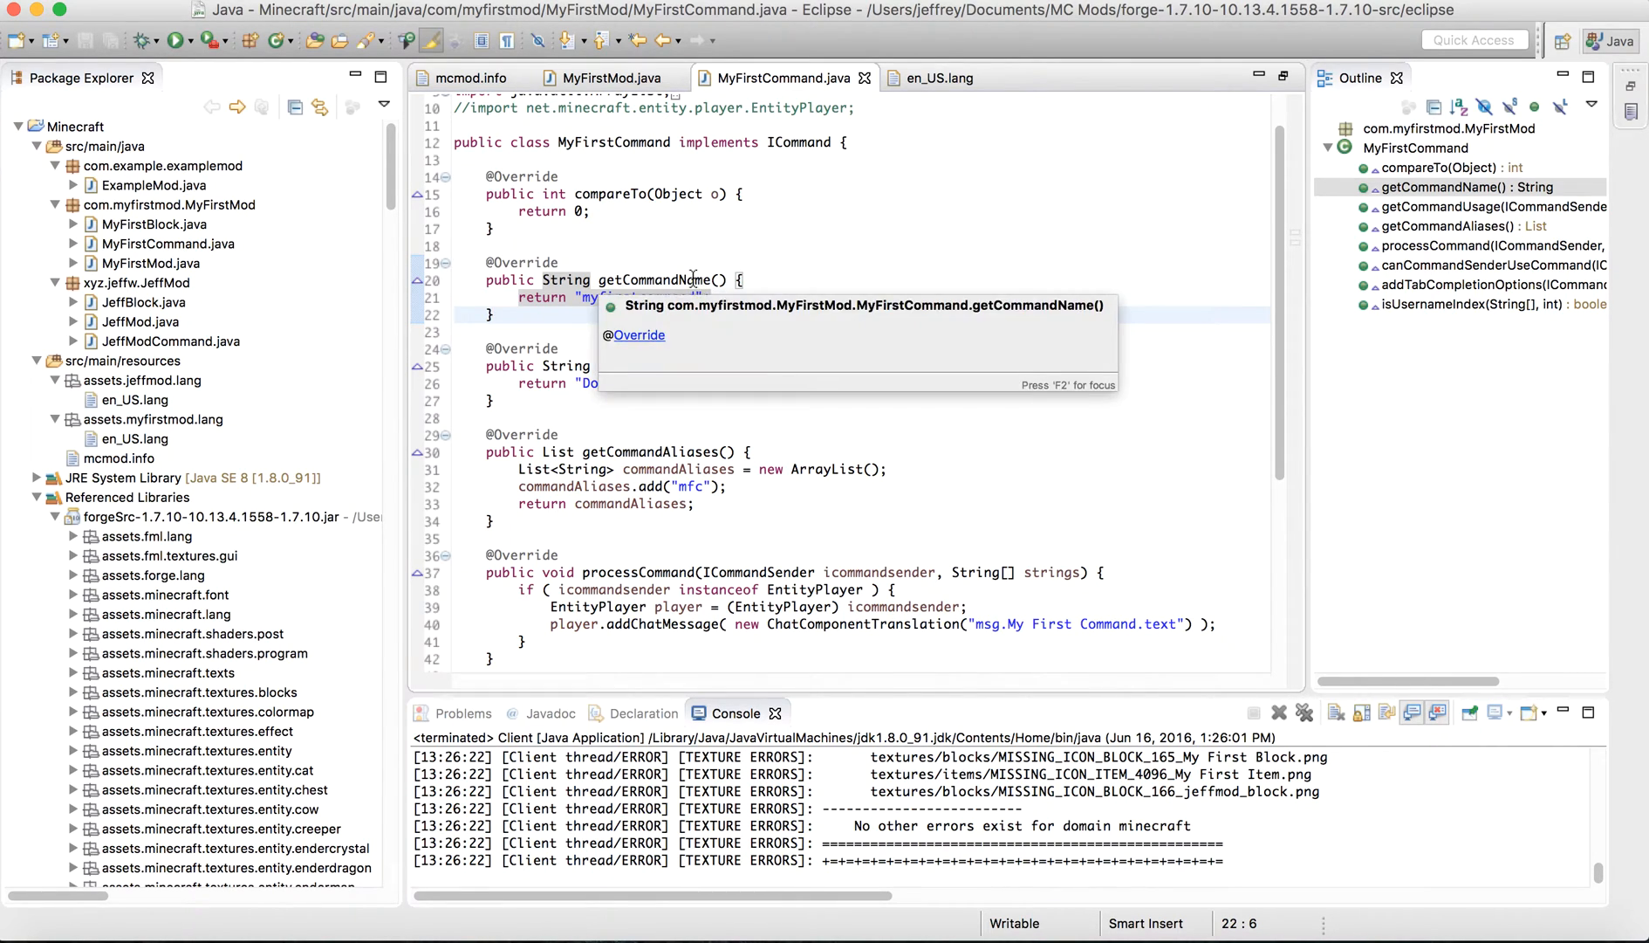
pyautogui.click(853, 246)
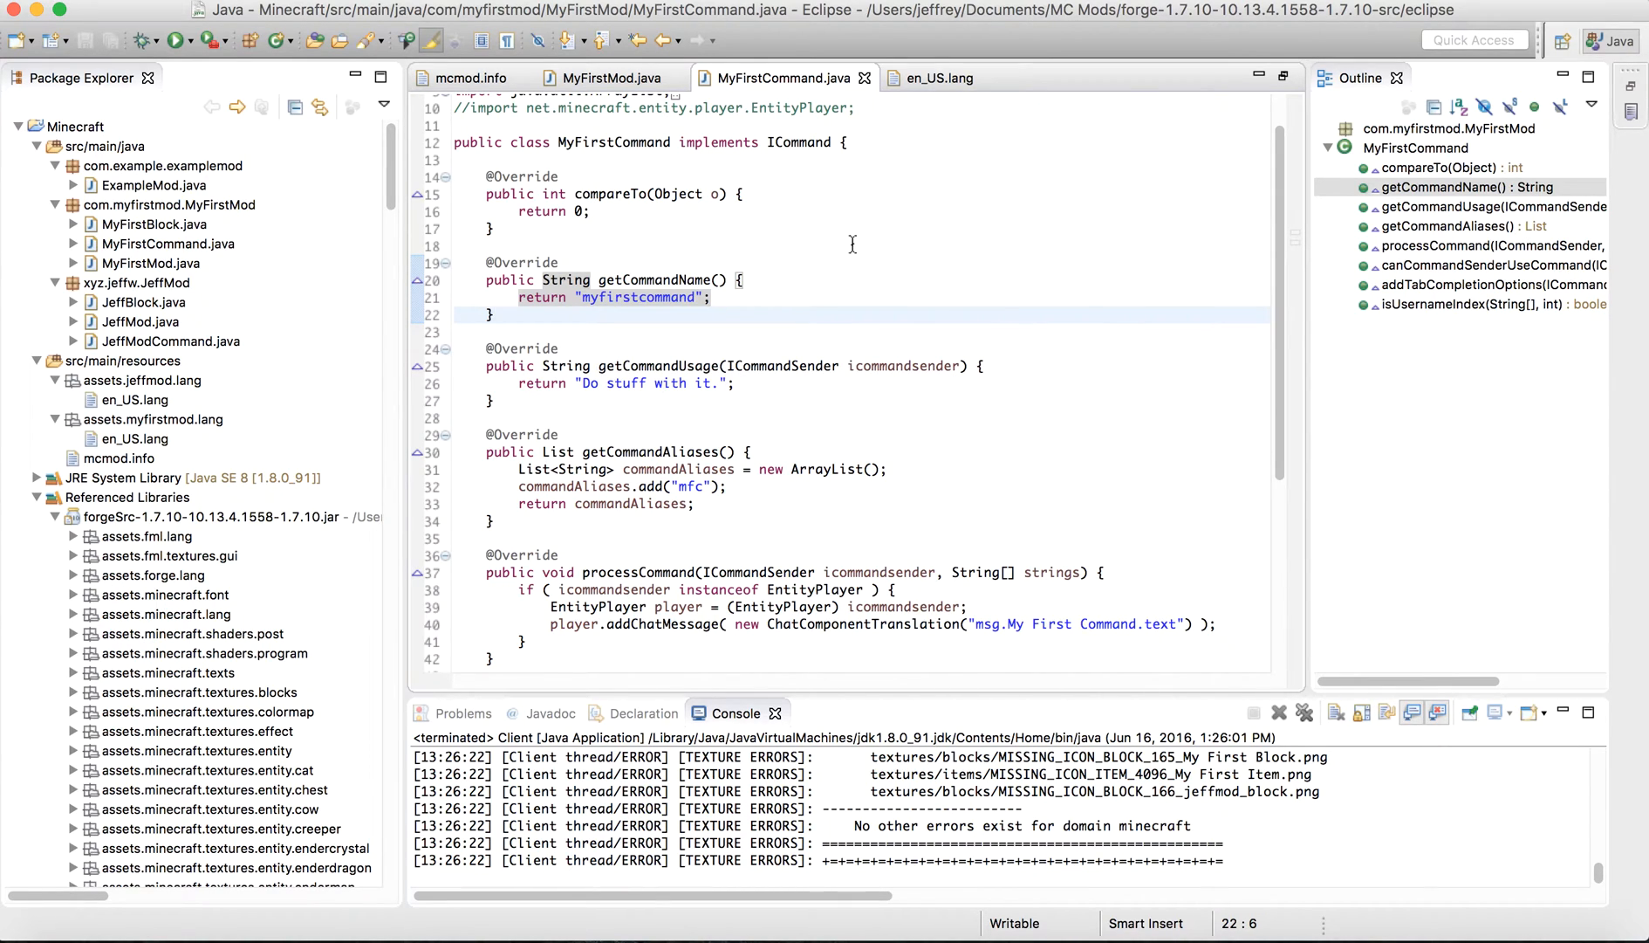
pyautogui.moveTo(824, 279)
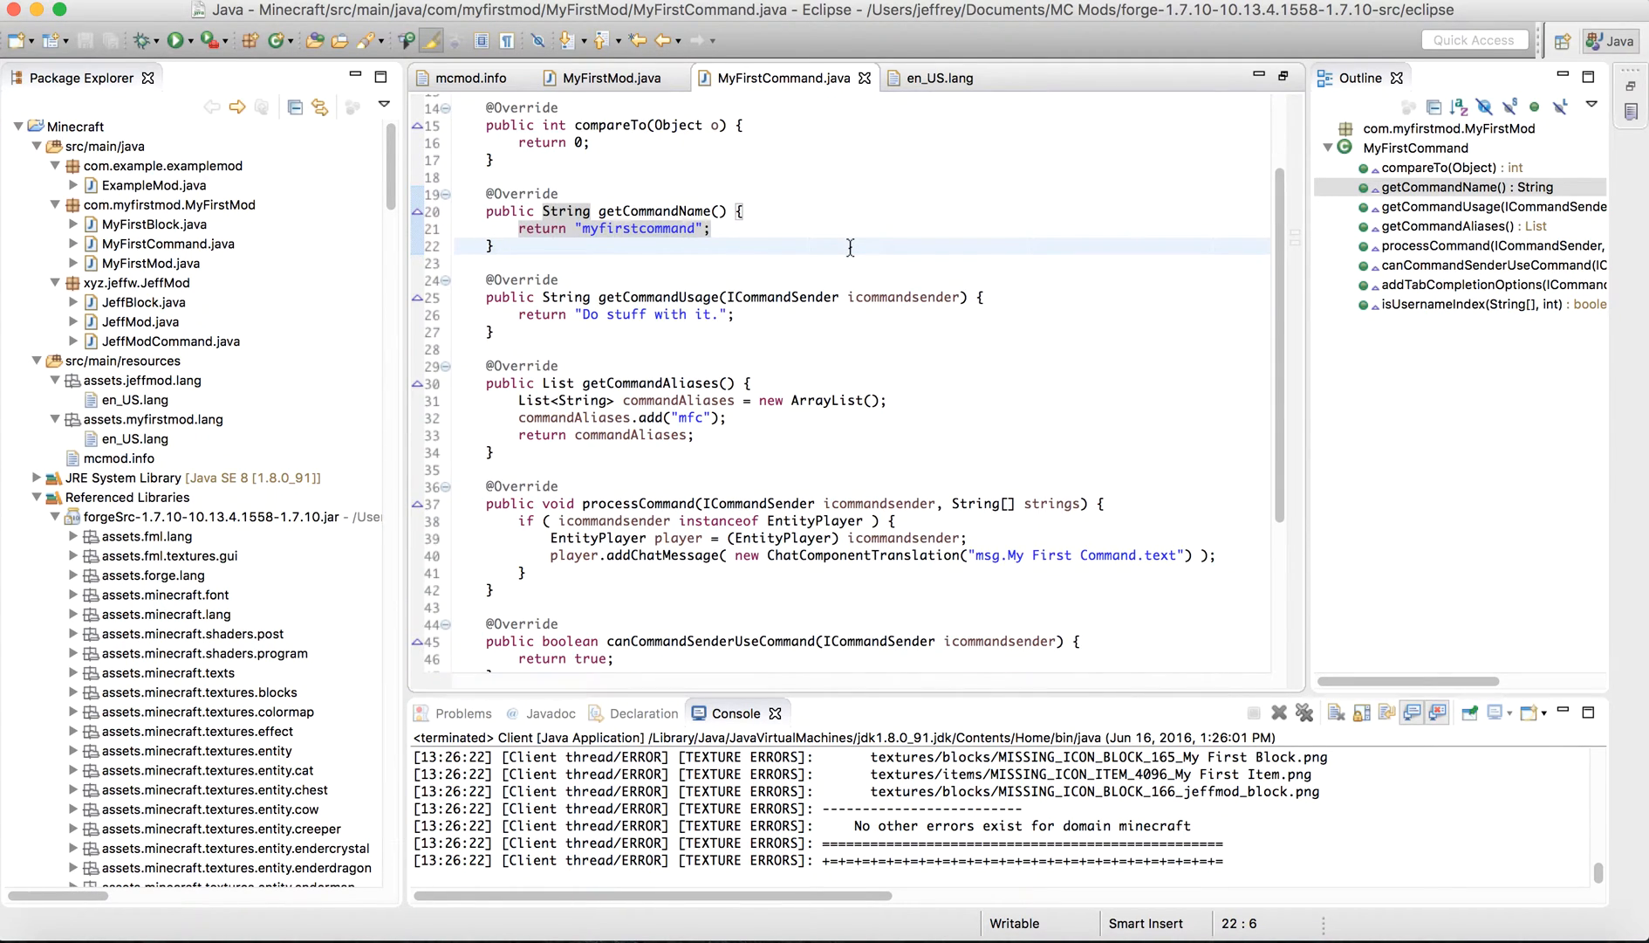
pyautogui.moveTo(690, 314)
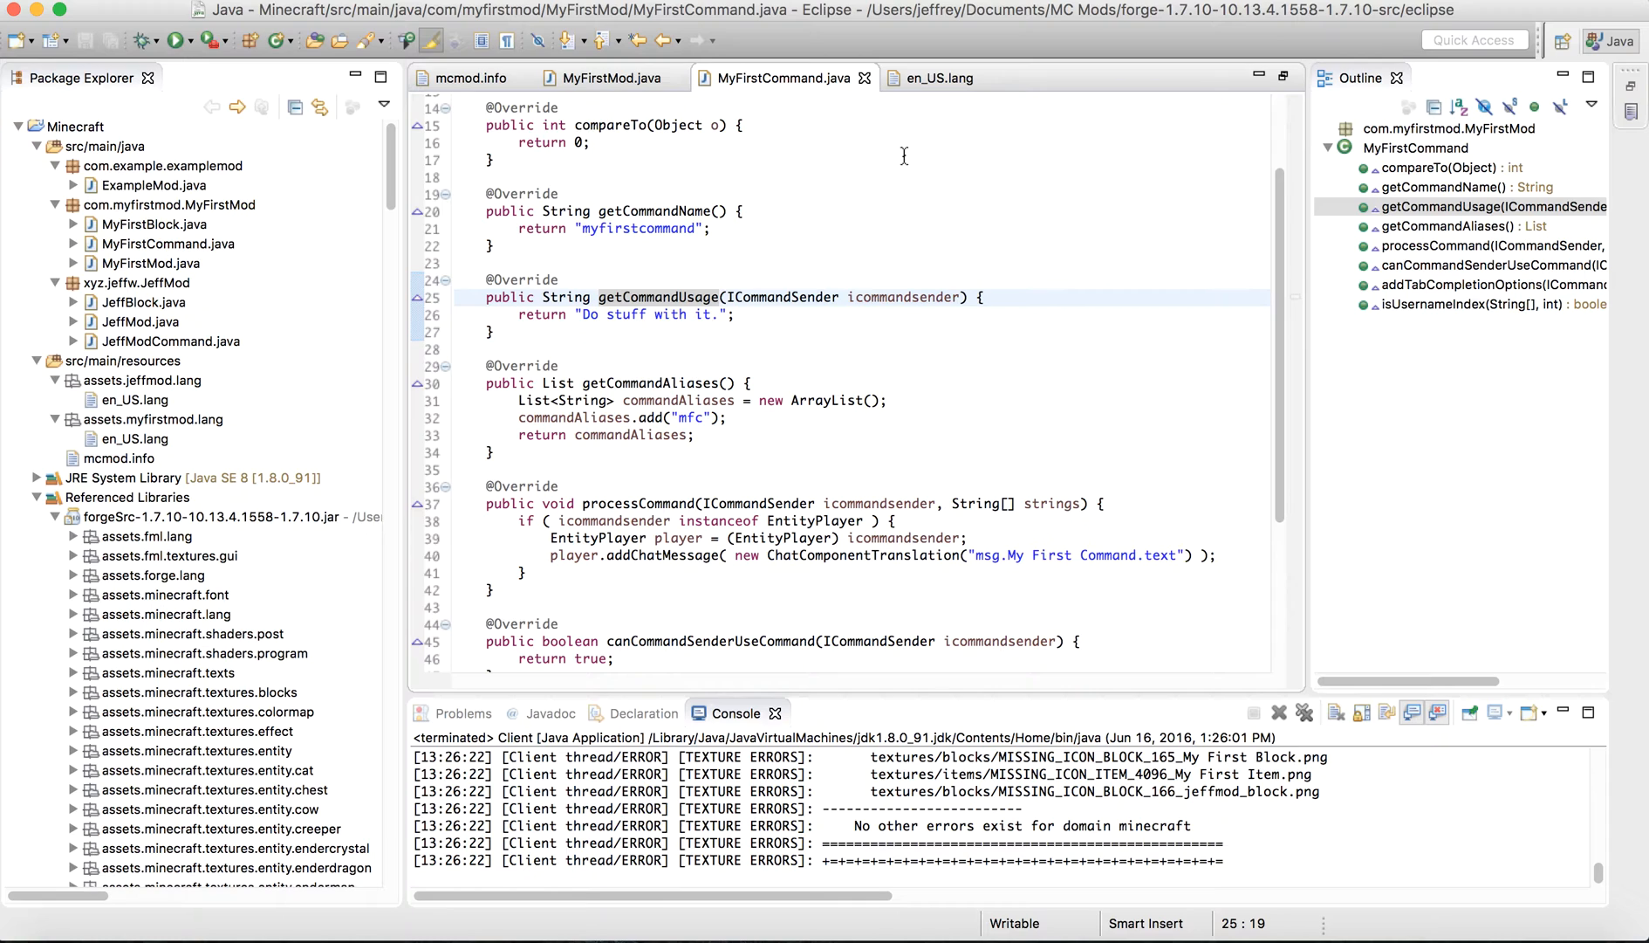
# Review getCommandUsage returning "Do stuff with it." and getCommandAliases adding the "mfc" alias.
pyautogui.scroll(-3)
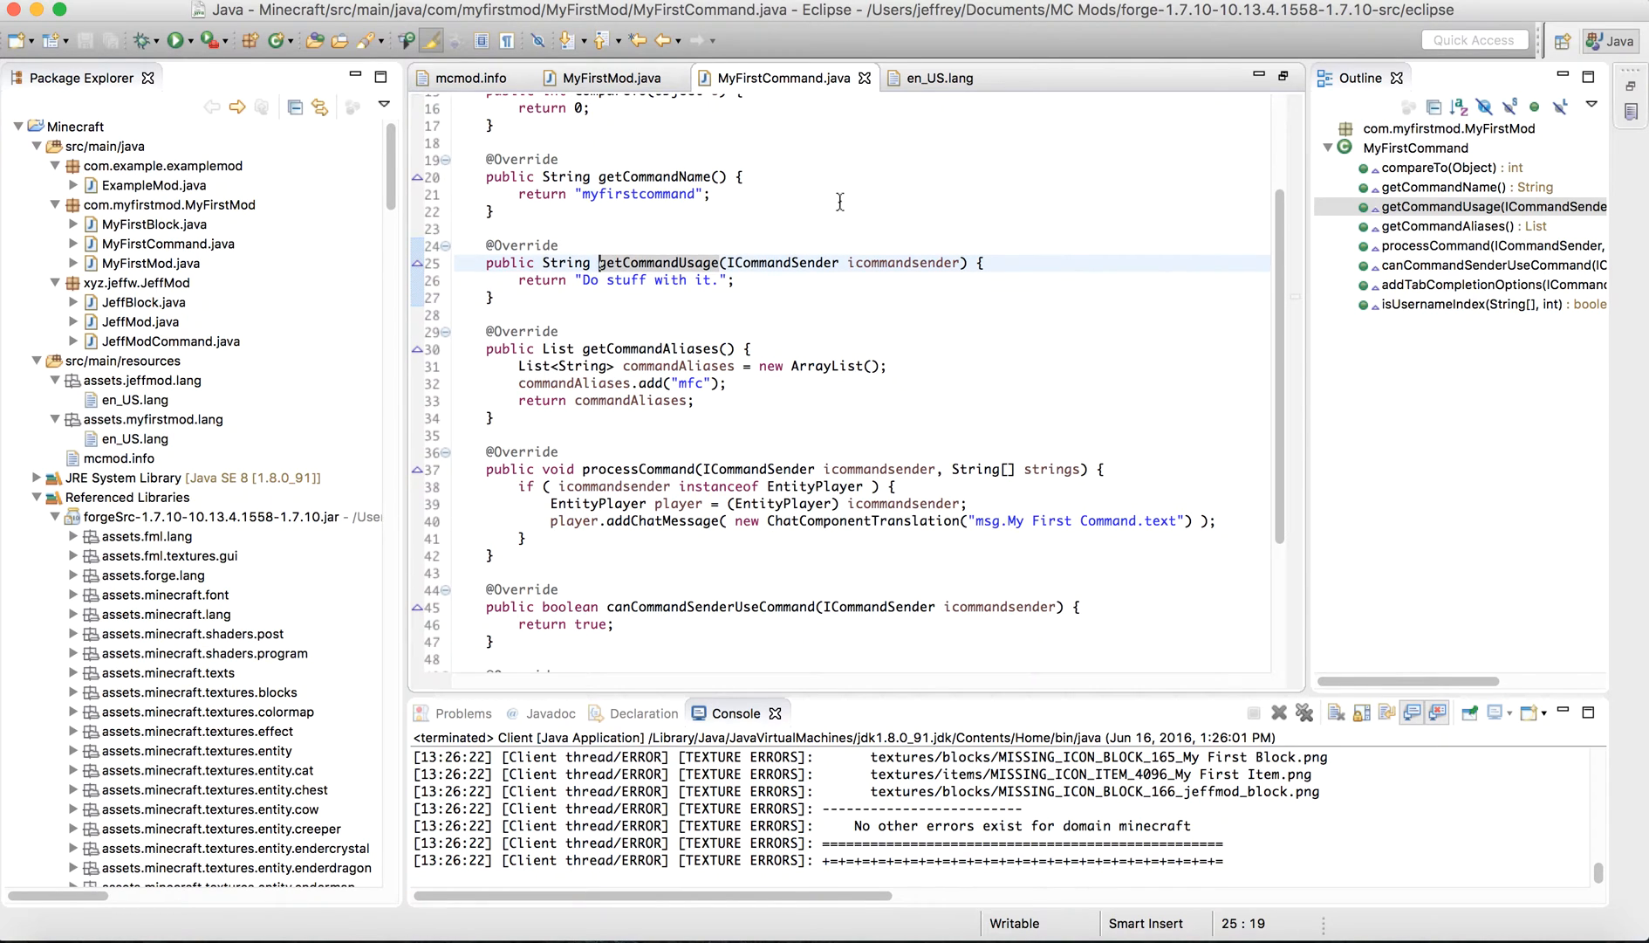
pyautogui.click(785, 264)
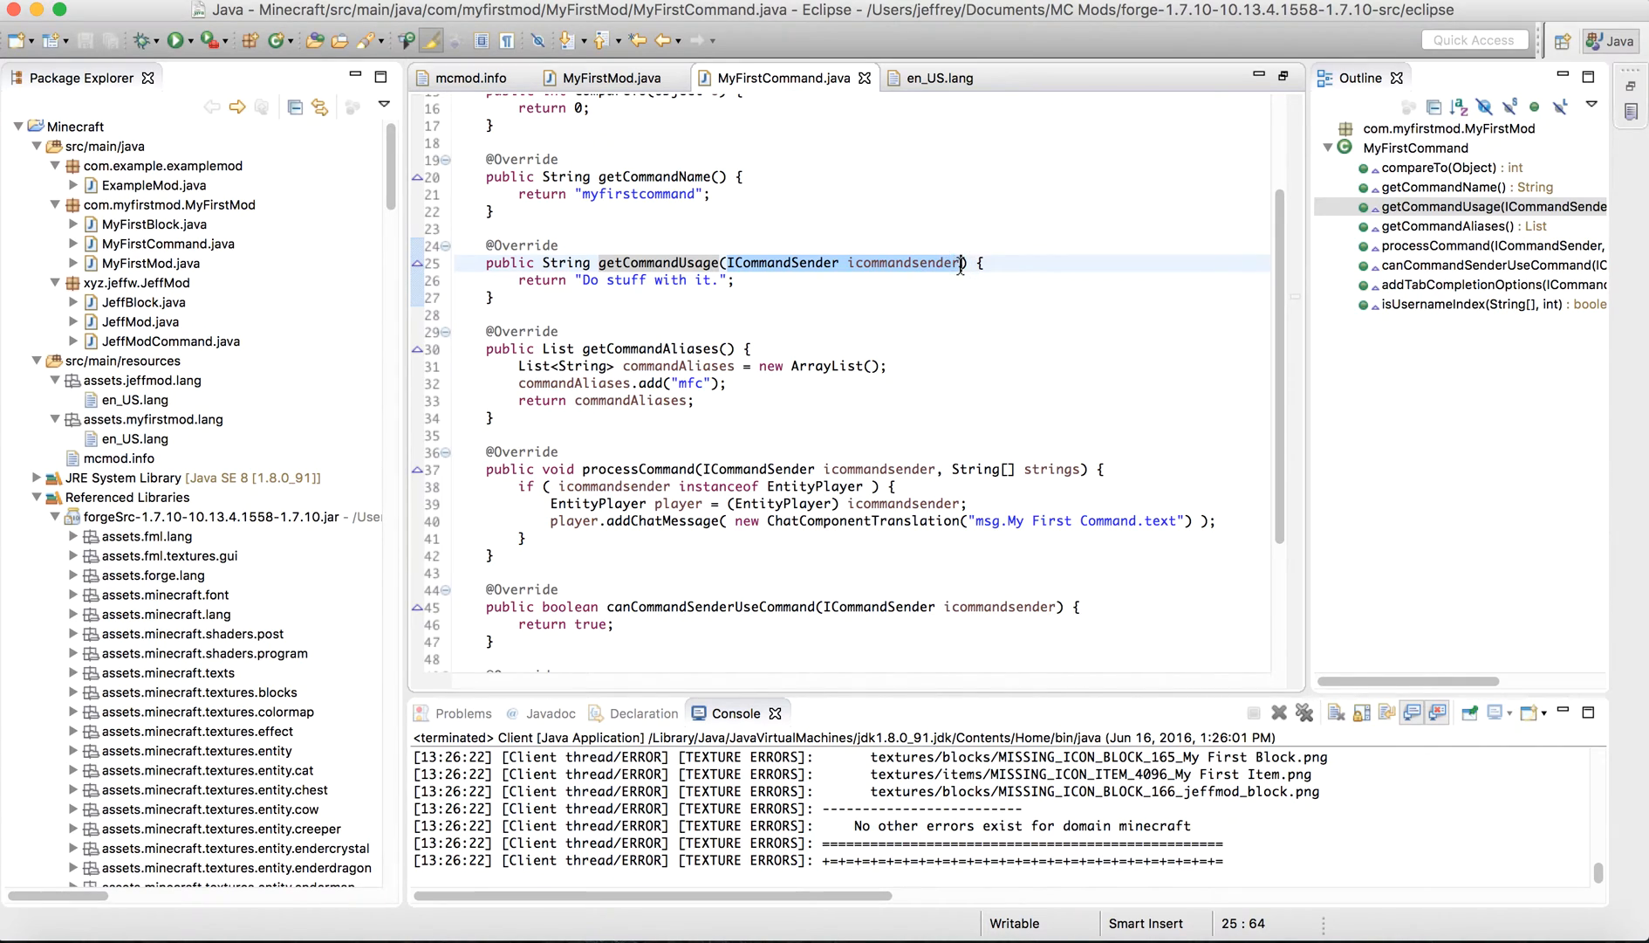
pyautogui.moveTo(657, 288)
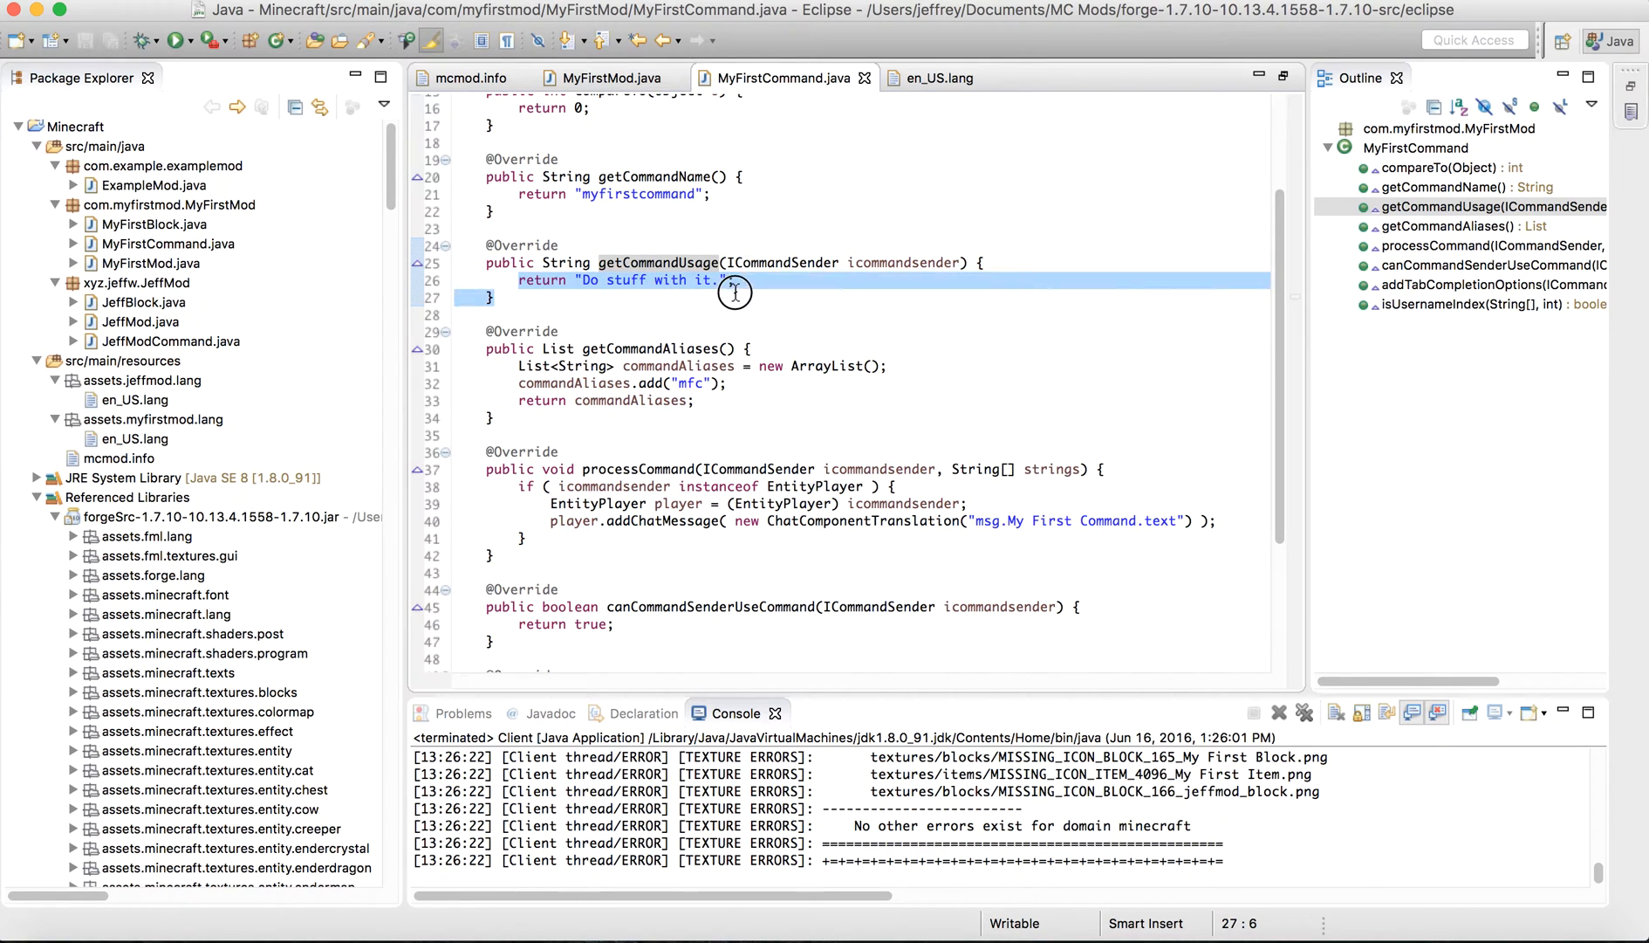
pyautogui.click(733, 279)
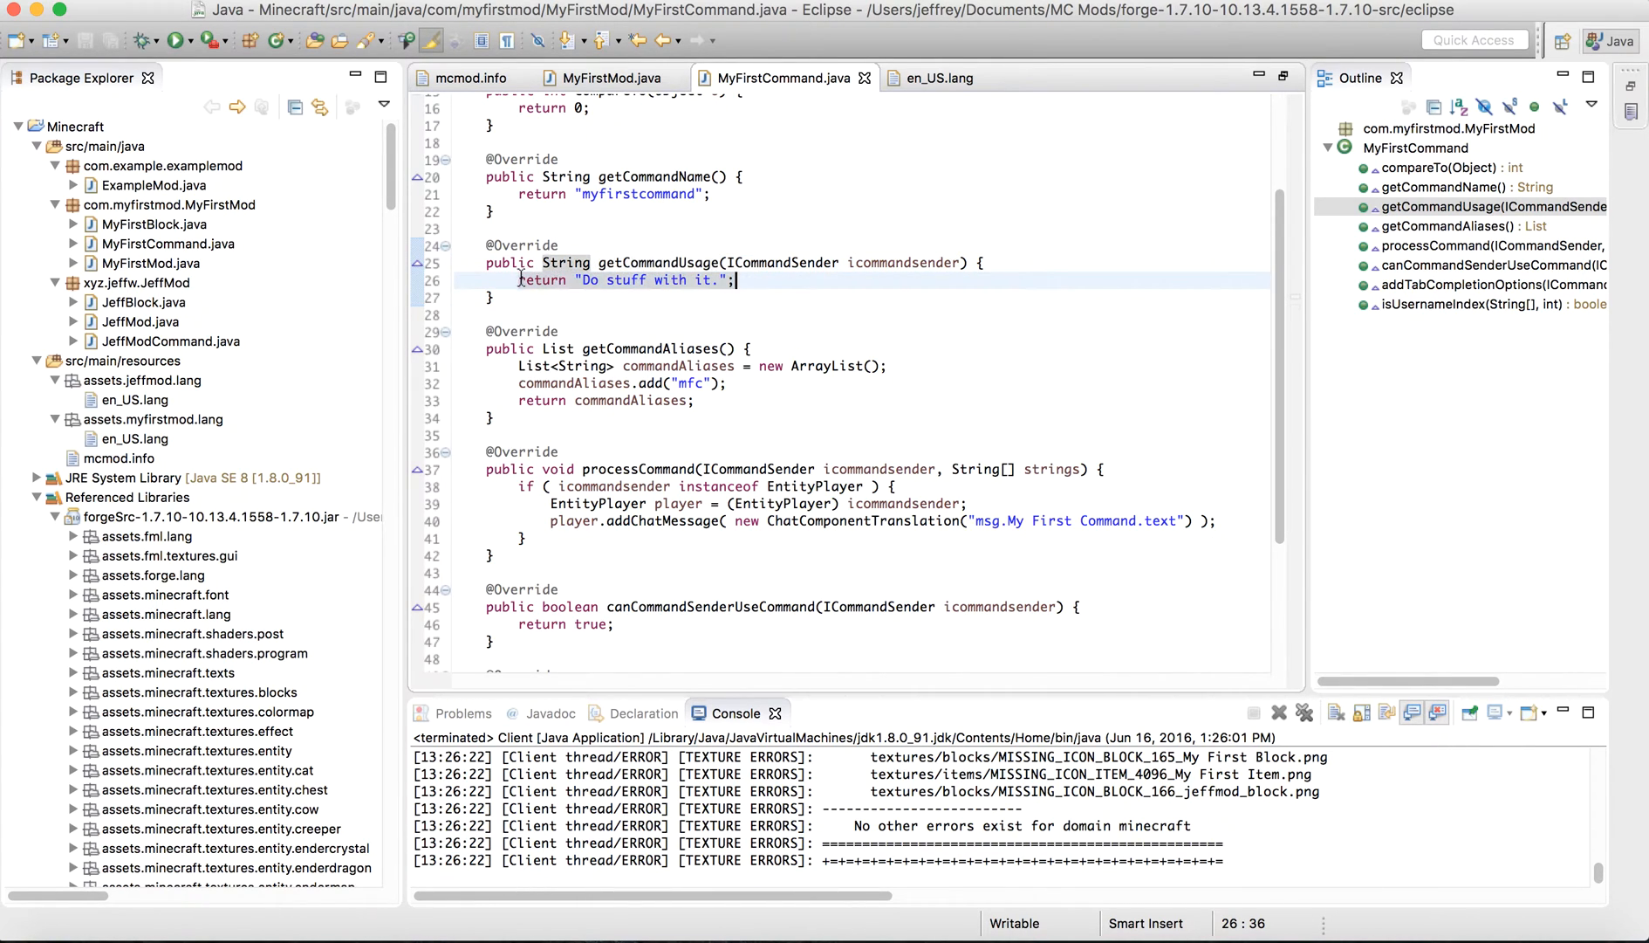
pyautogui.moveTo(747, 272)
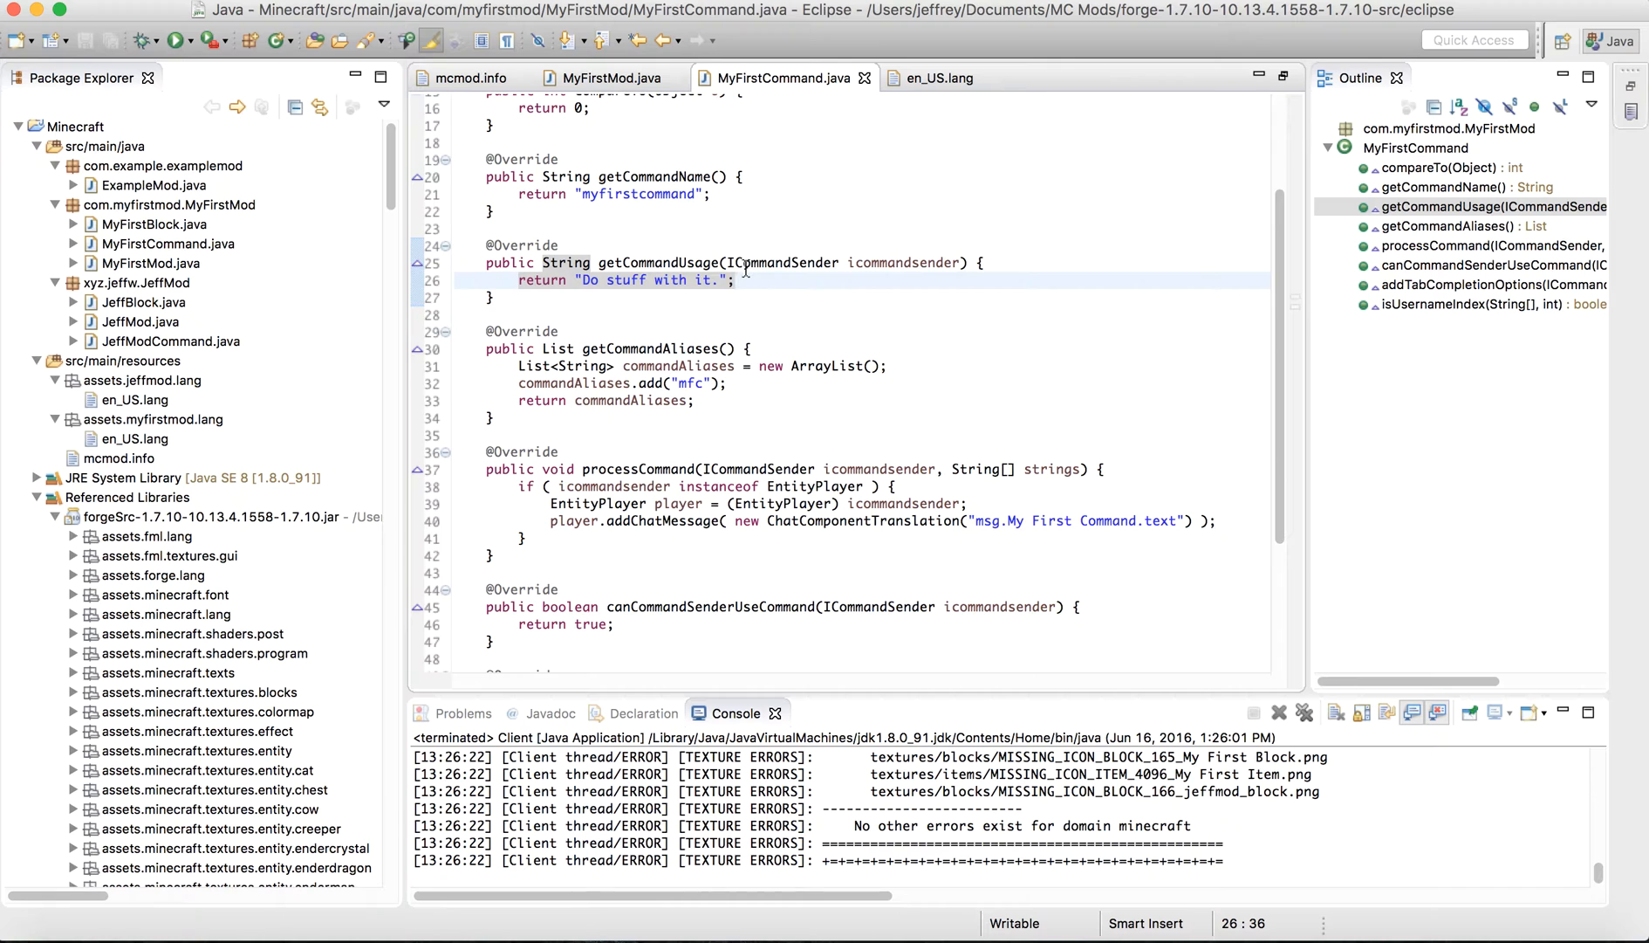
pyautogui.scroll(-3)
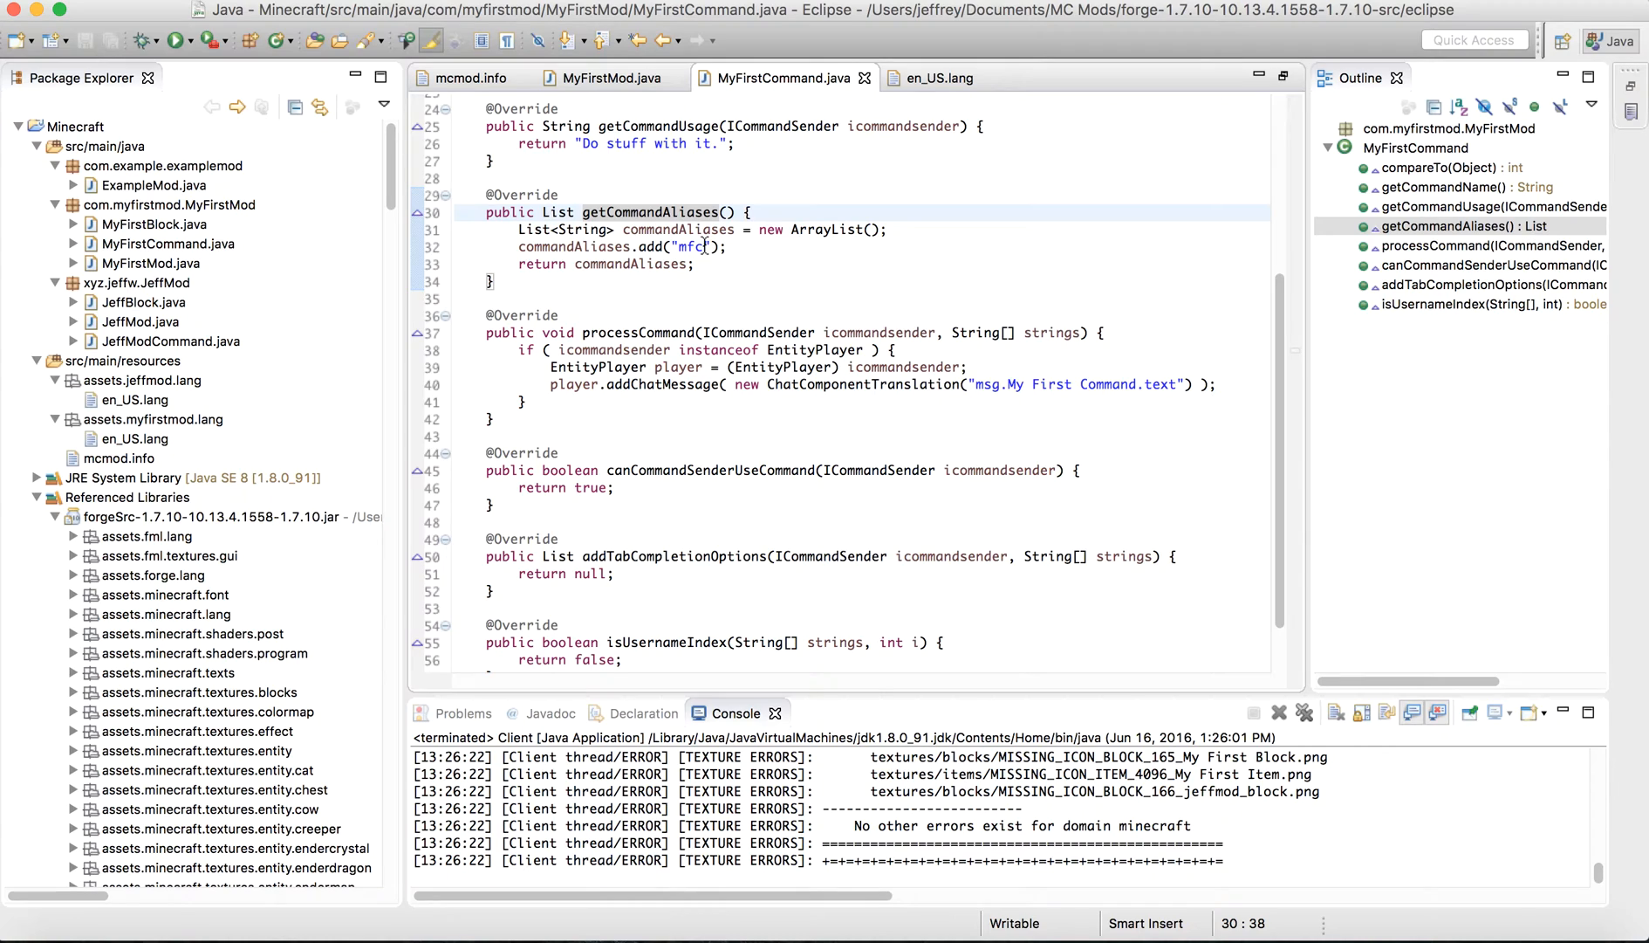
# Add commandAliases.add("myfirst"); as a second alias below the mfc line.
pyautogui.click(753, 213)
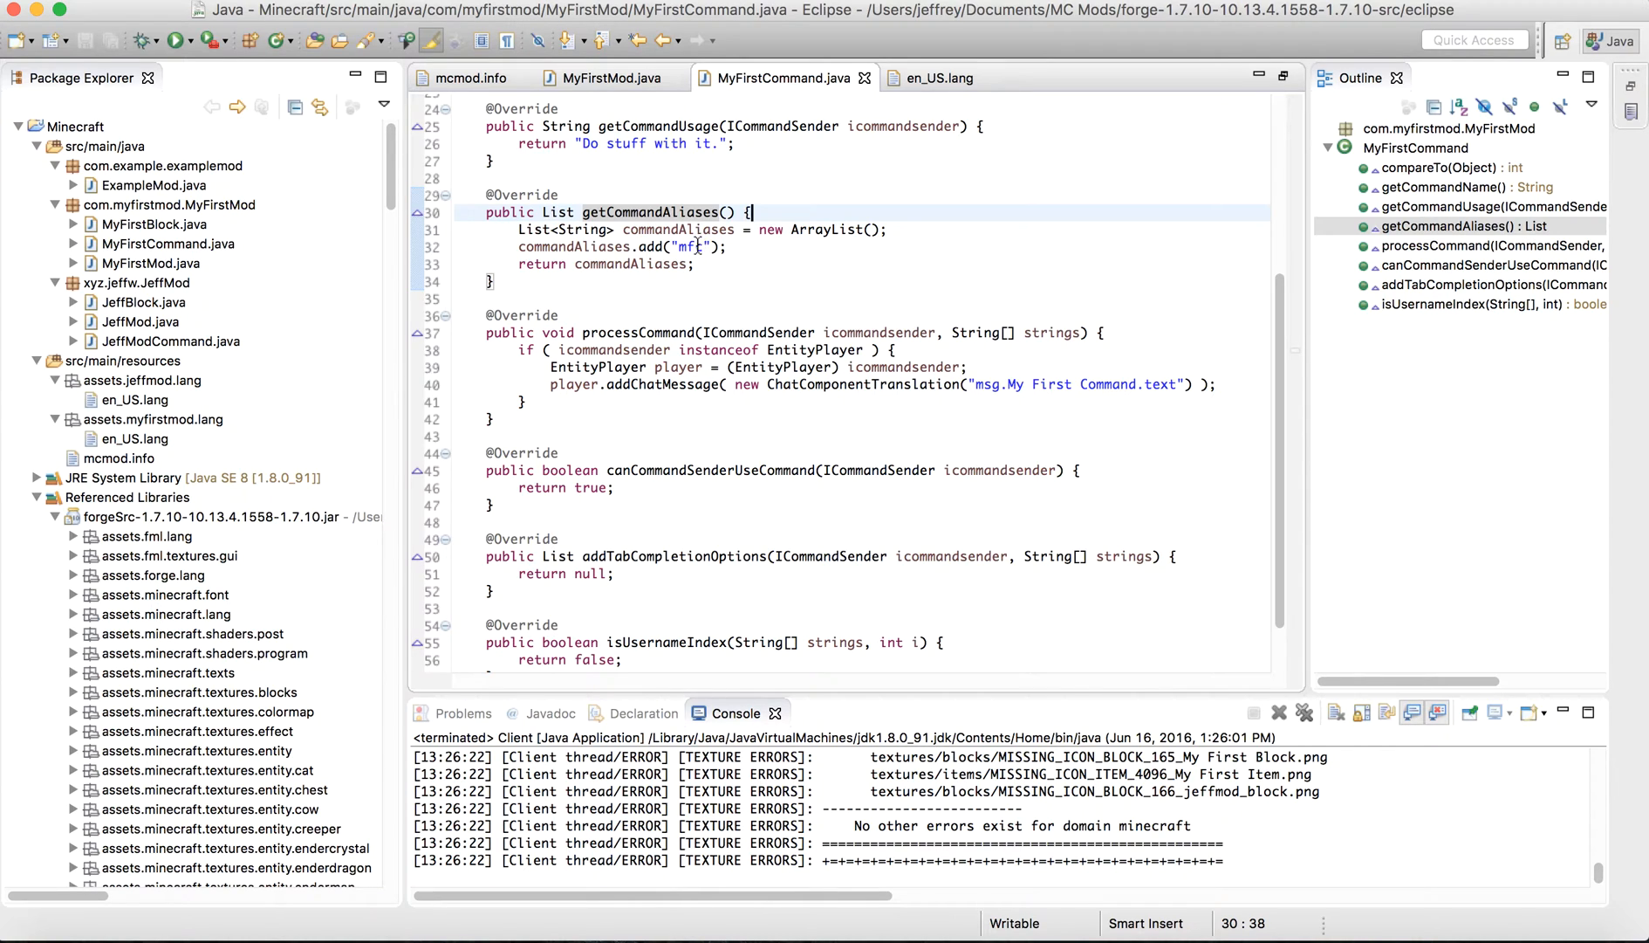
pyautogui.write('c')
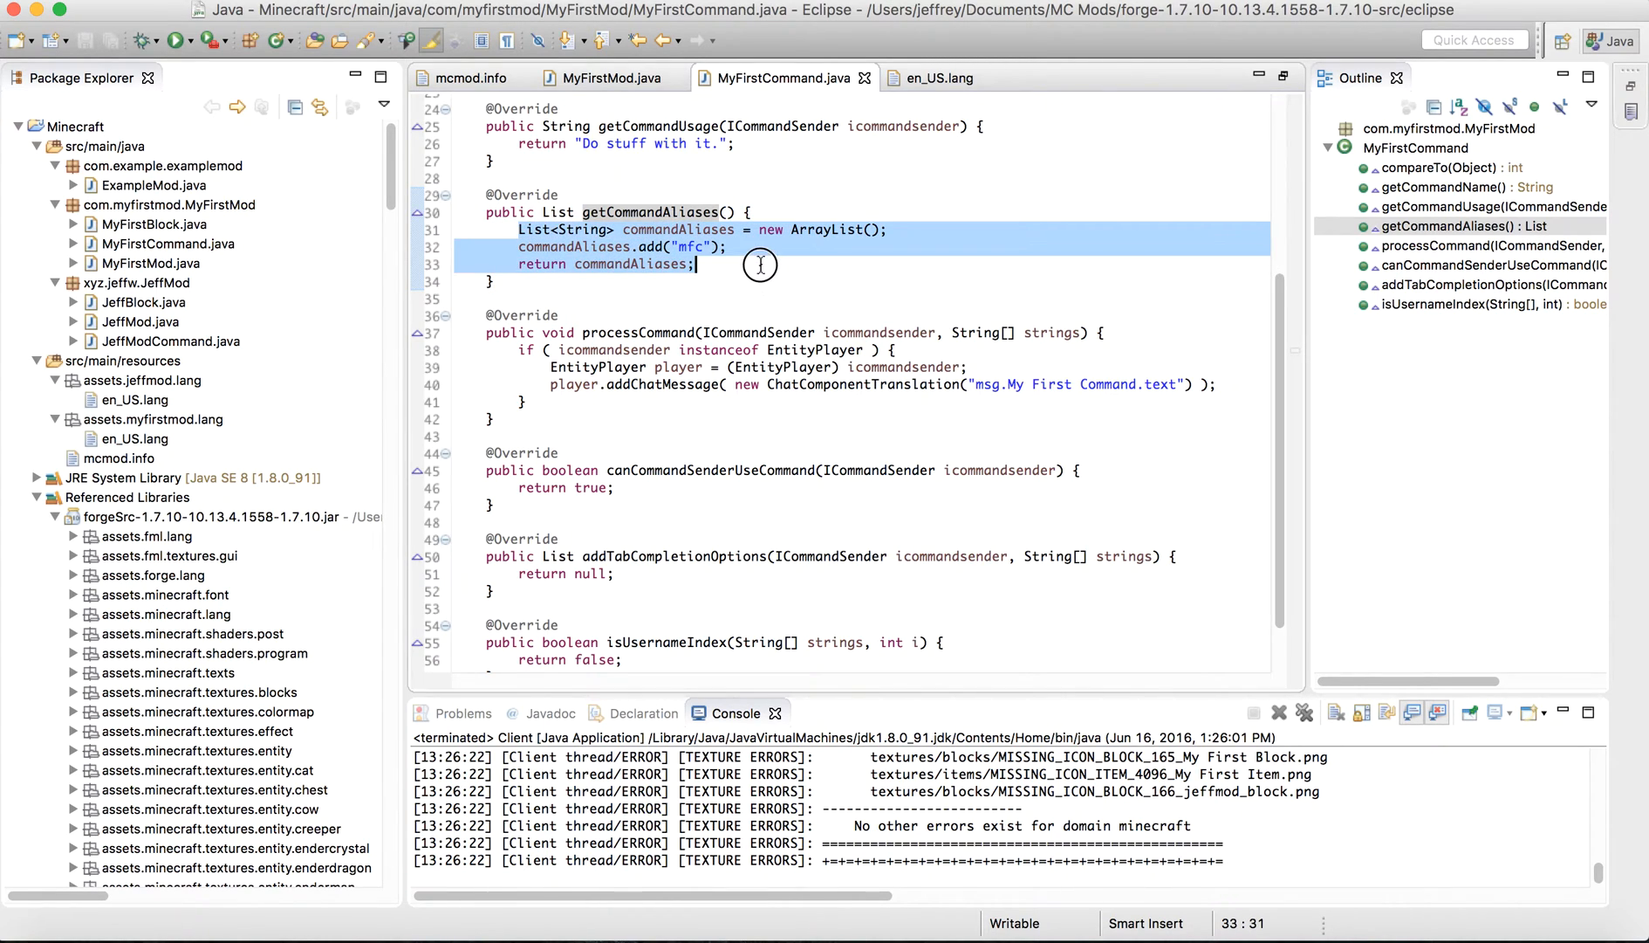
pyautogui.write('c')
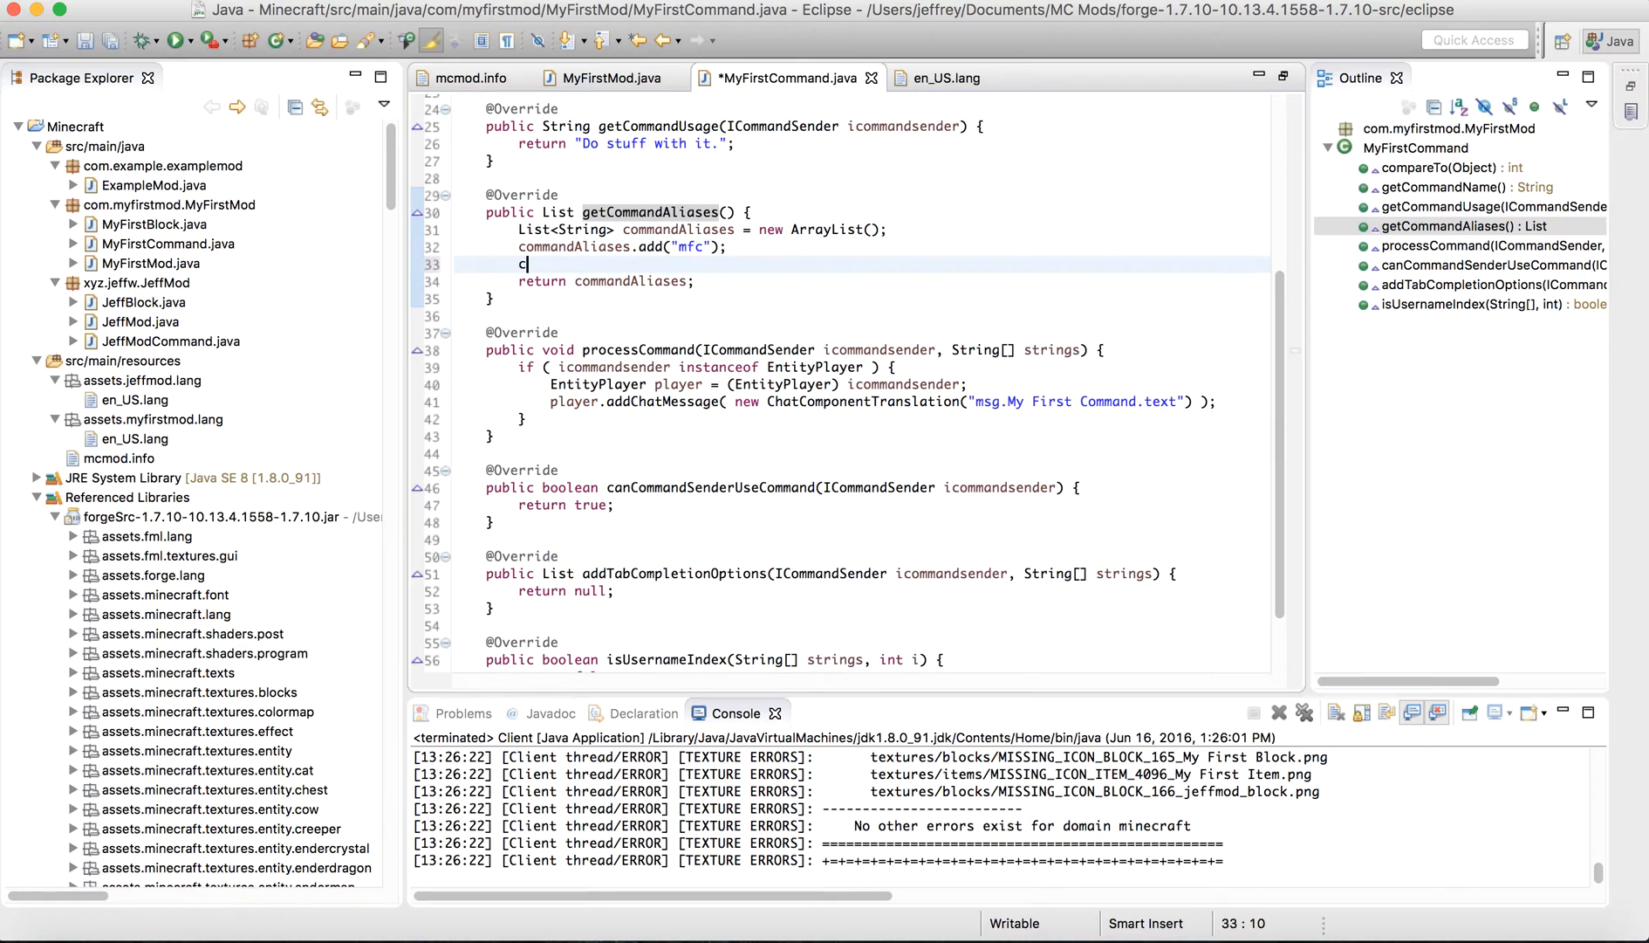
pyautogui.write('ommandAlia')
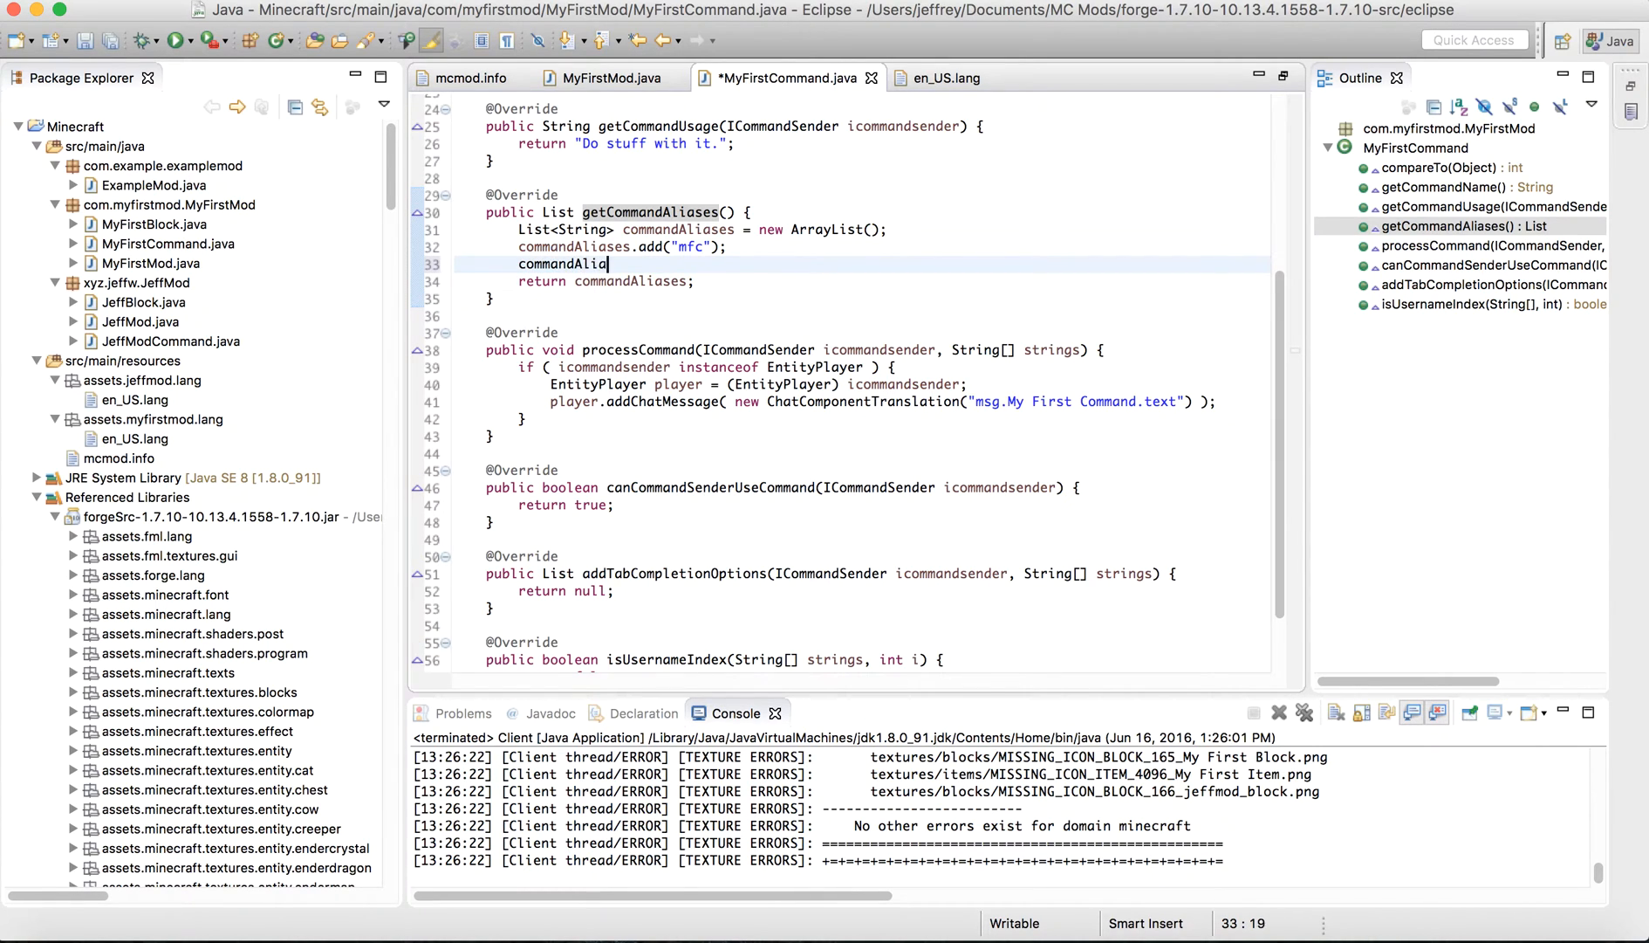
pyautogui.write('commandAliases.add("')
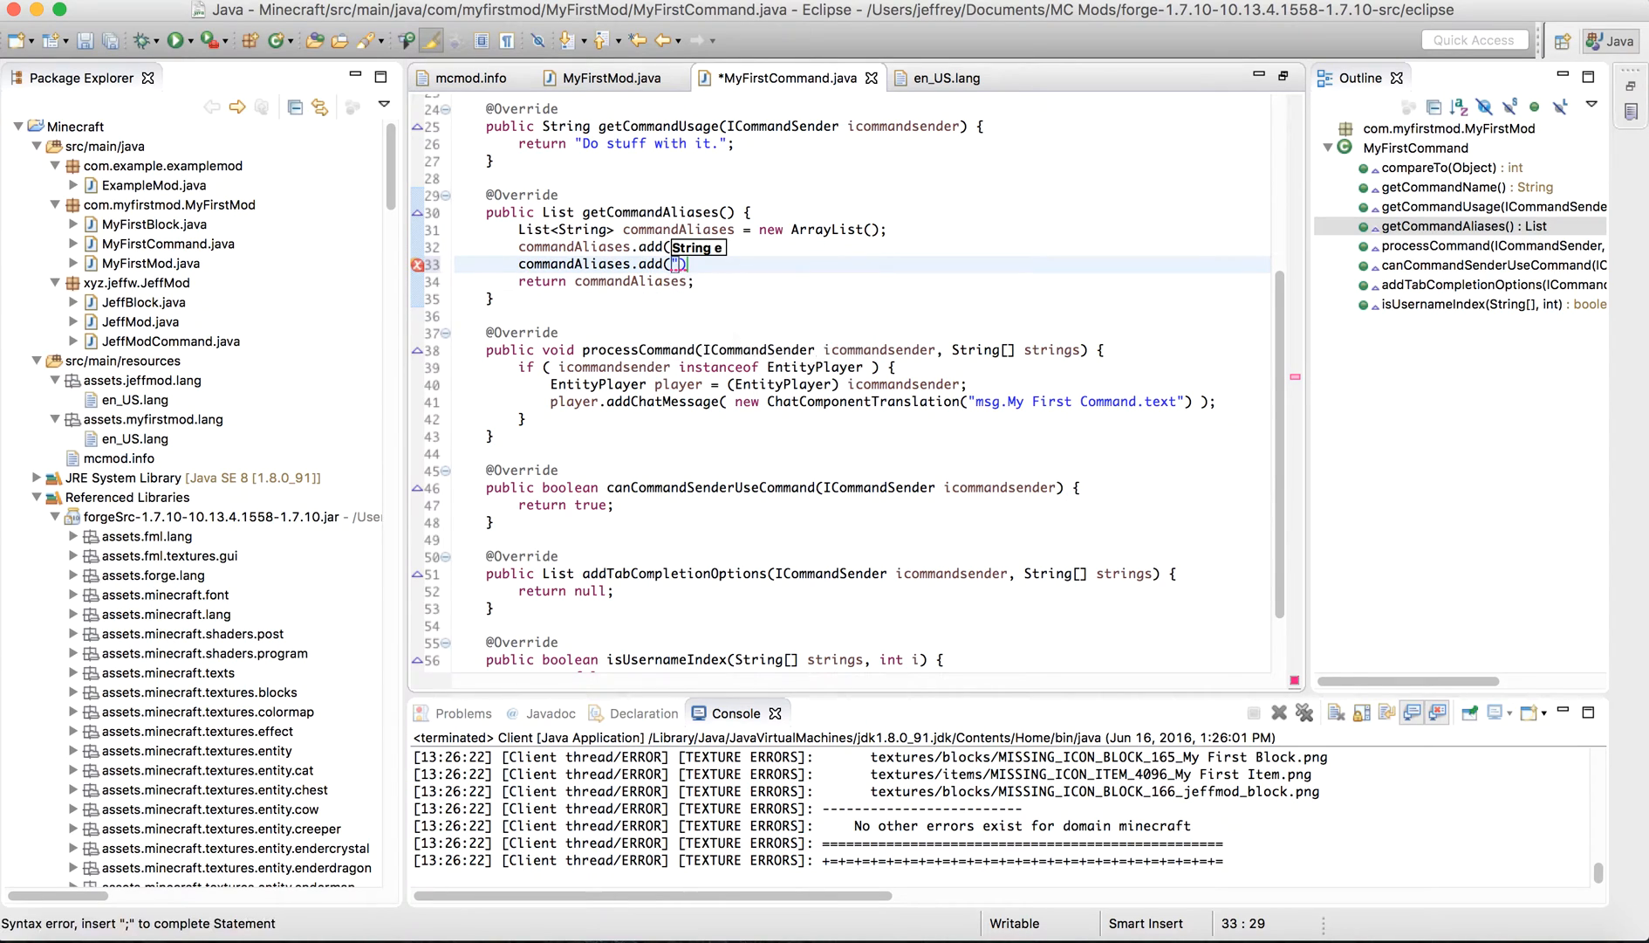
pyautogui.write('"')
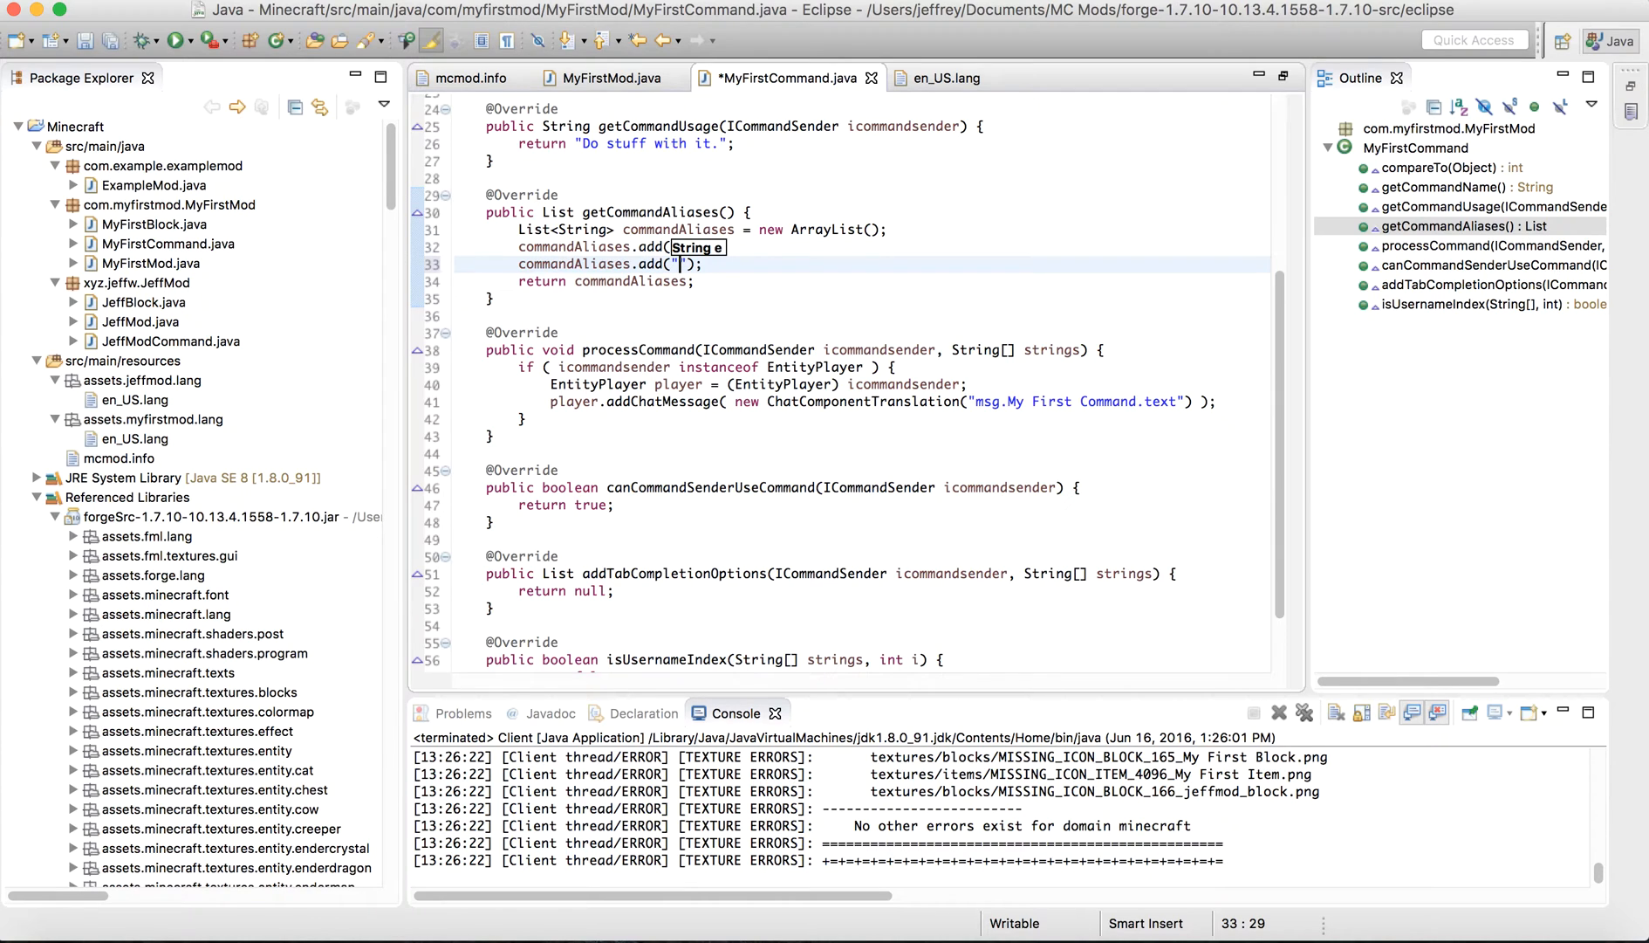
pyautogui.write('mfc");')
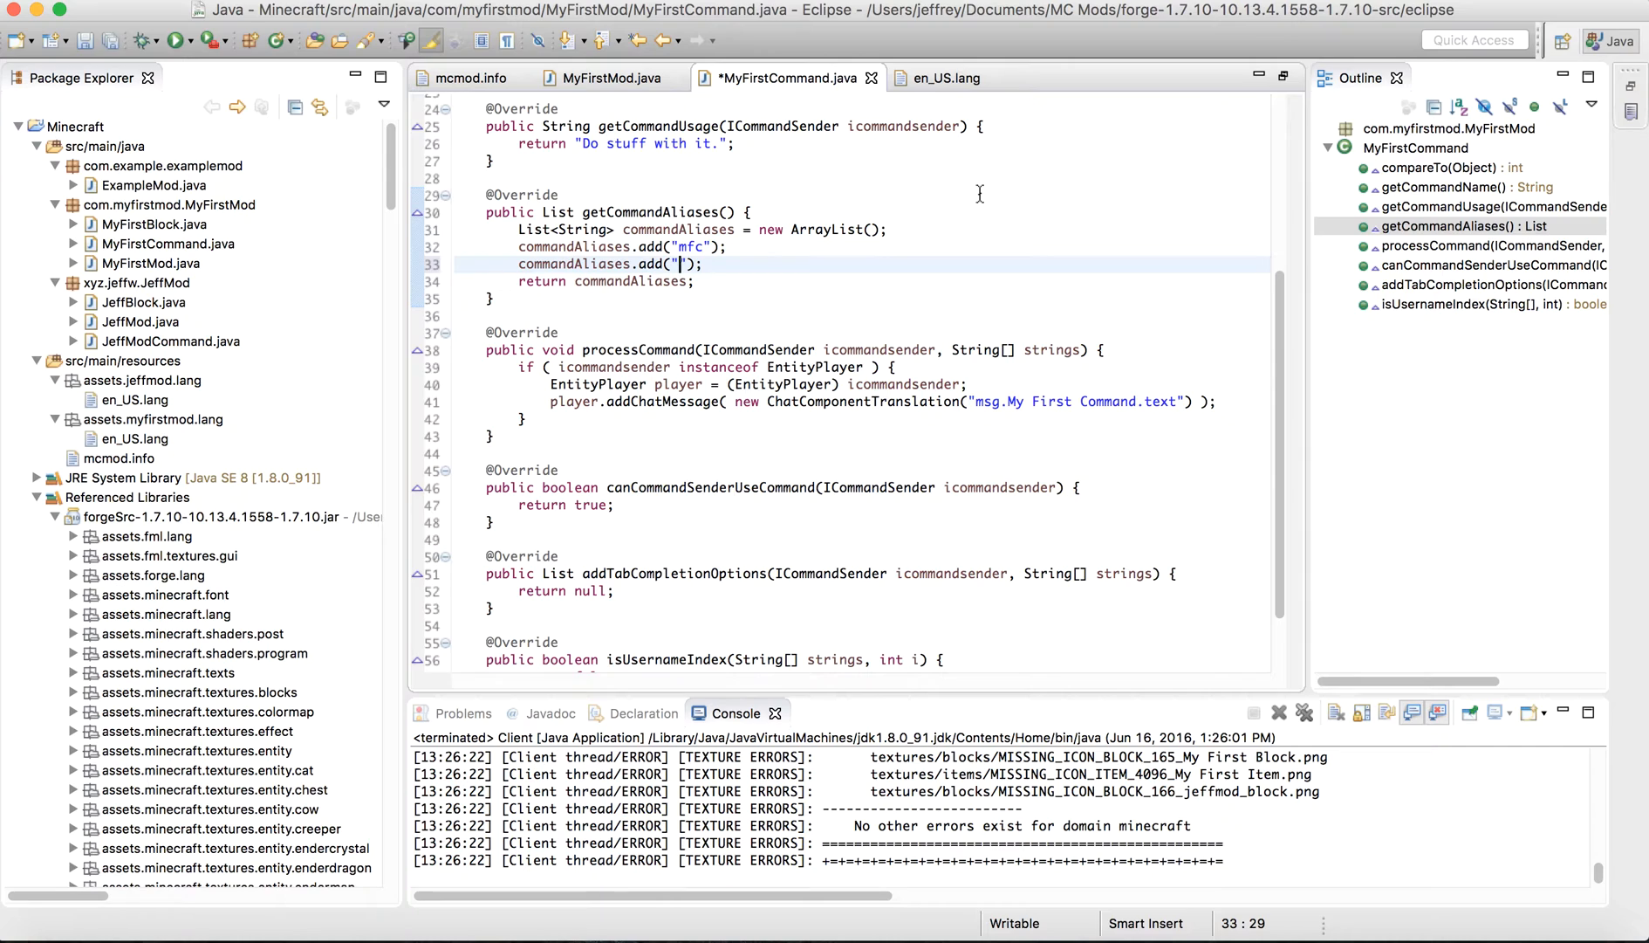
pyautogui.write('myfir')
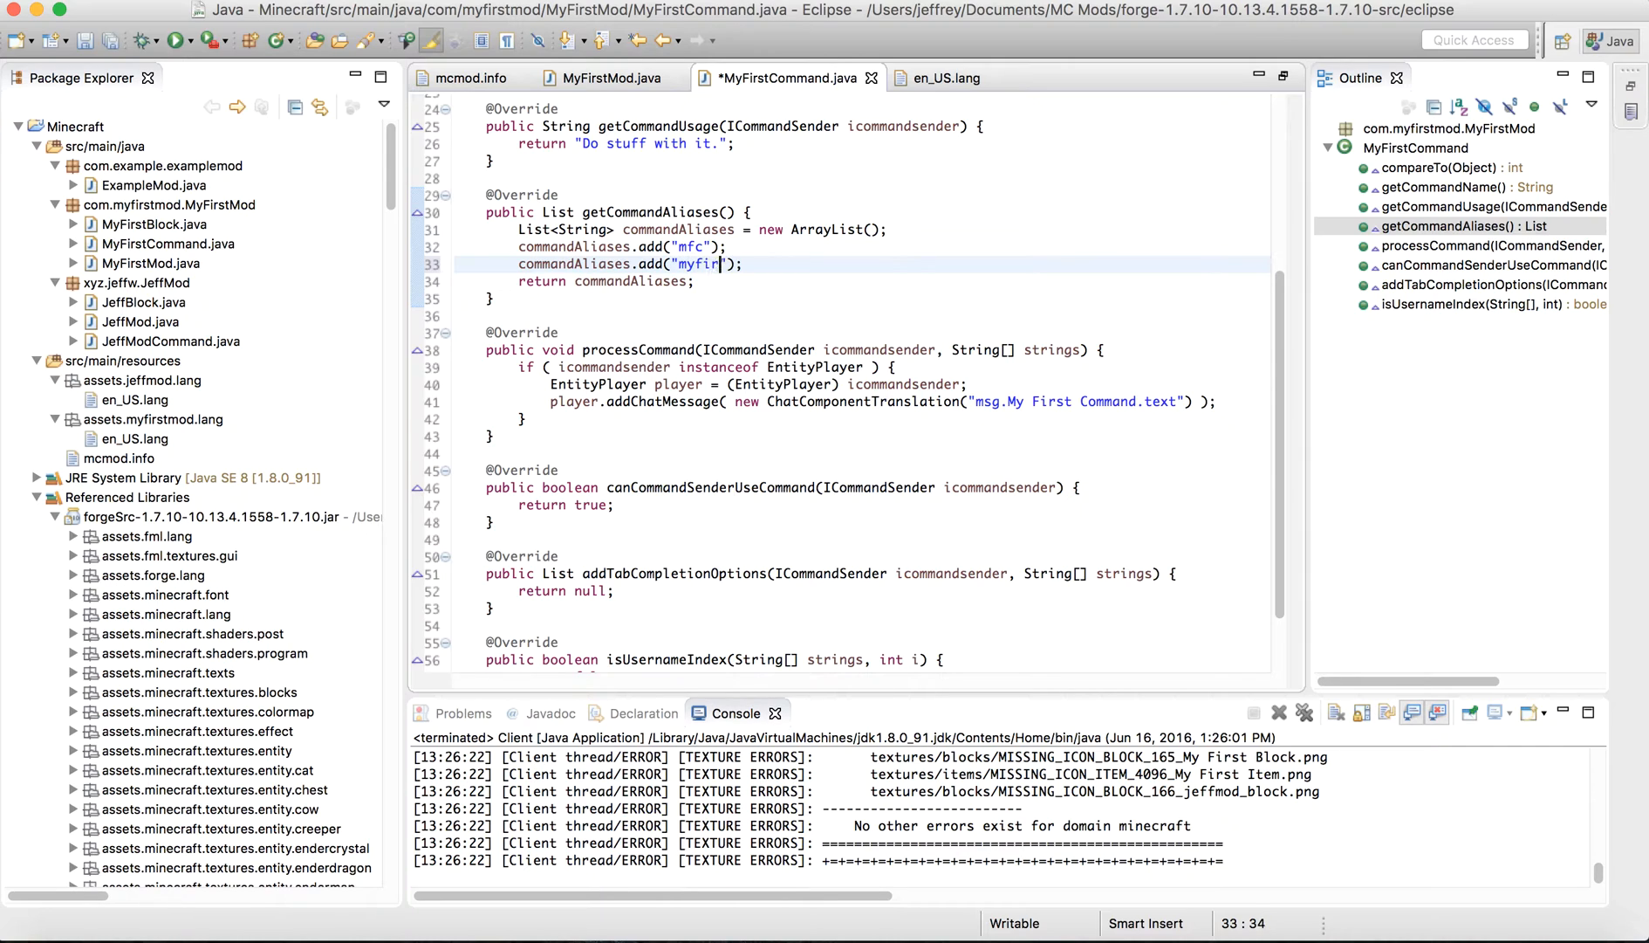
pyautogui.write('st')
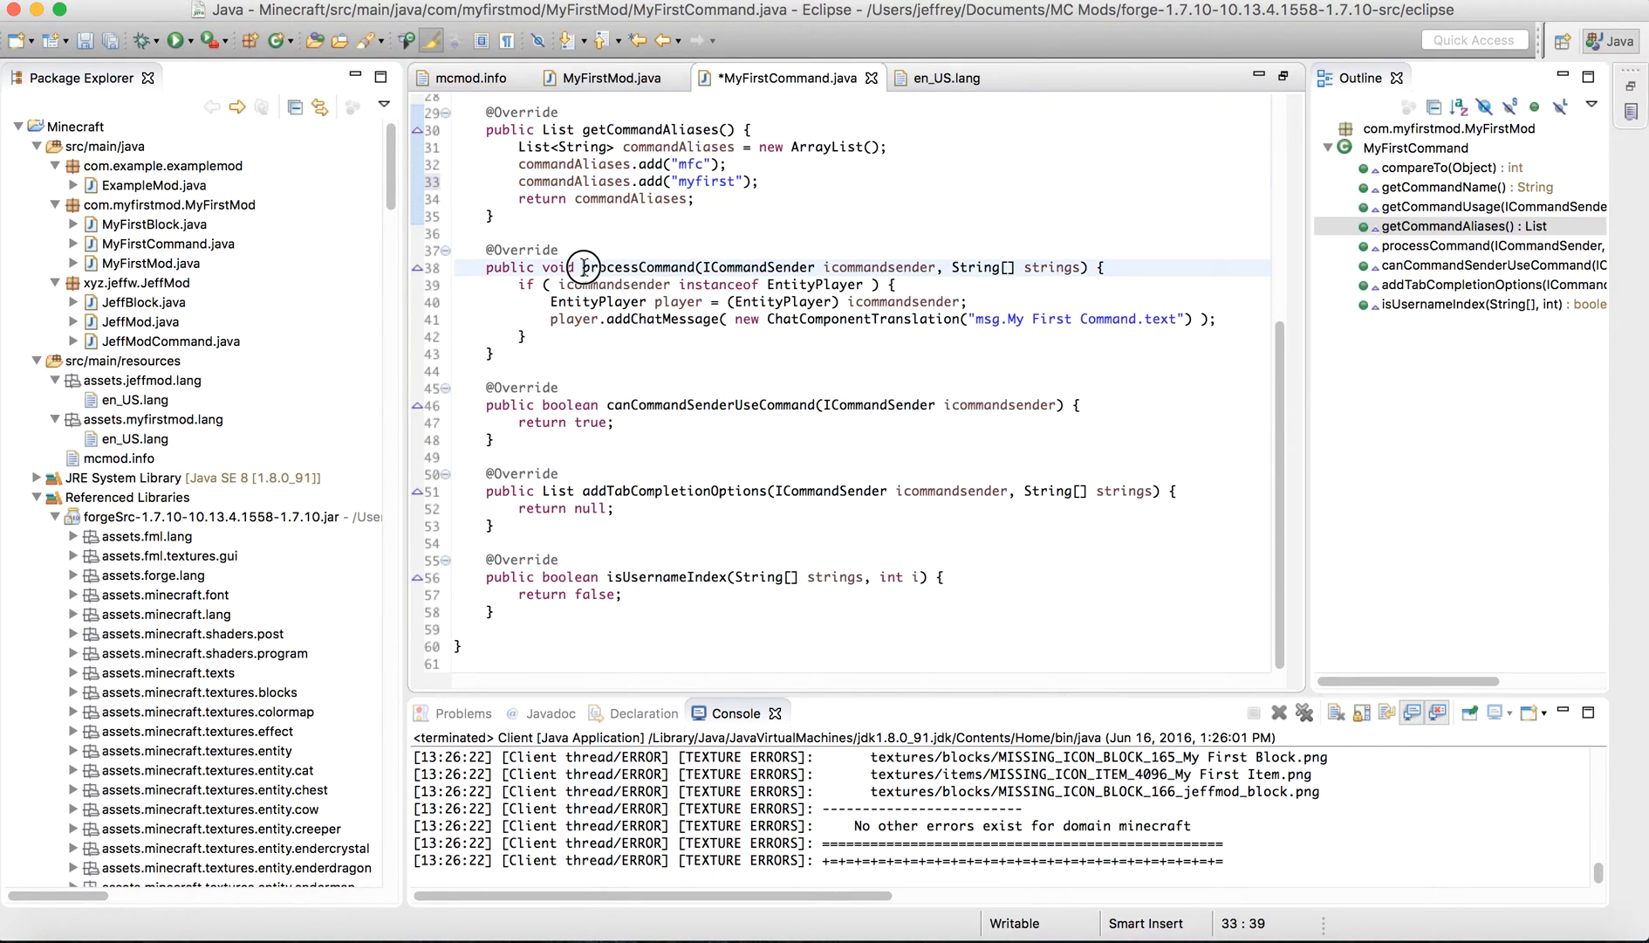
pyautogui.doubleClick(639, 267)
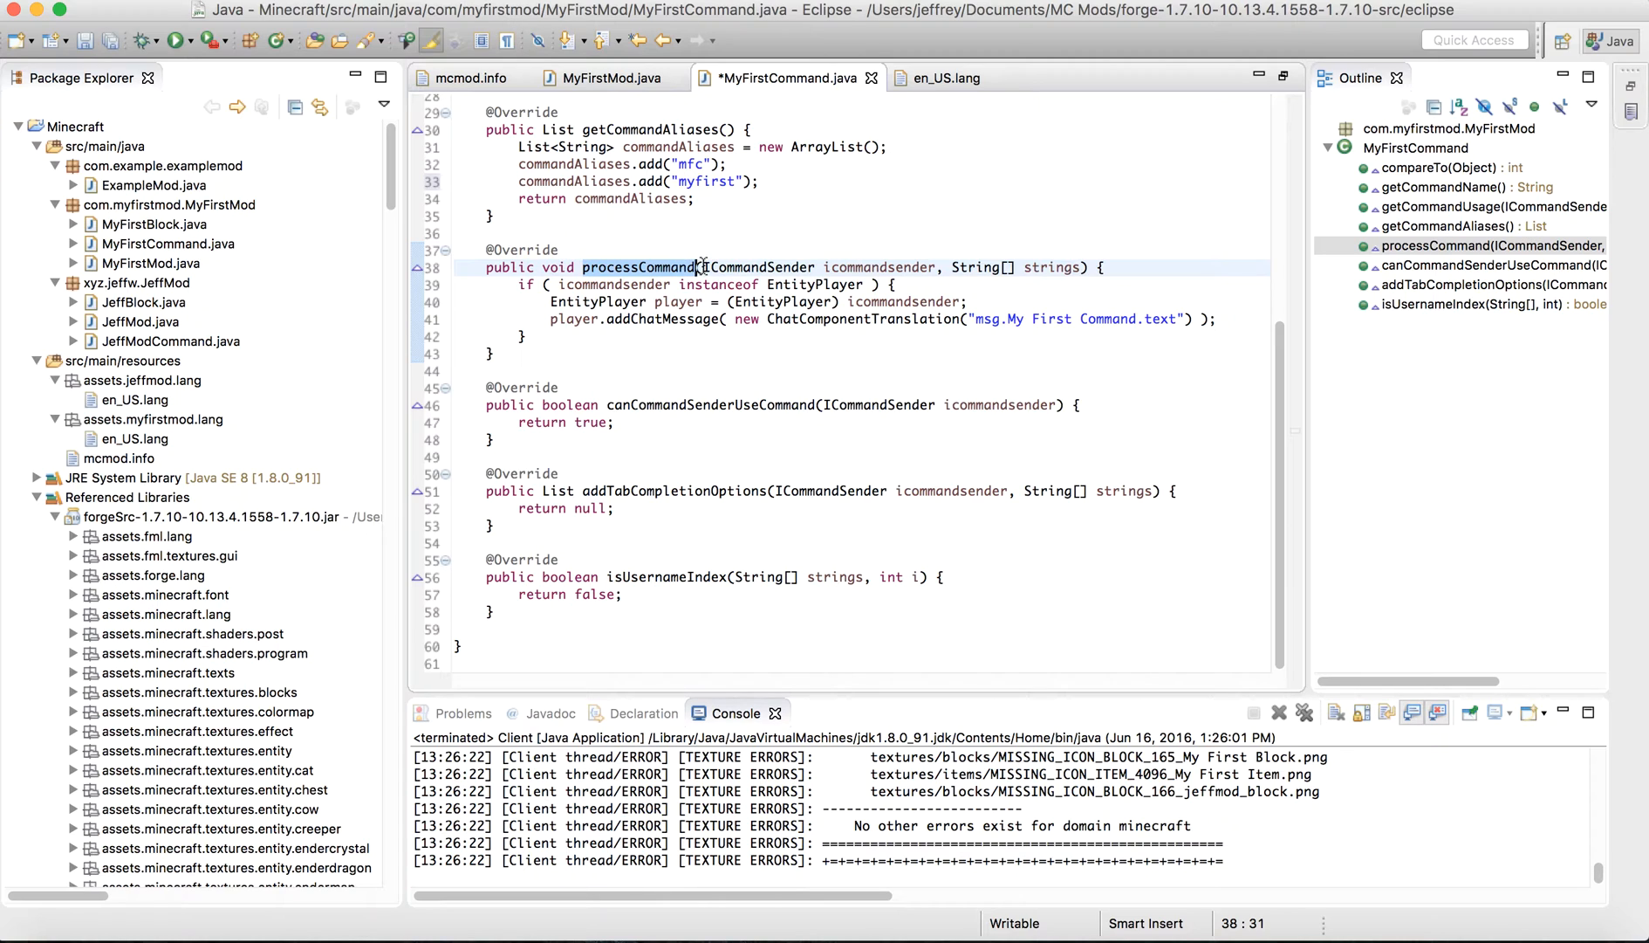
pyautogui.click(887, 258)
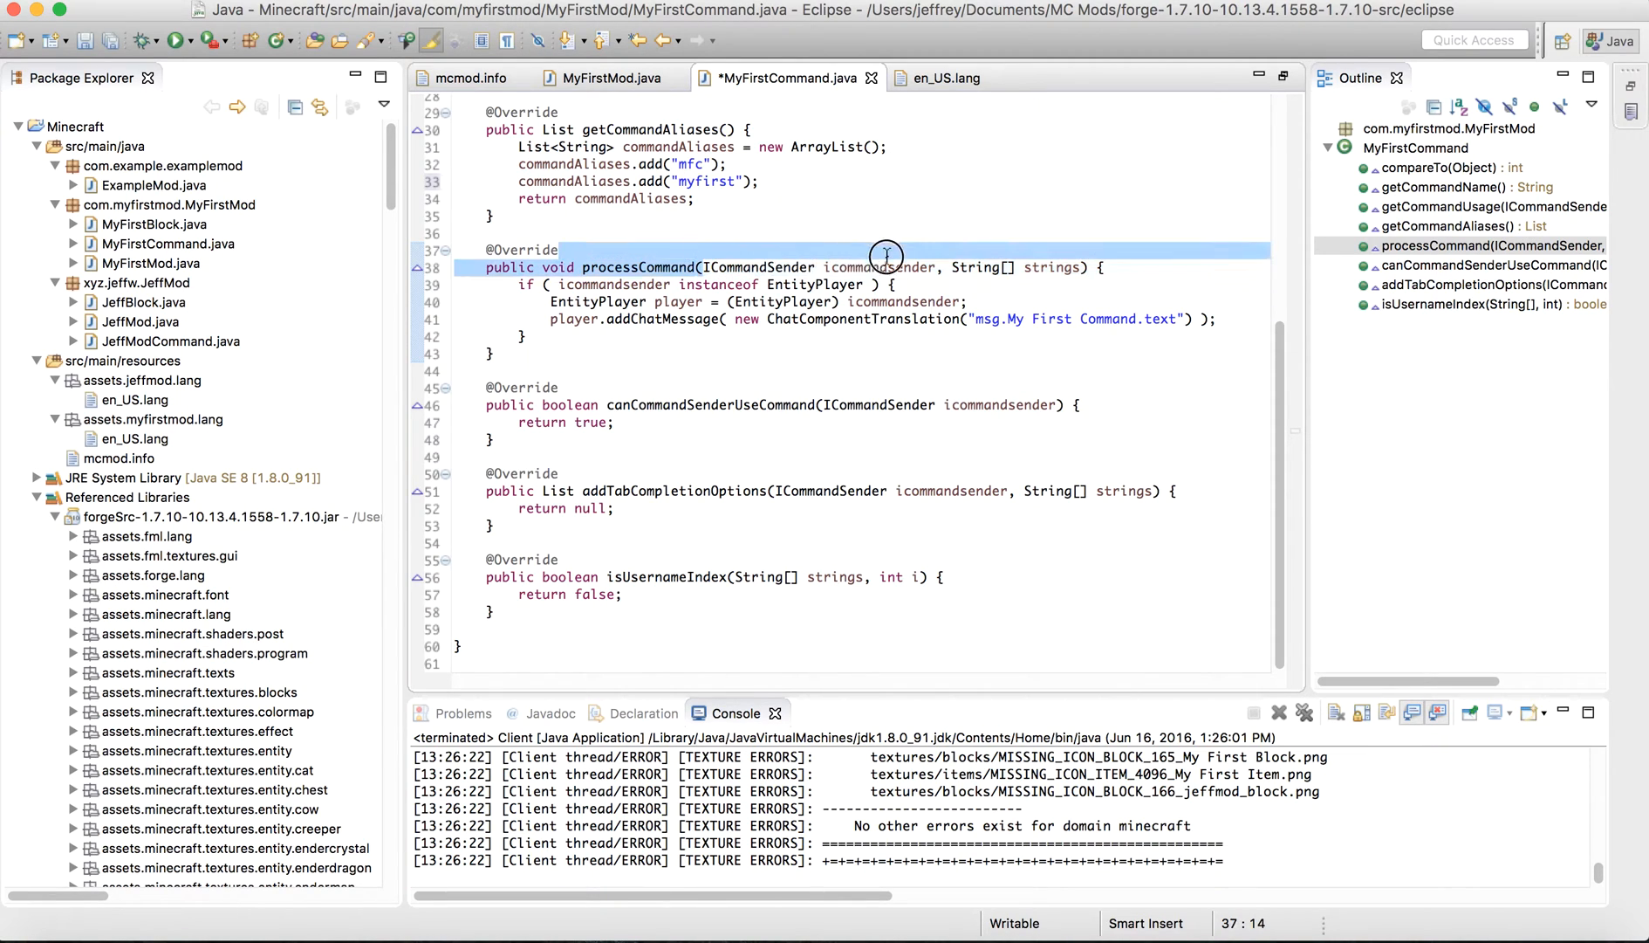
pyautogui.click(946, 267)
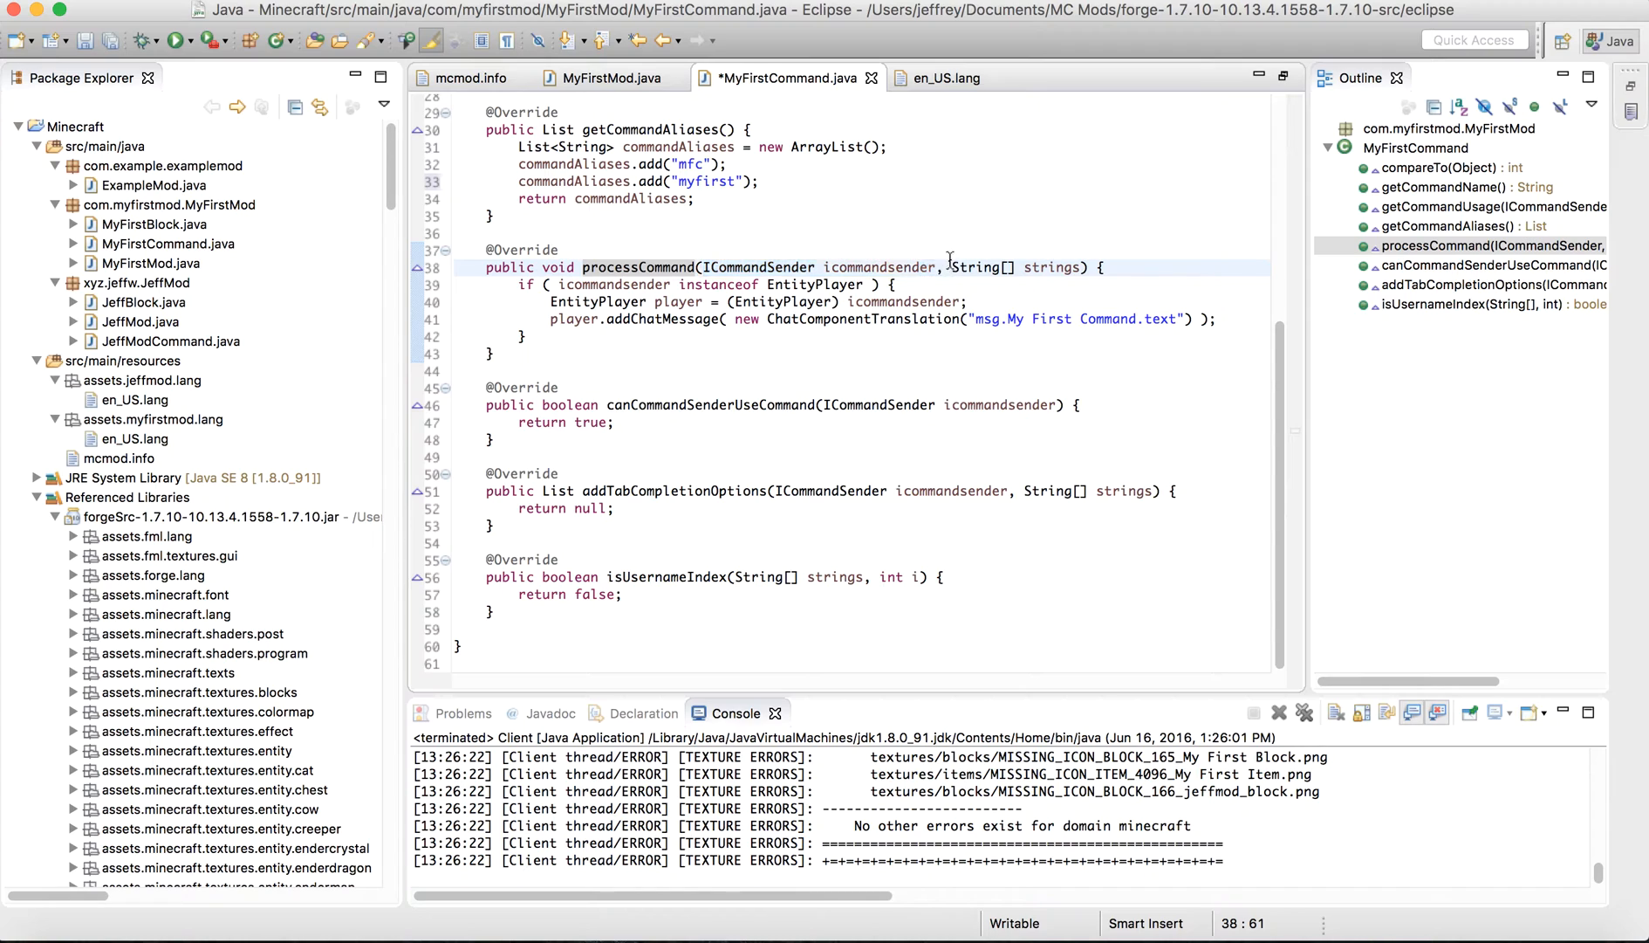
pyautogui.click(1081, 267)
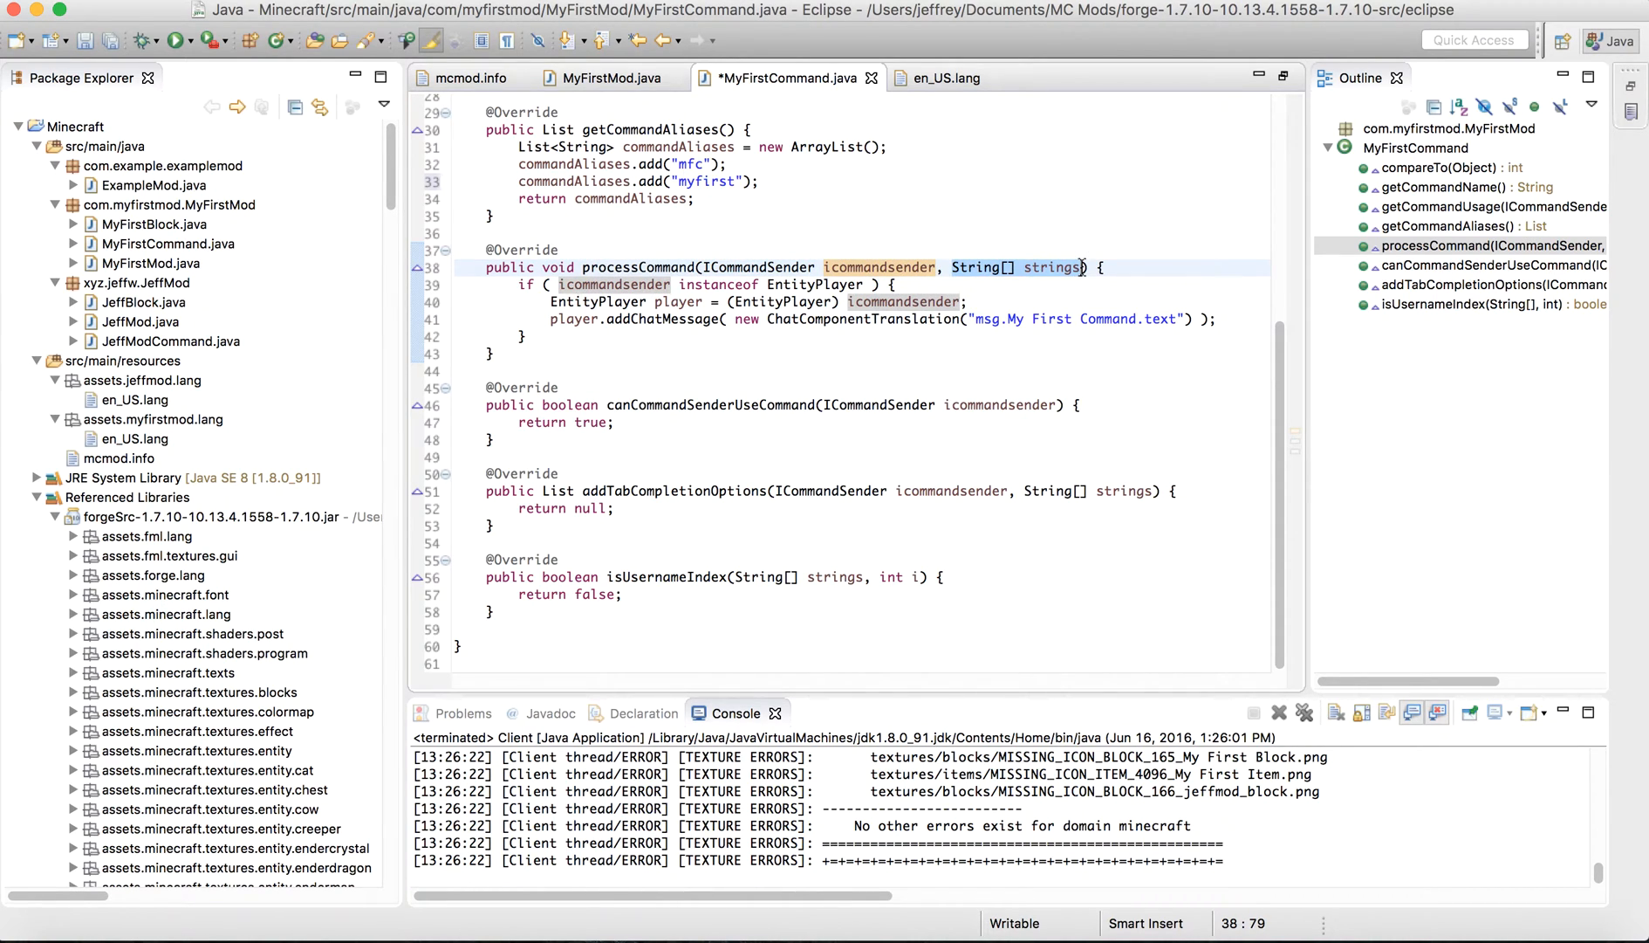
pyautogui.click(1047, 234)
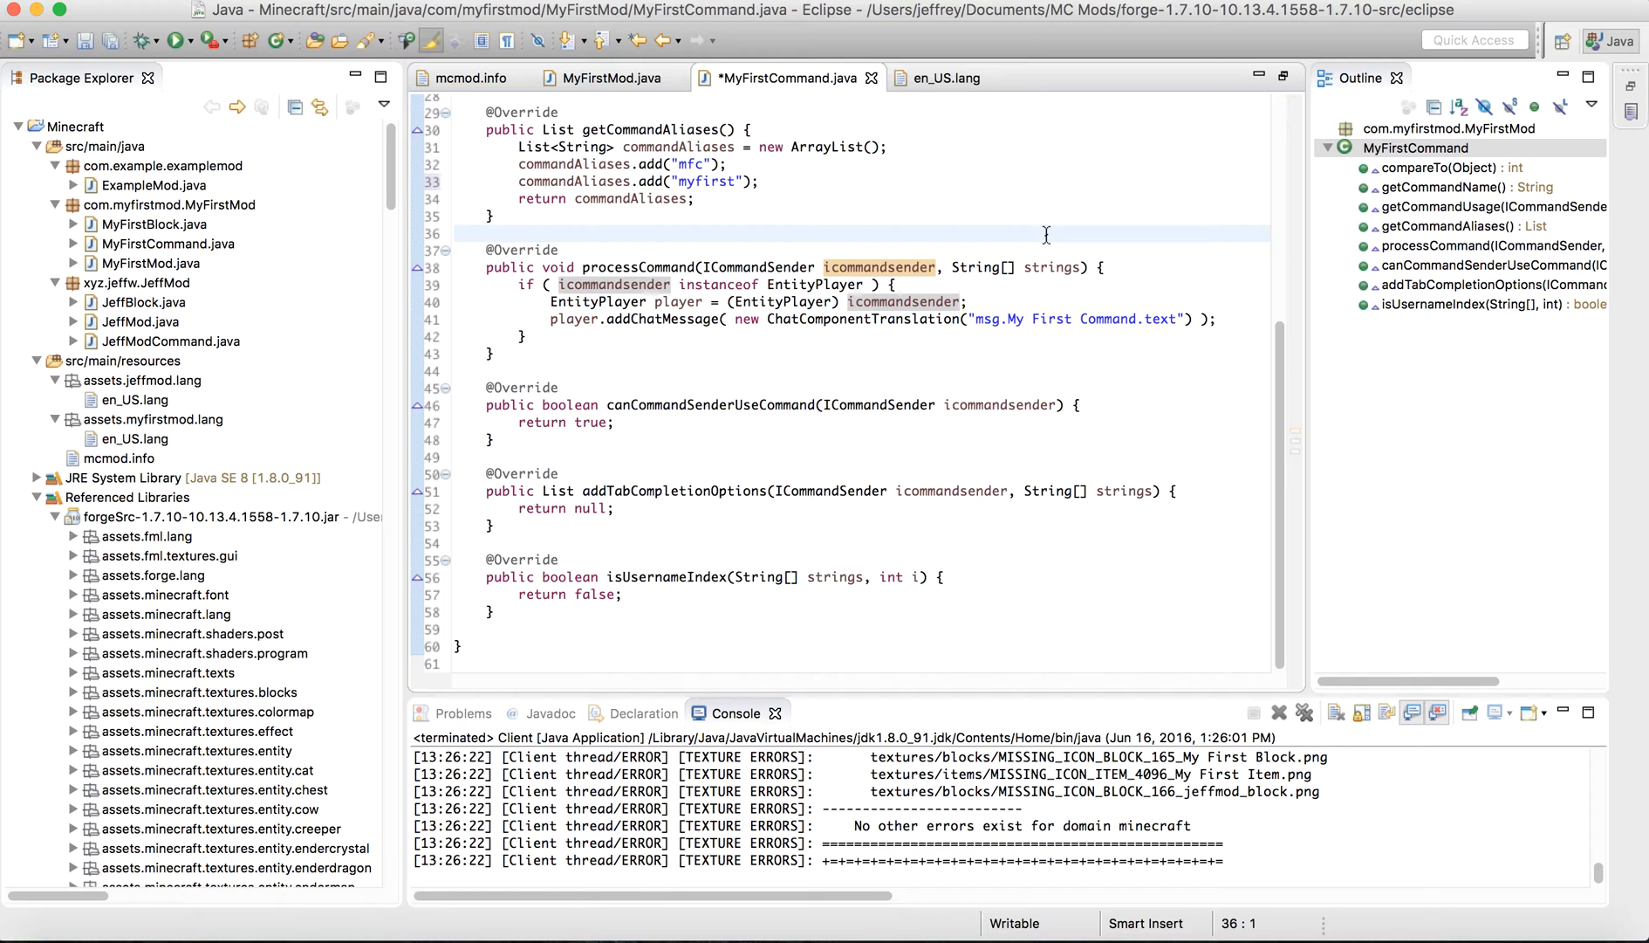
pyautogui.click(958, 265)
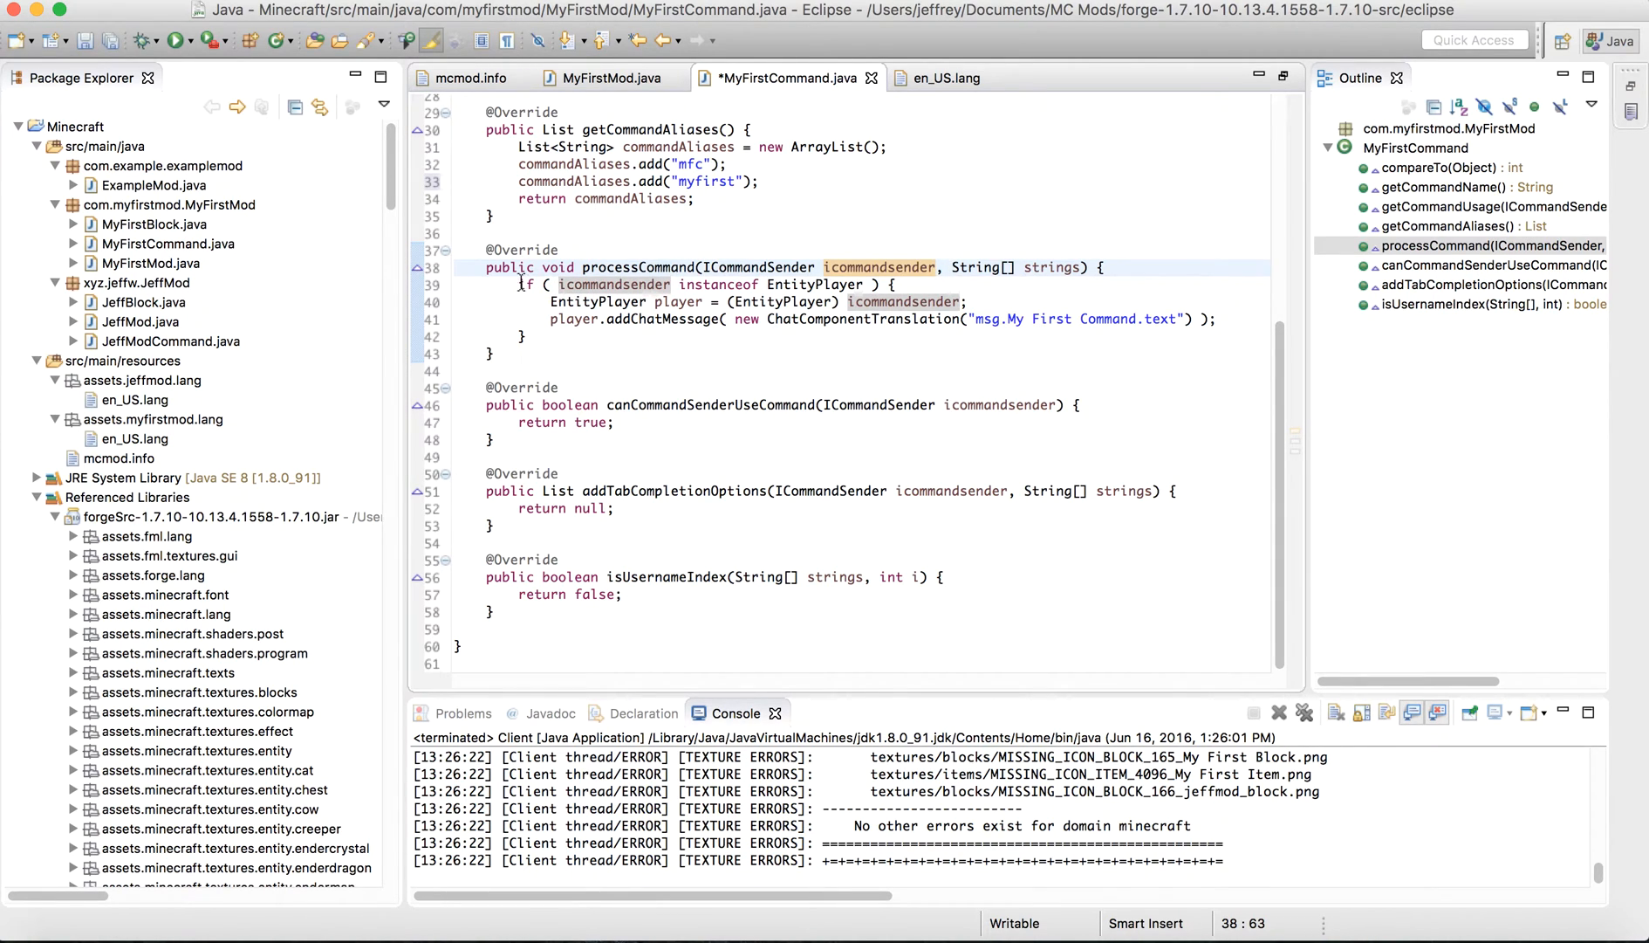
pyautogui.moveTo(546, 285); pyautogui.dragTo(541, 335)
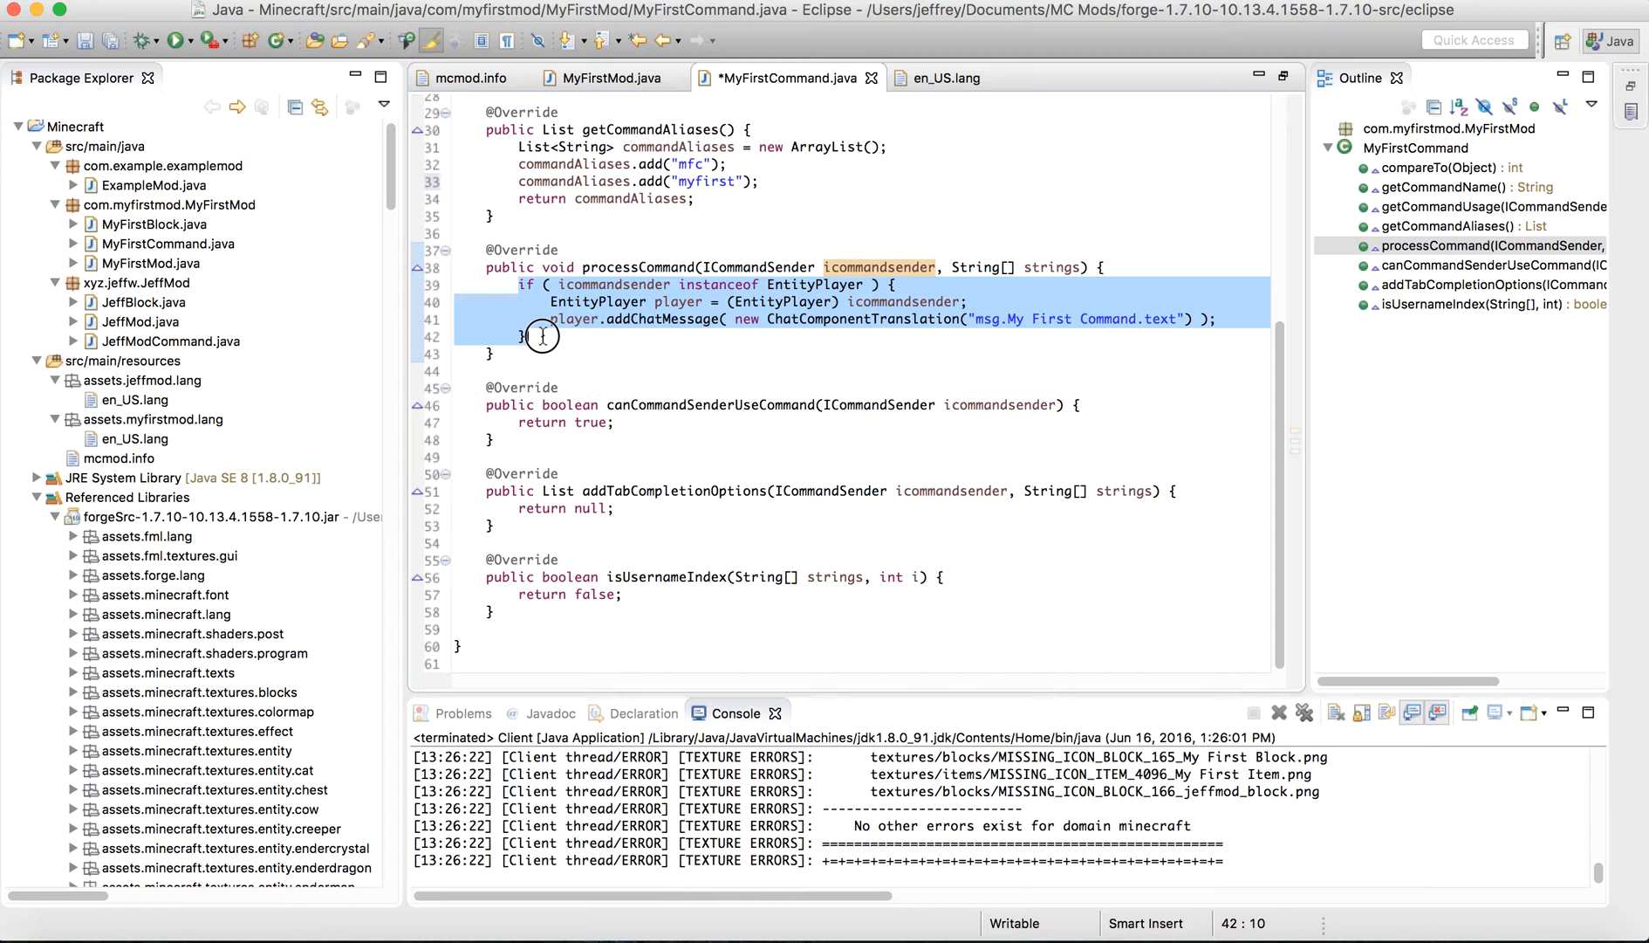
pyautogui.click(541, 337)
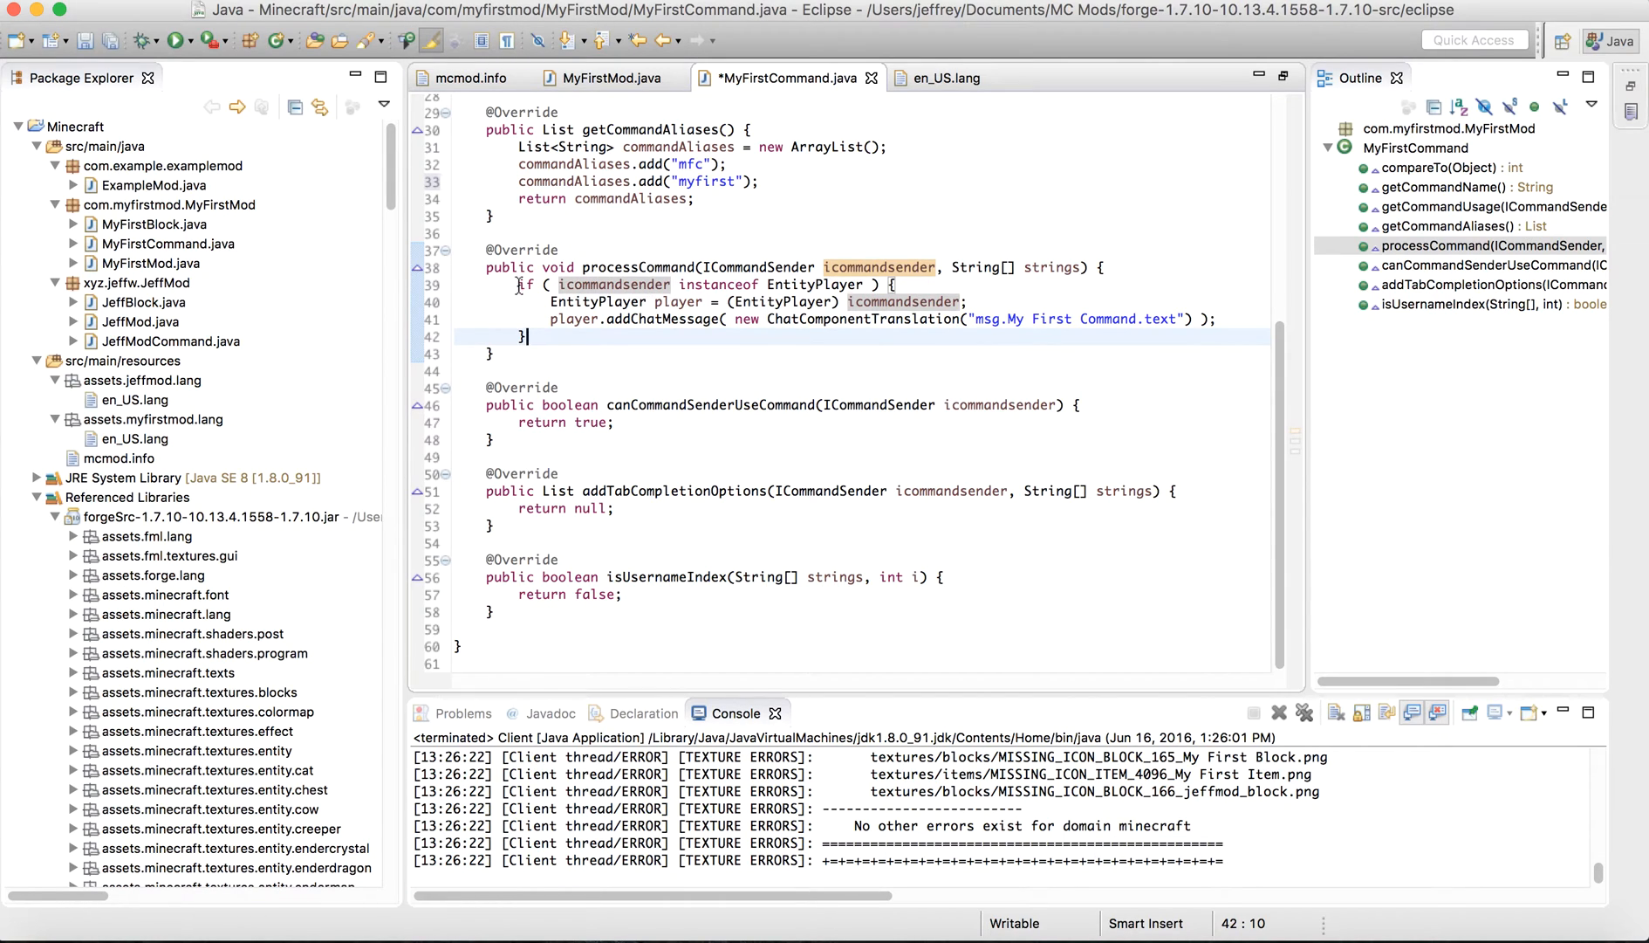
pyautogui.moveTo(519, 285); pyautogui.dragTo(526, 335)
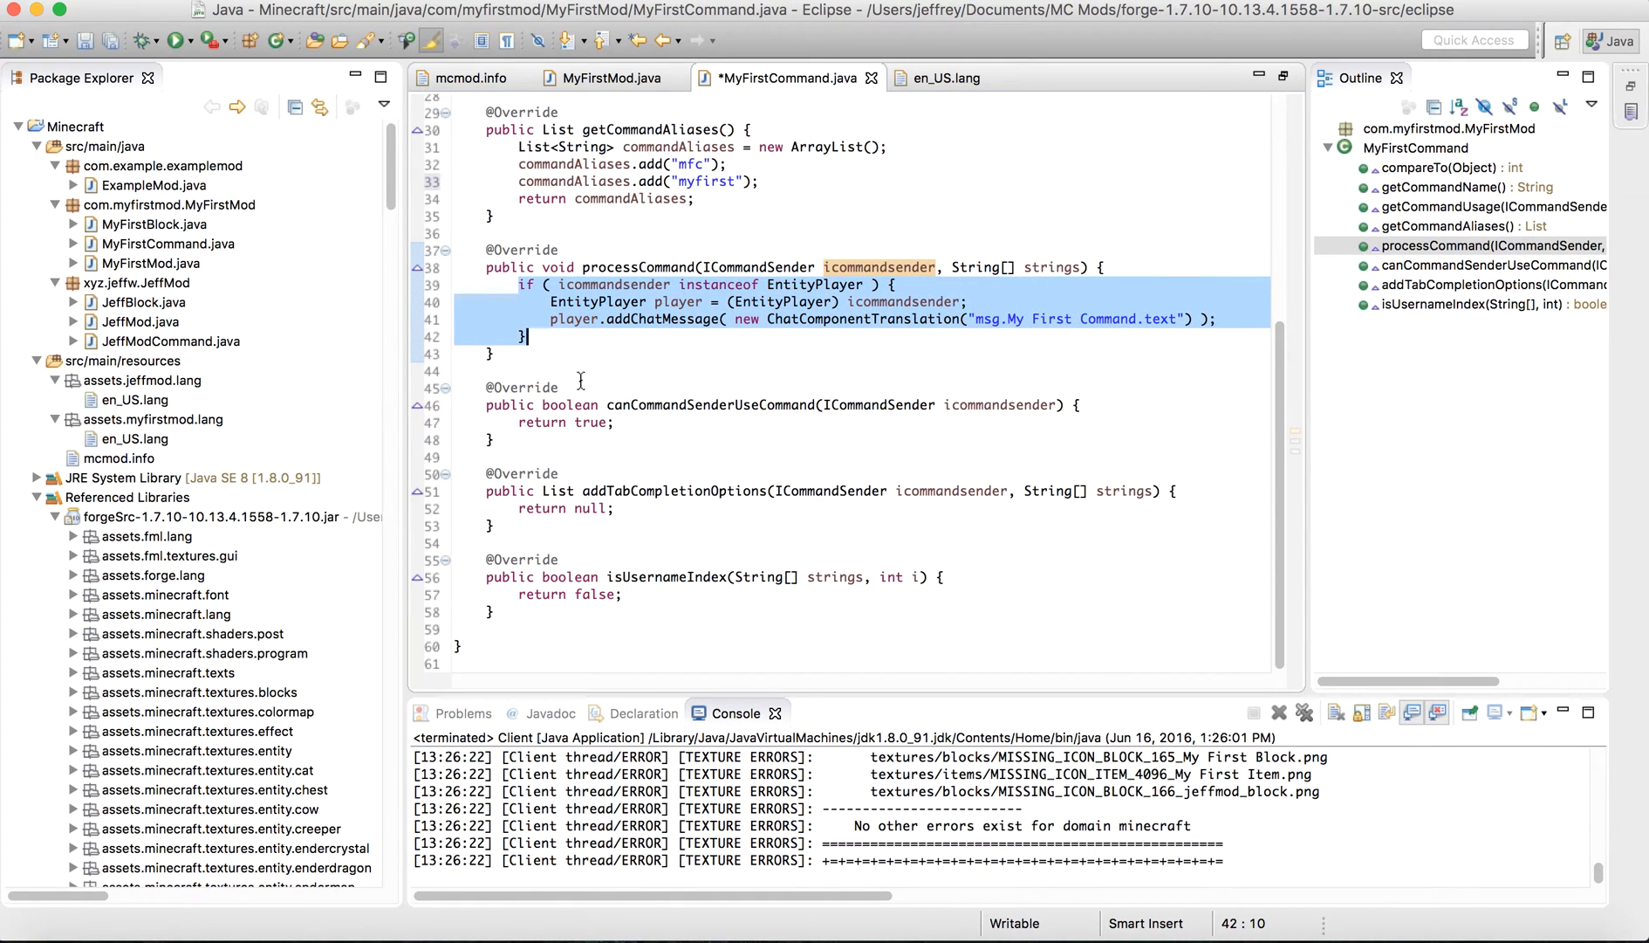
pyautogui.click(560, 337)
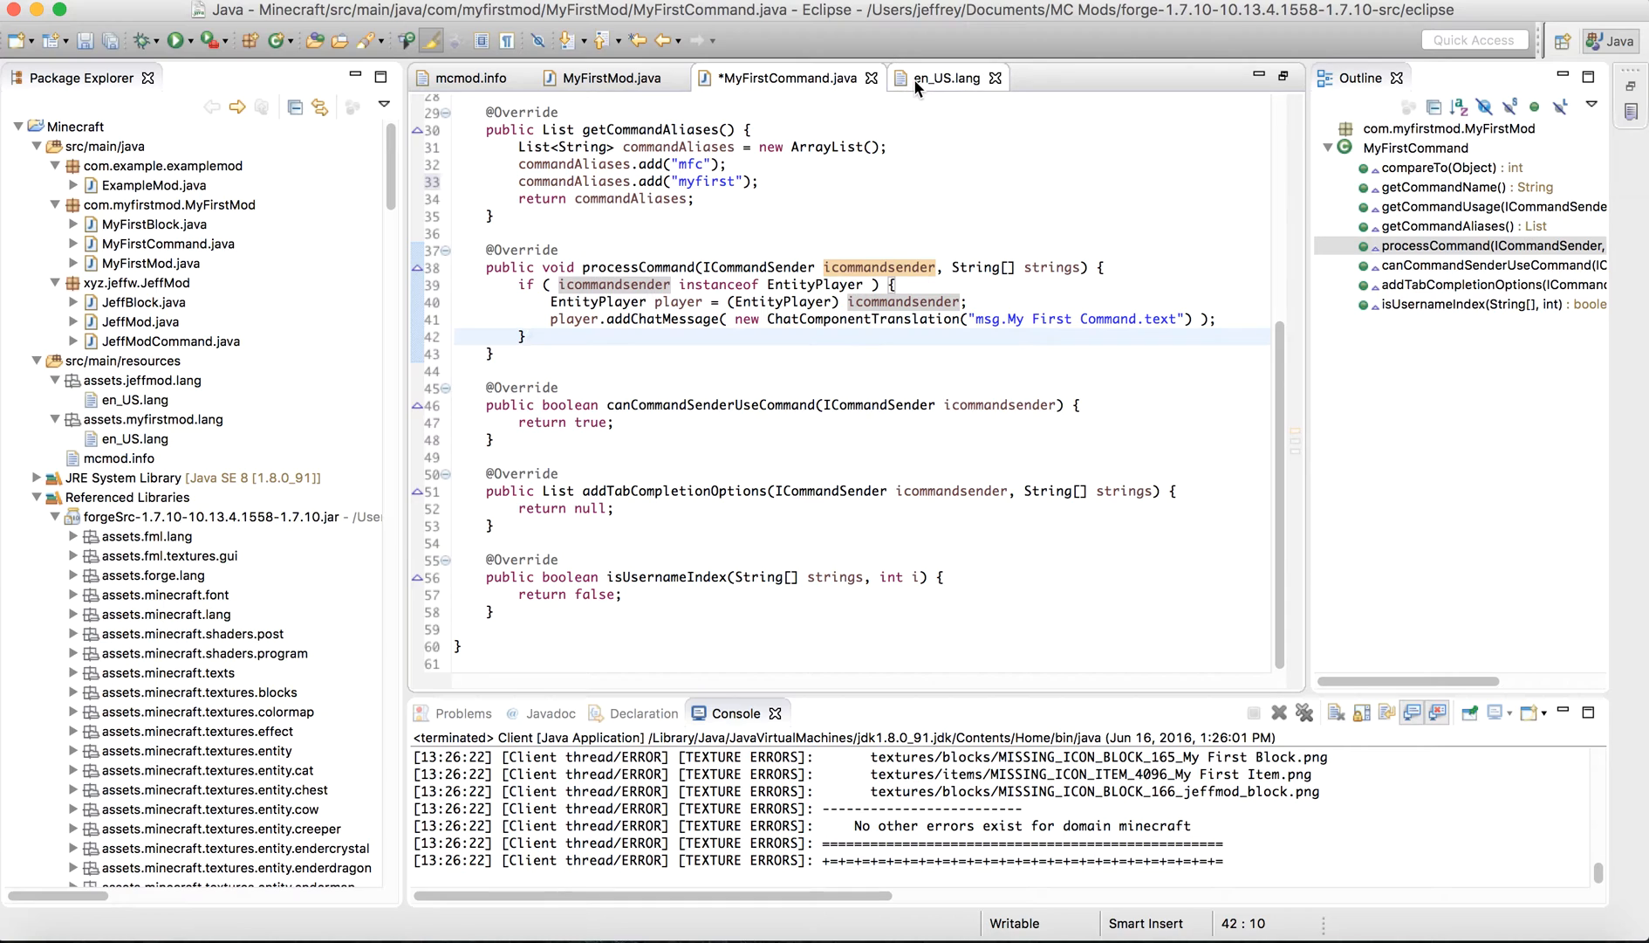
pyautogui.moveTo(919, 88)
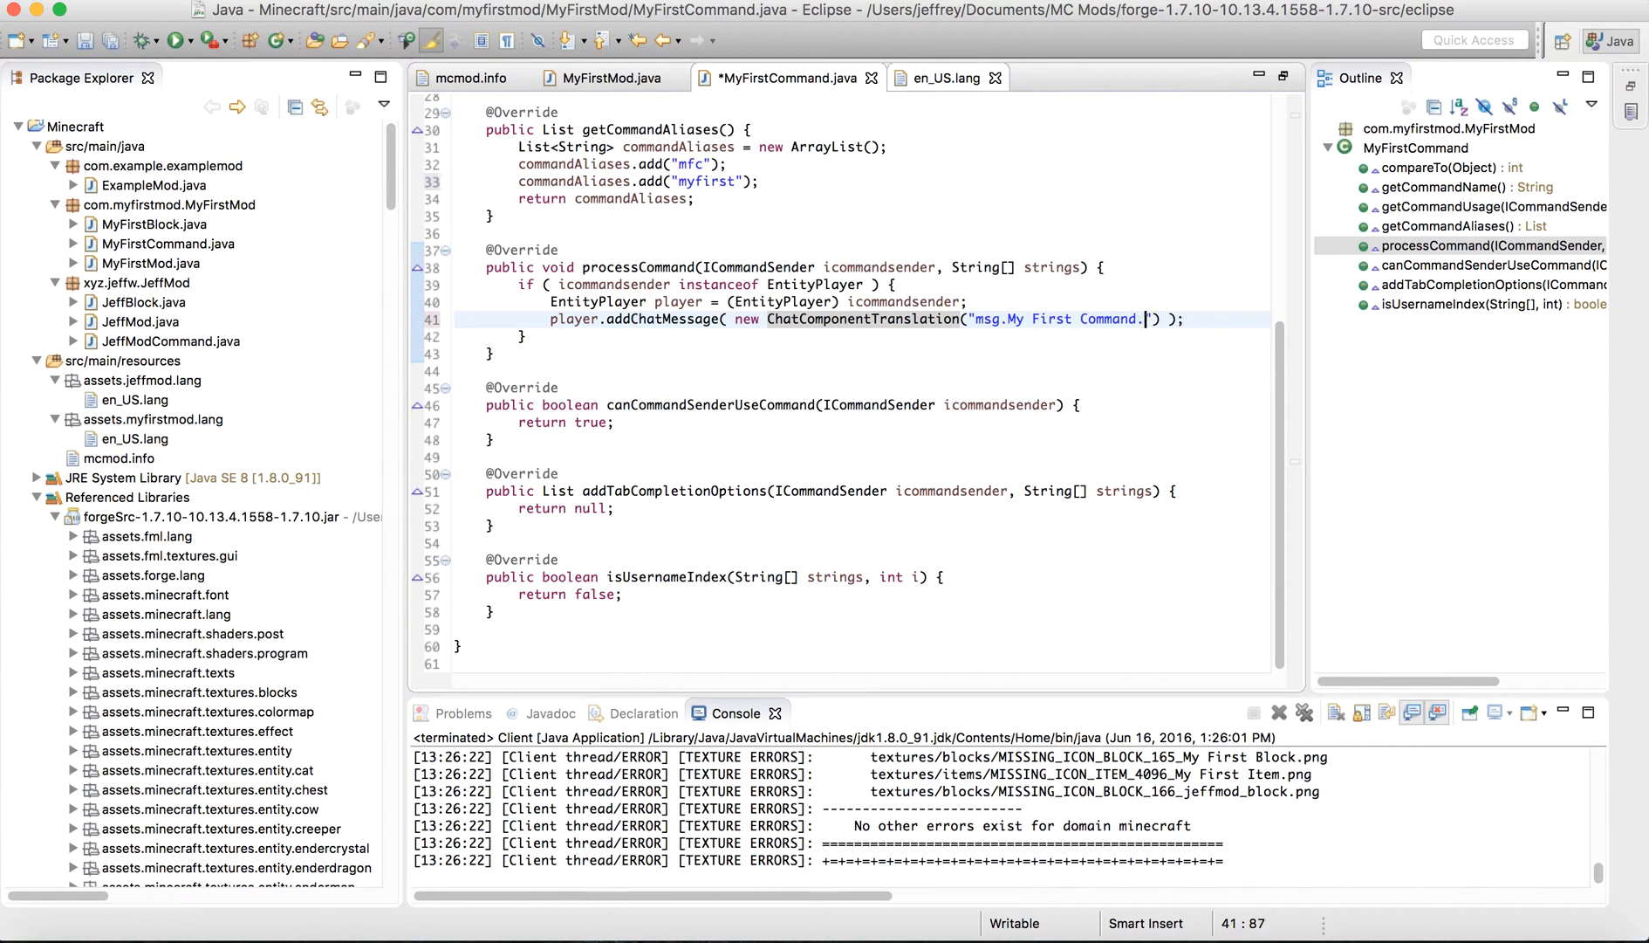
# Change the message key ending to .value in the chat translation string and in en_US.lang.
pyautogui.write('name')
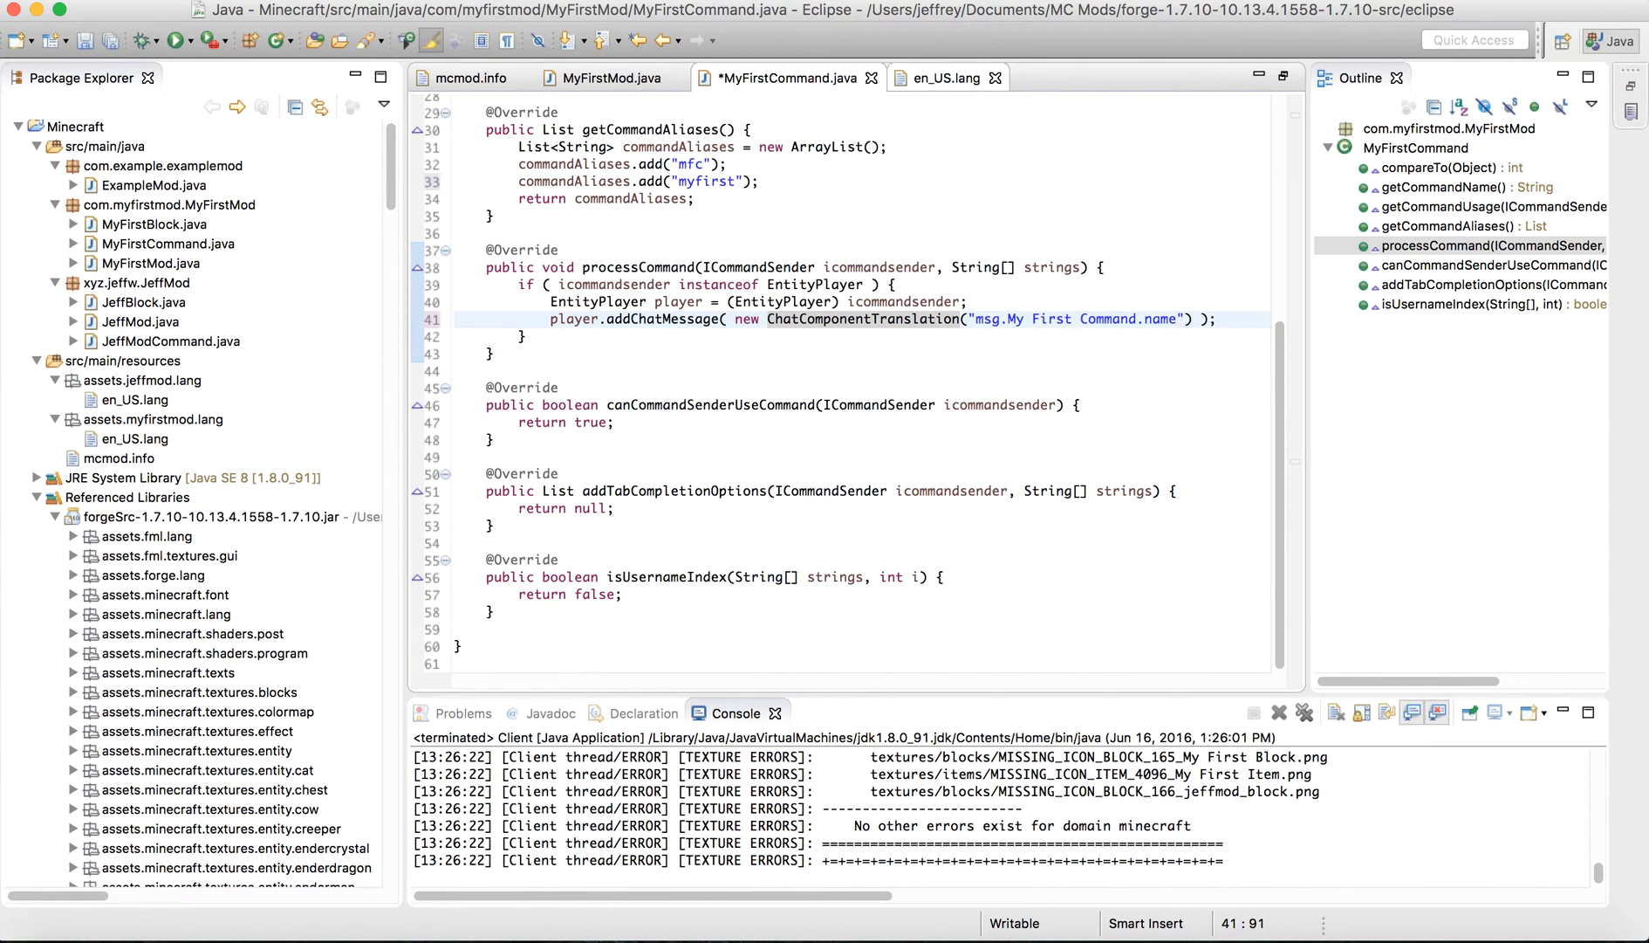
pyautogui.click(953, 77)
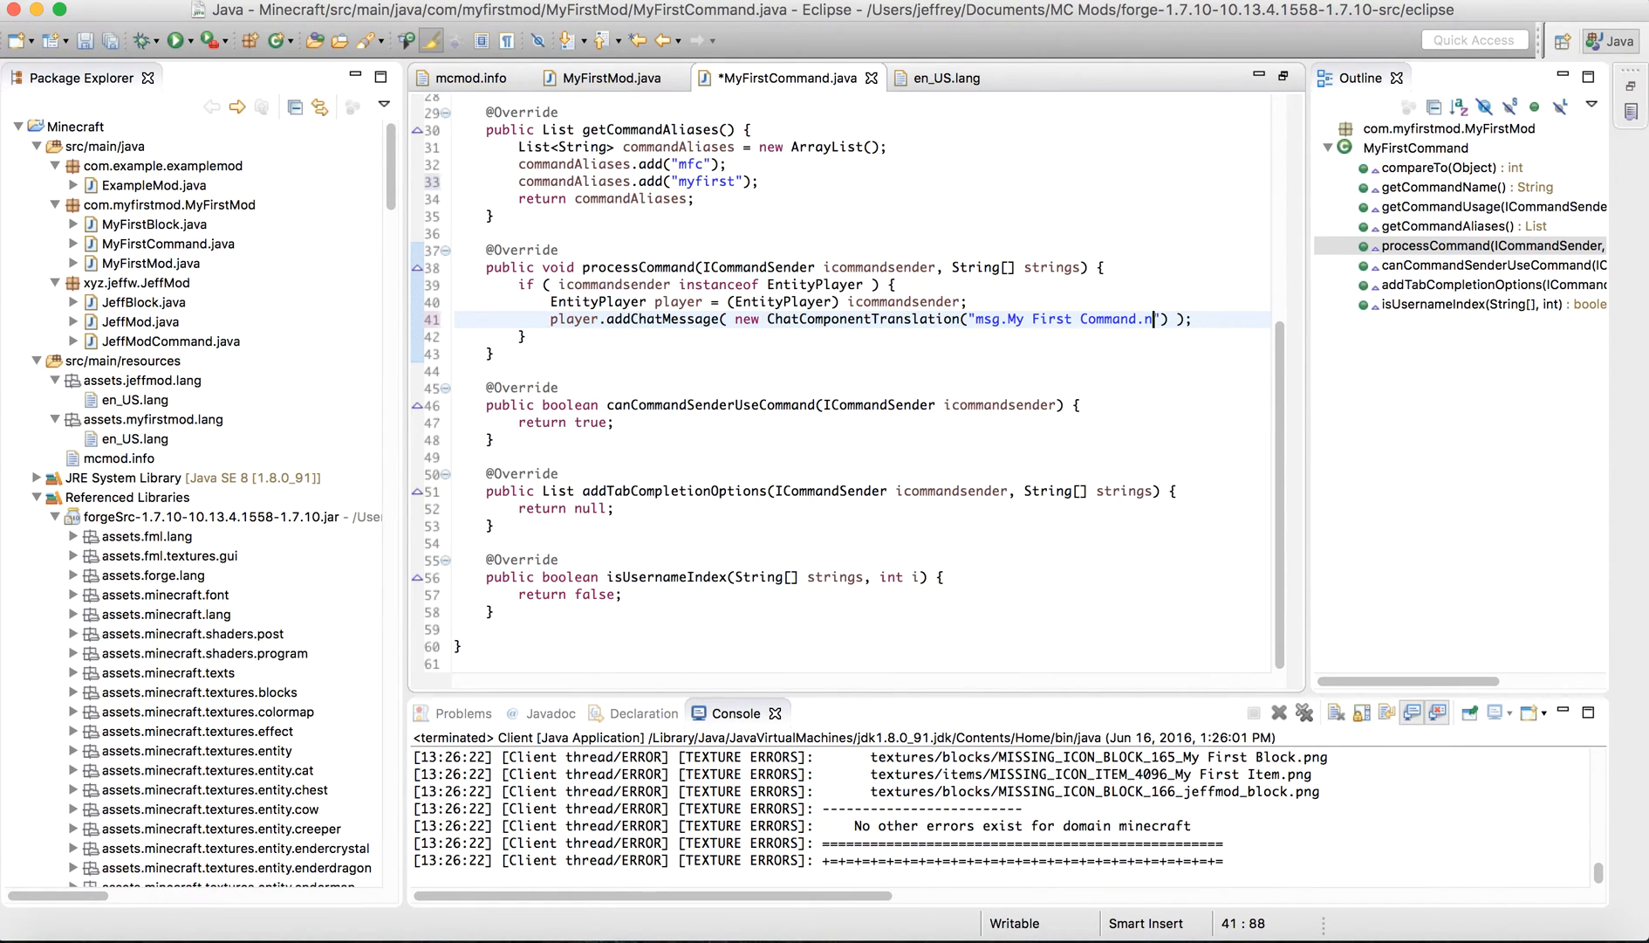
pyautogui.write('alue')
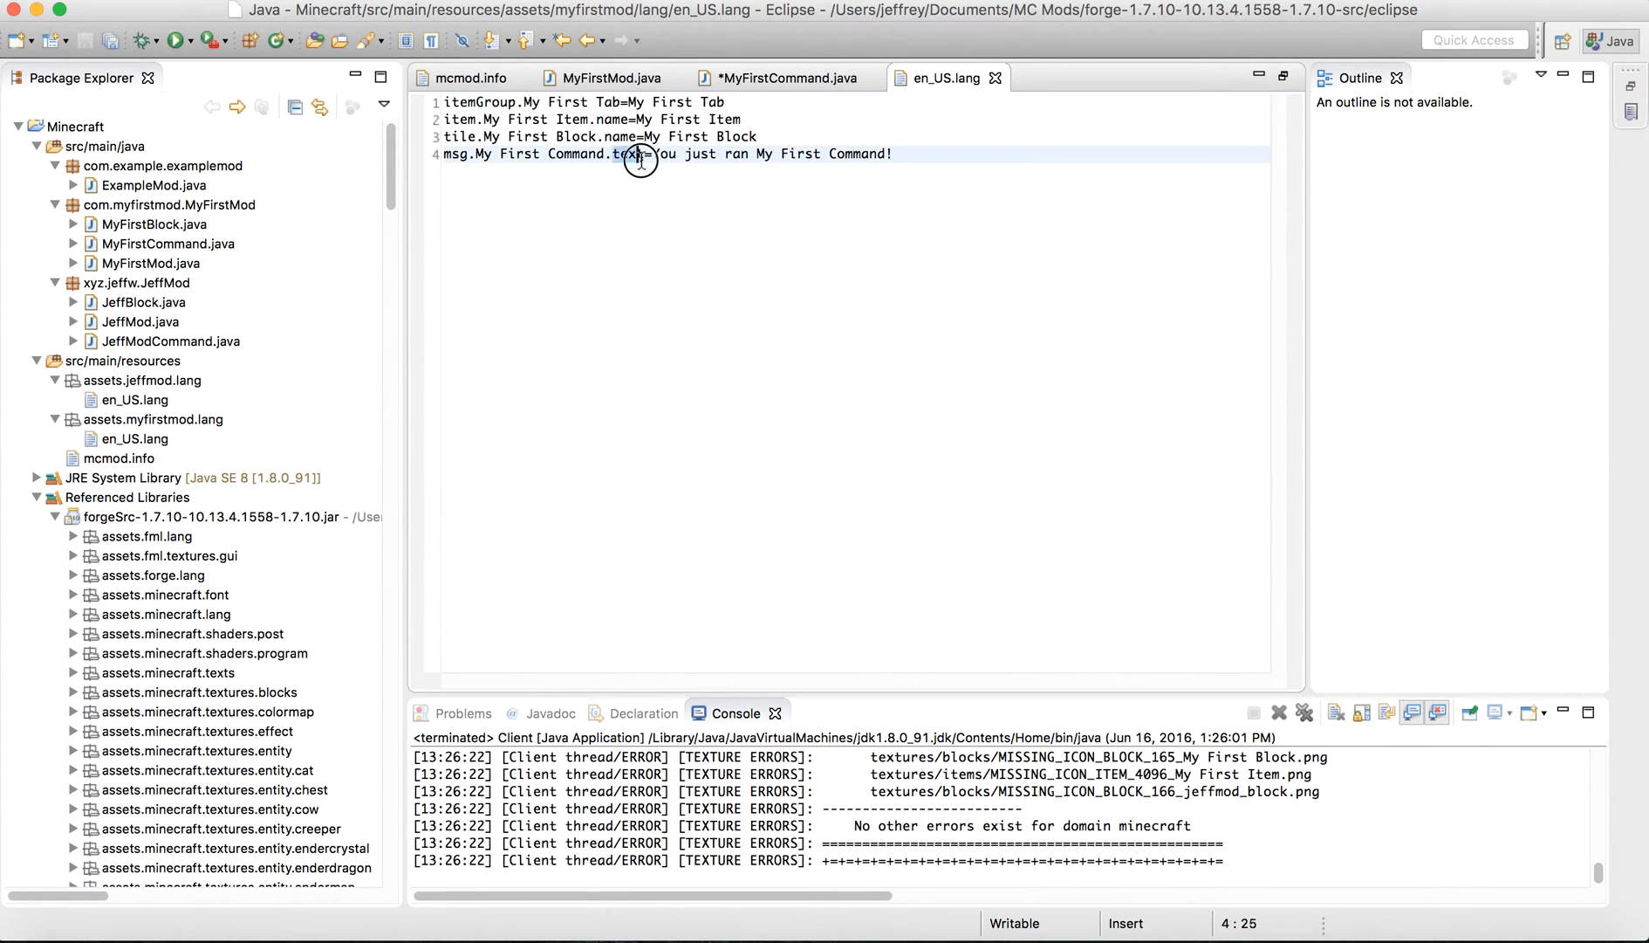
pyautogui.write('value')
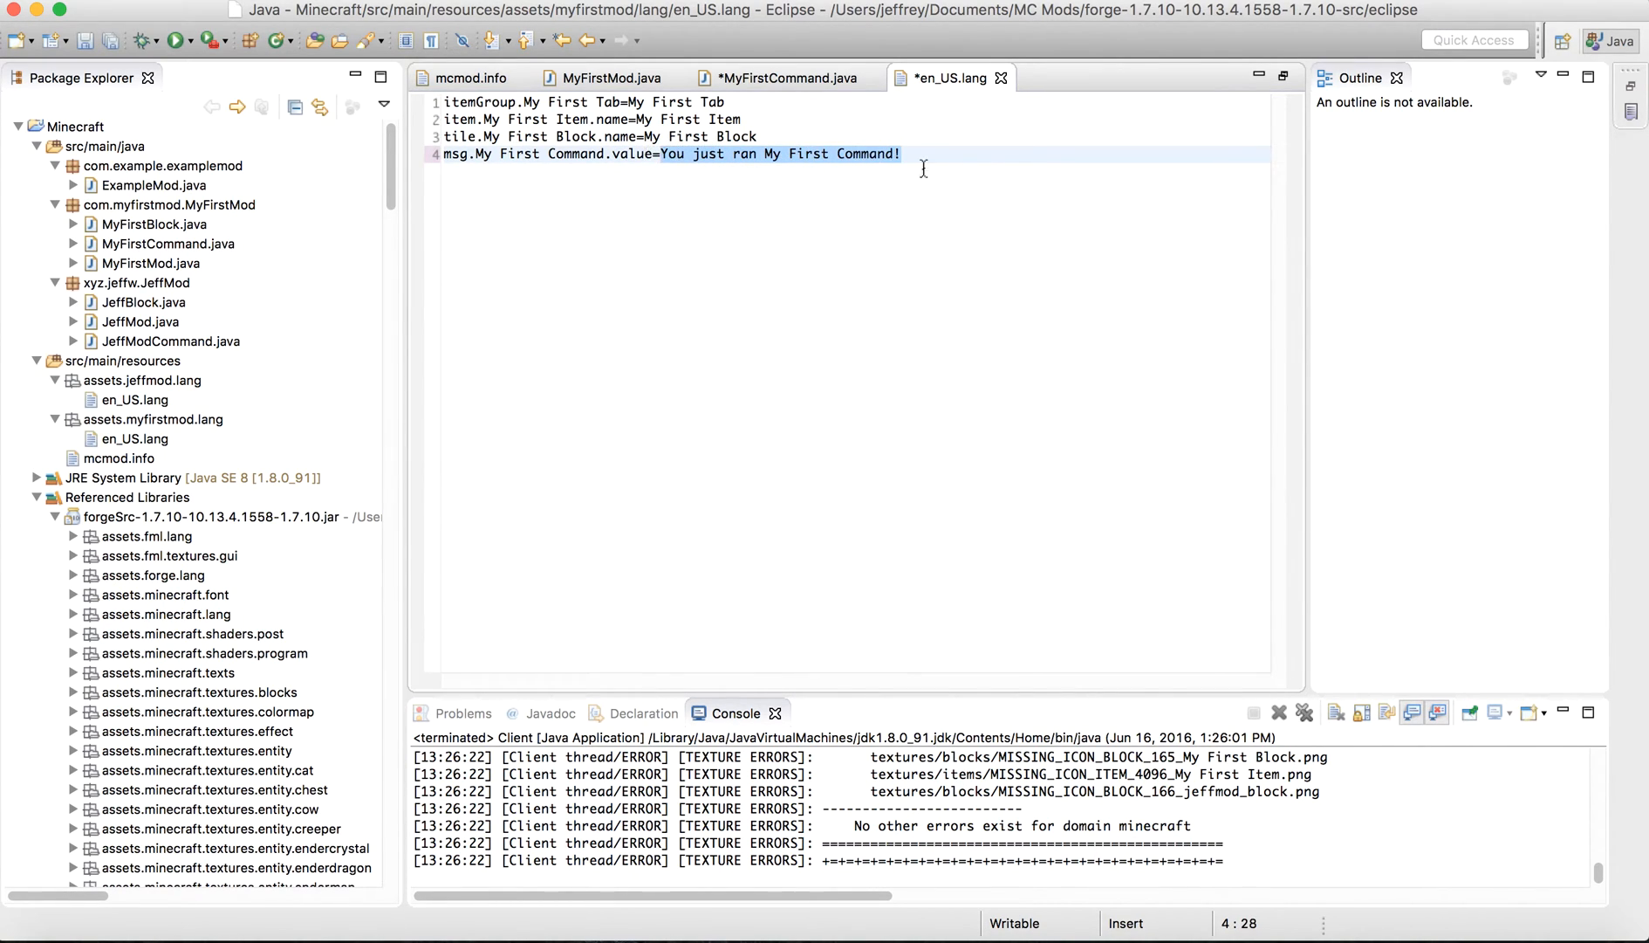
pyautogui.click(766, 77)
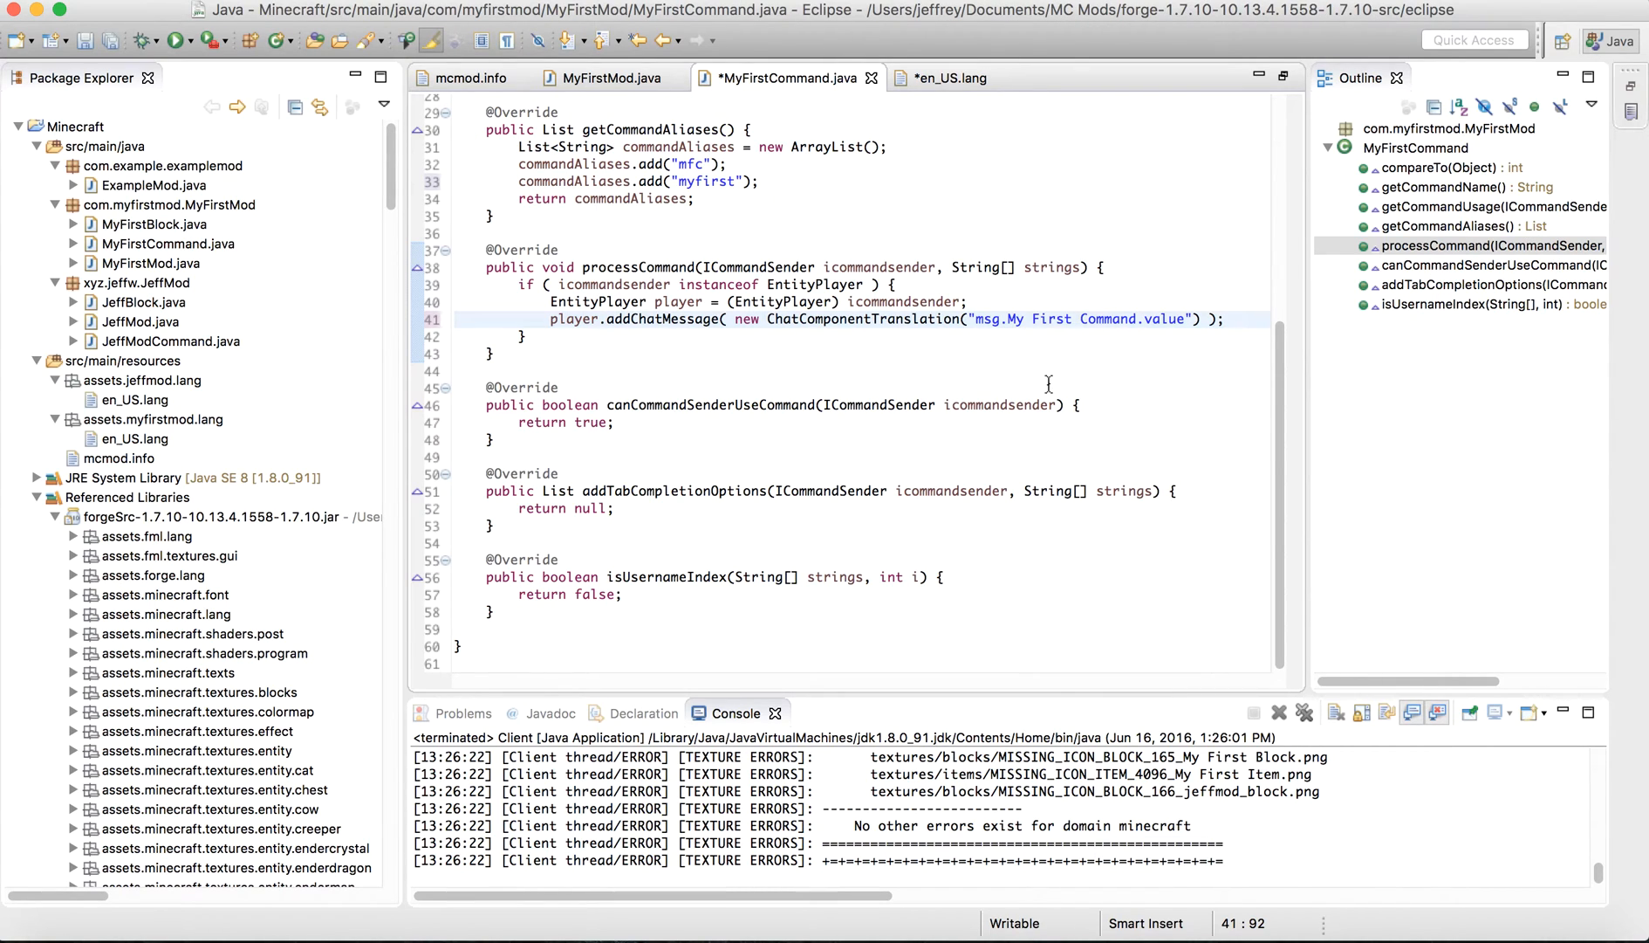
pyautogui.moveTo(773, 467)
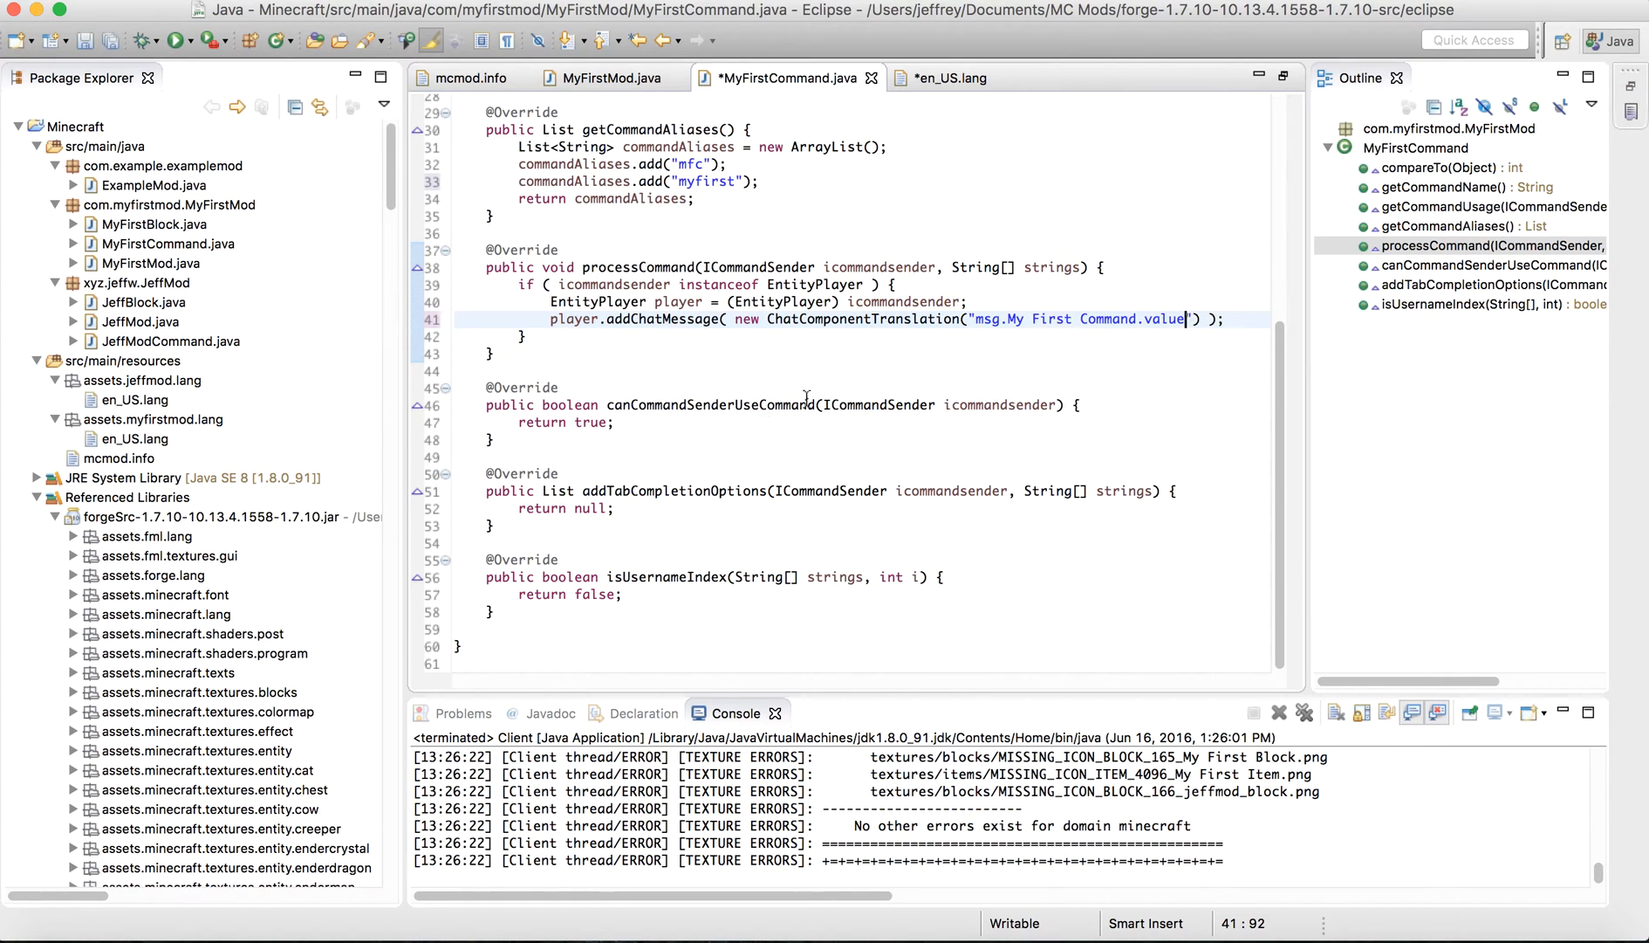
# Make canCommandSenderUseCommand simply return true so any player can run the command.
pyautogui.click(655, 422)
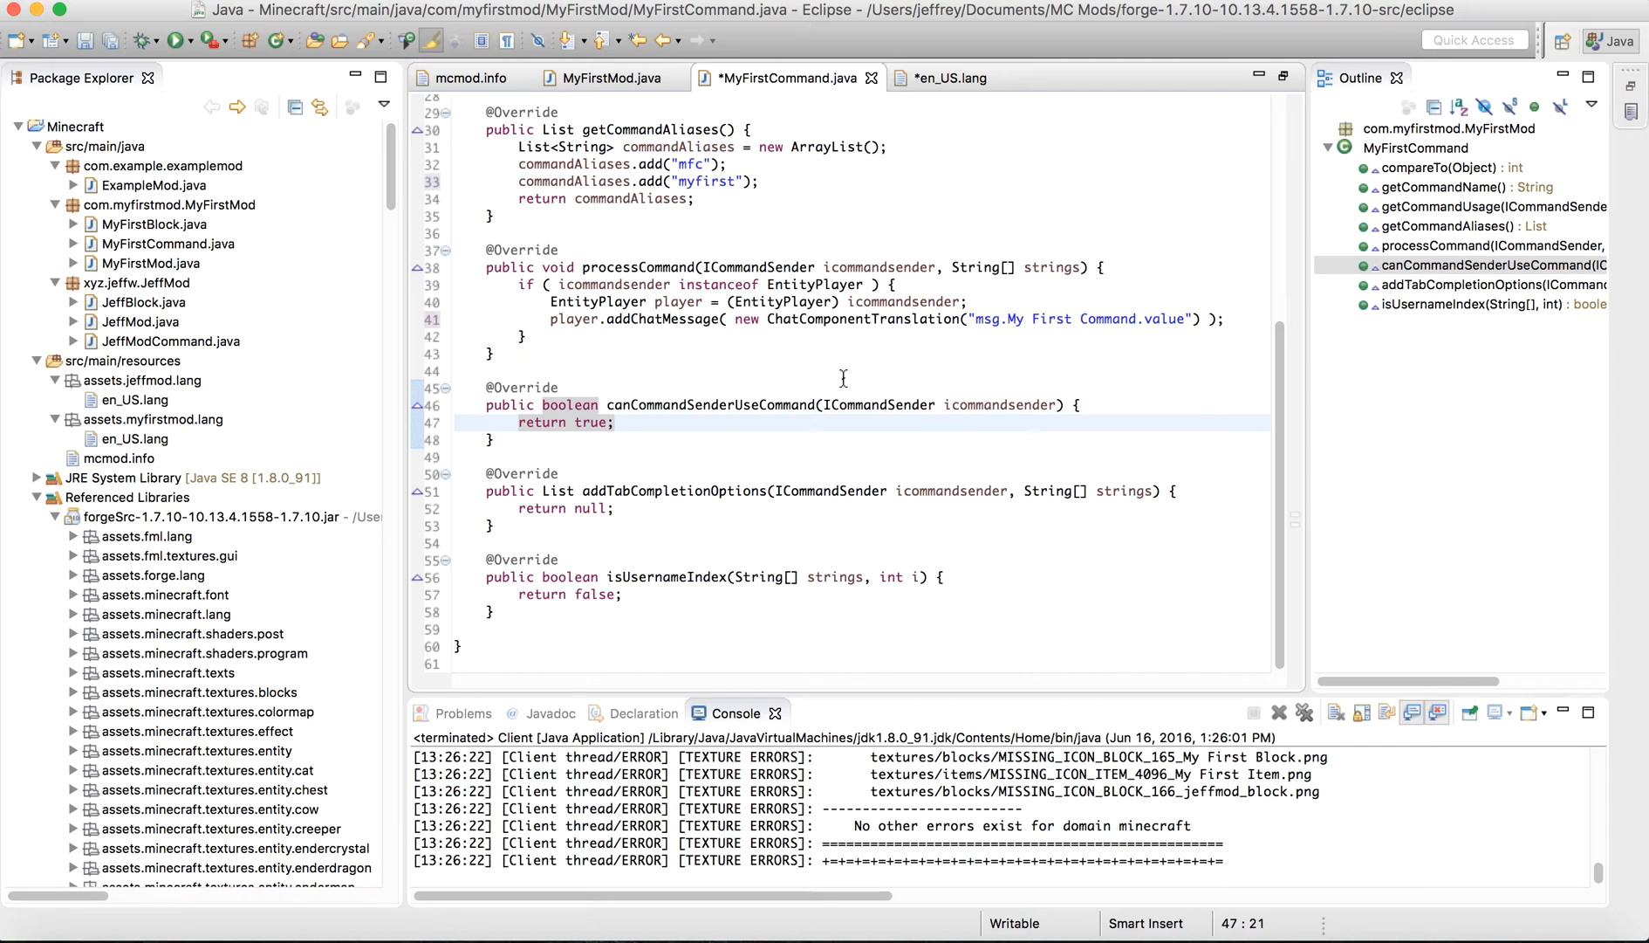
pyautogui.click(614, 422)
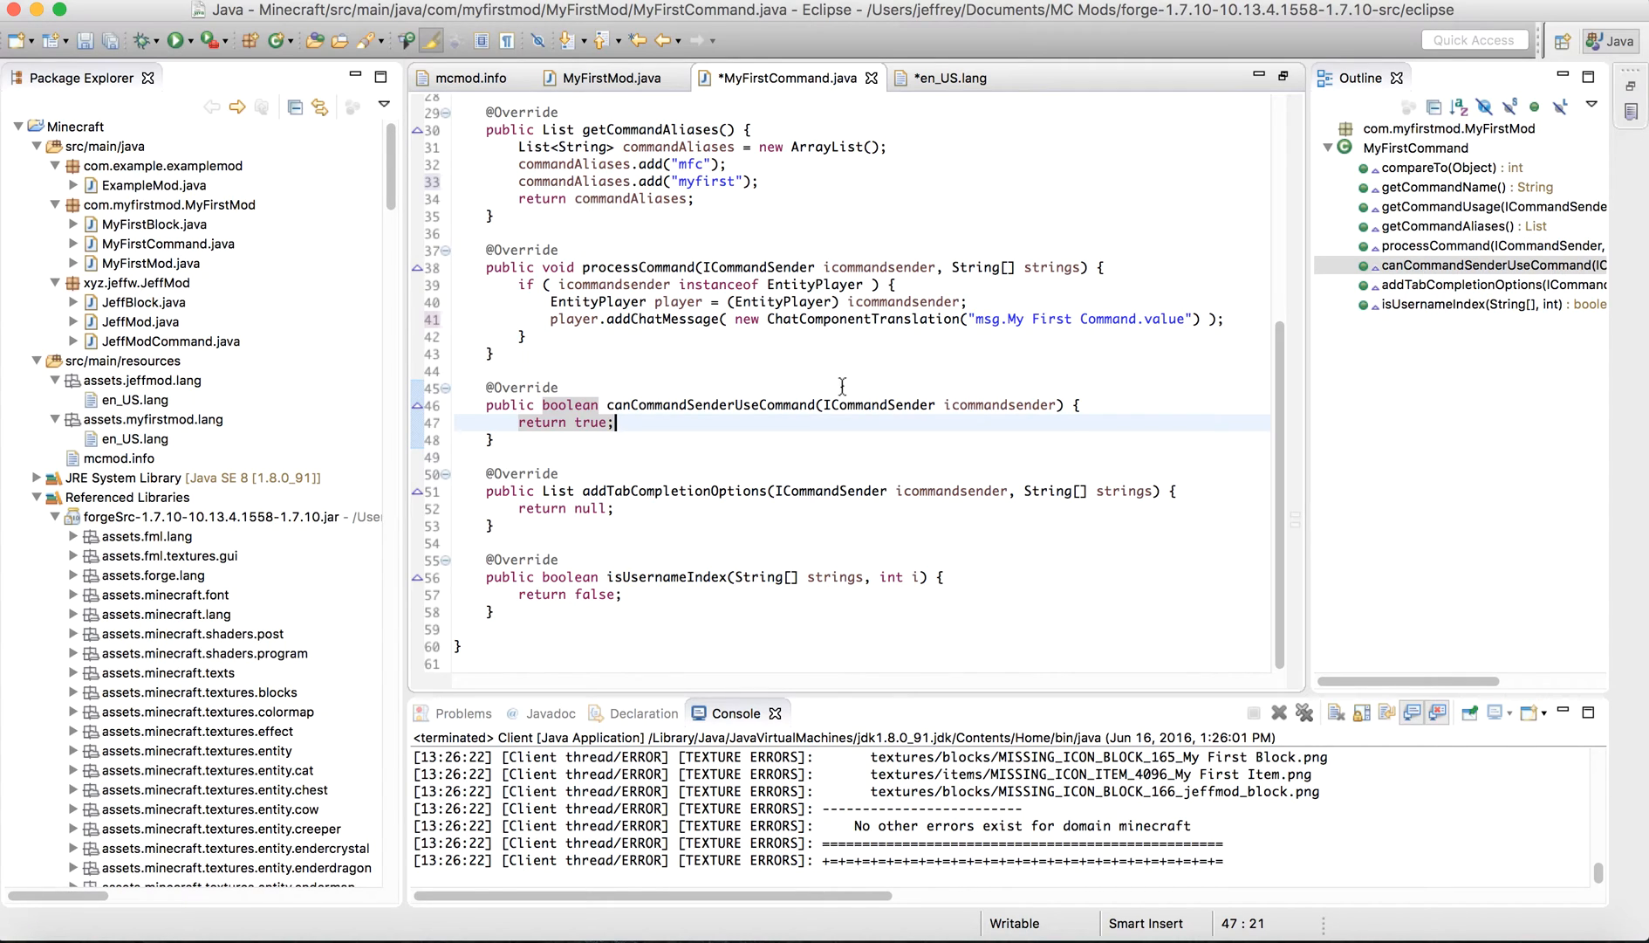
pyautogui.click(597, 423)
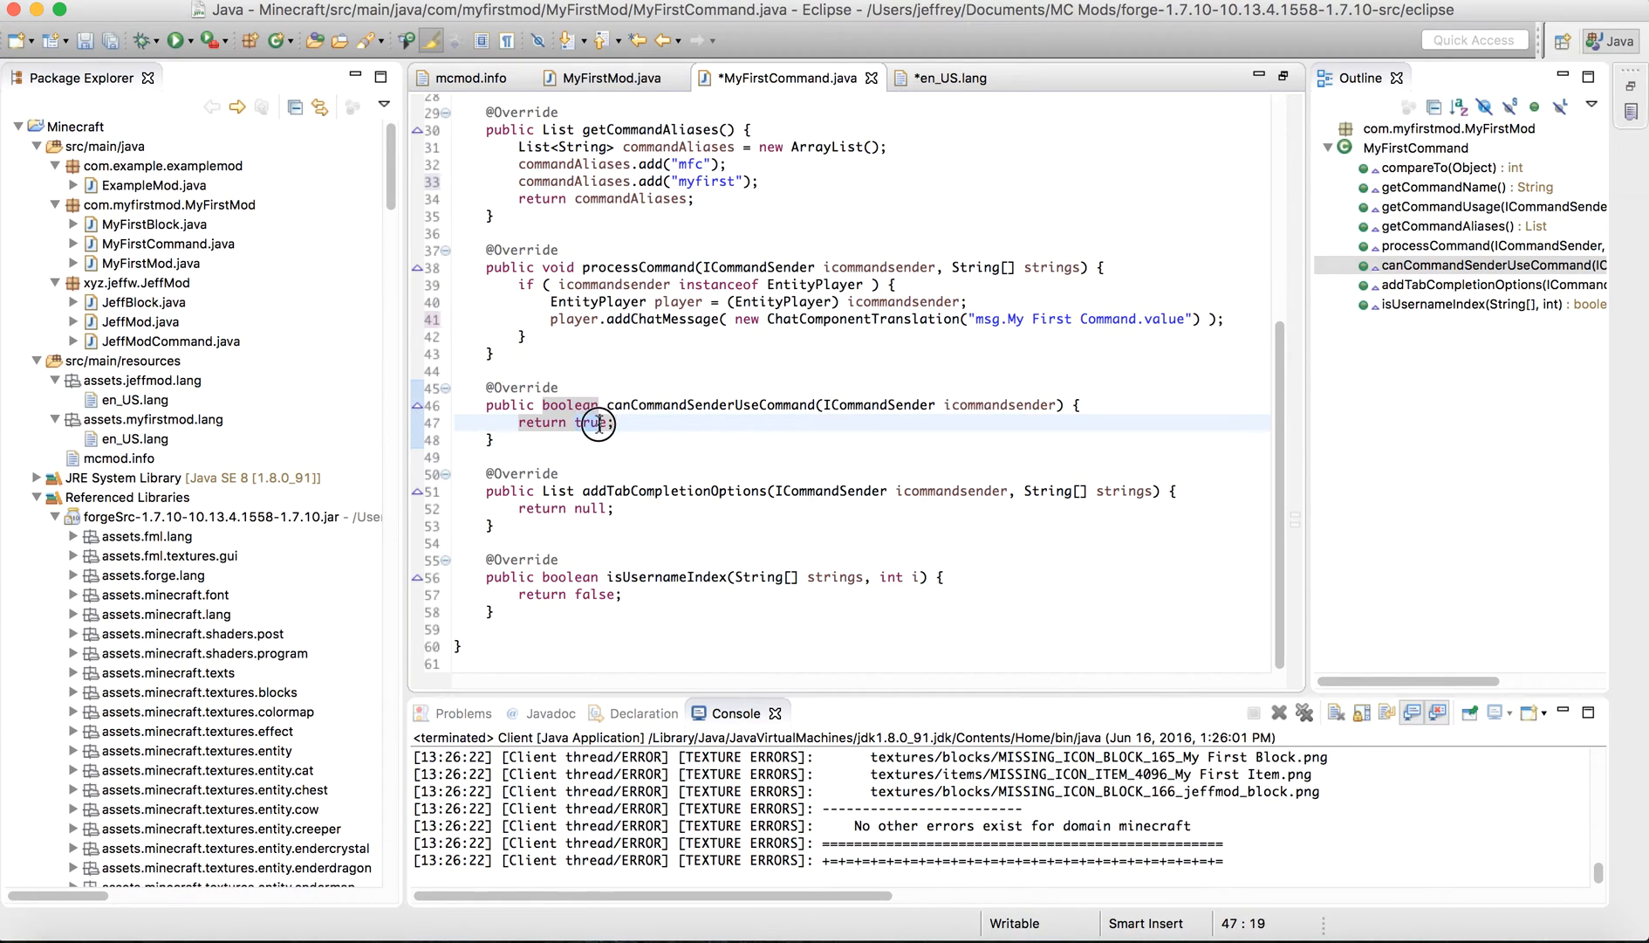
pyautogui.click(600, 423)
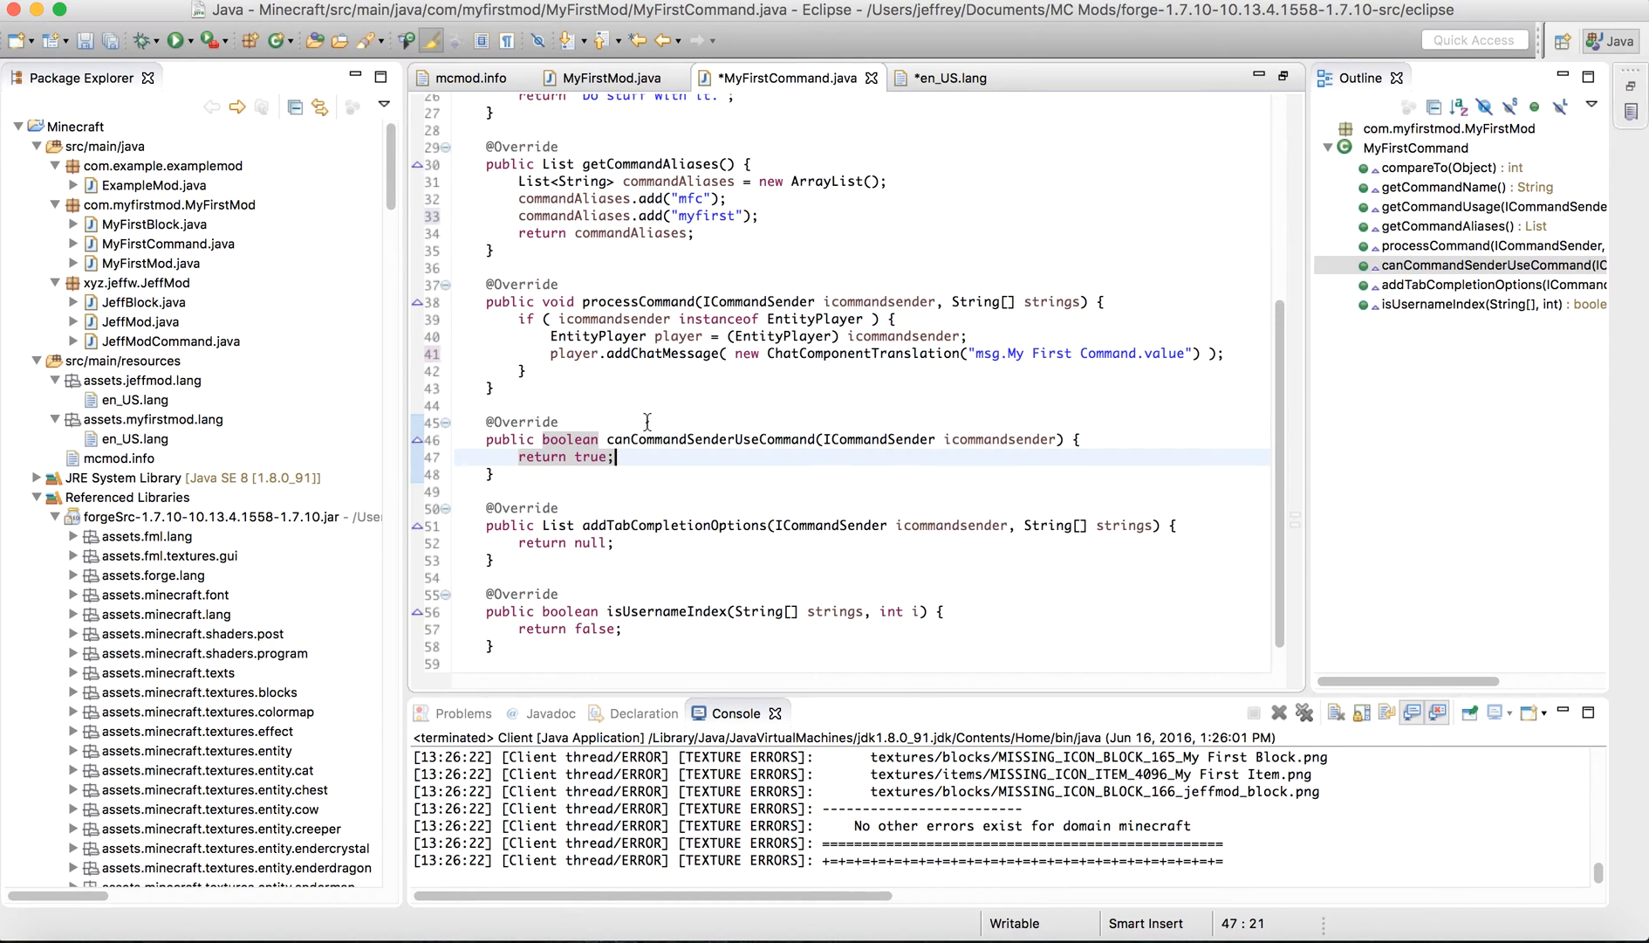
pyautogui.scroll(3)
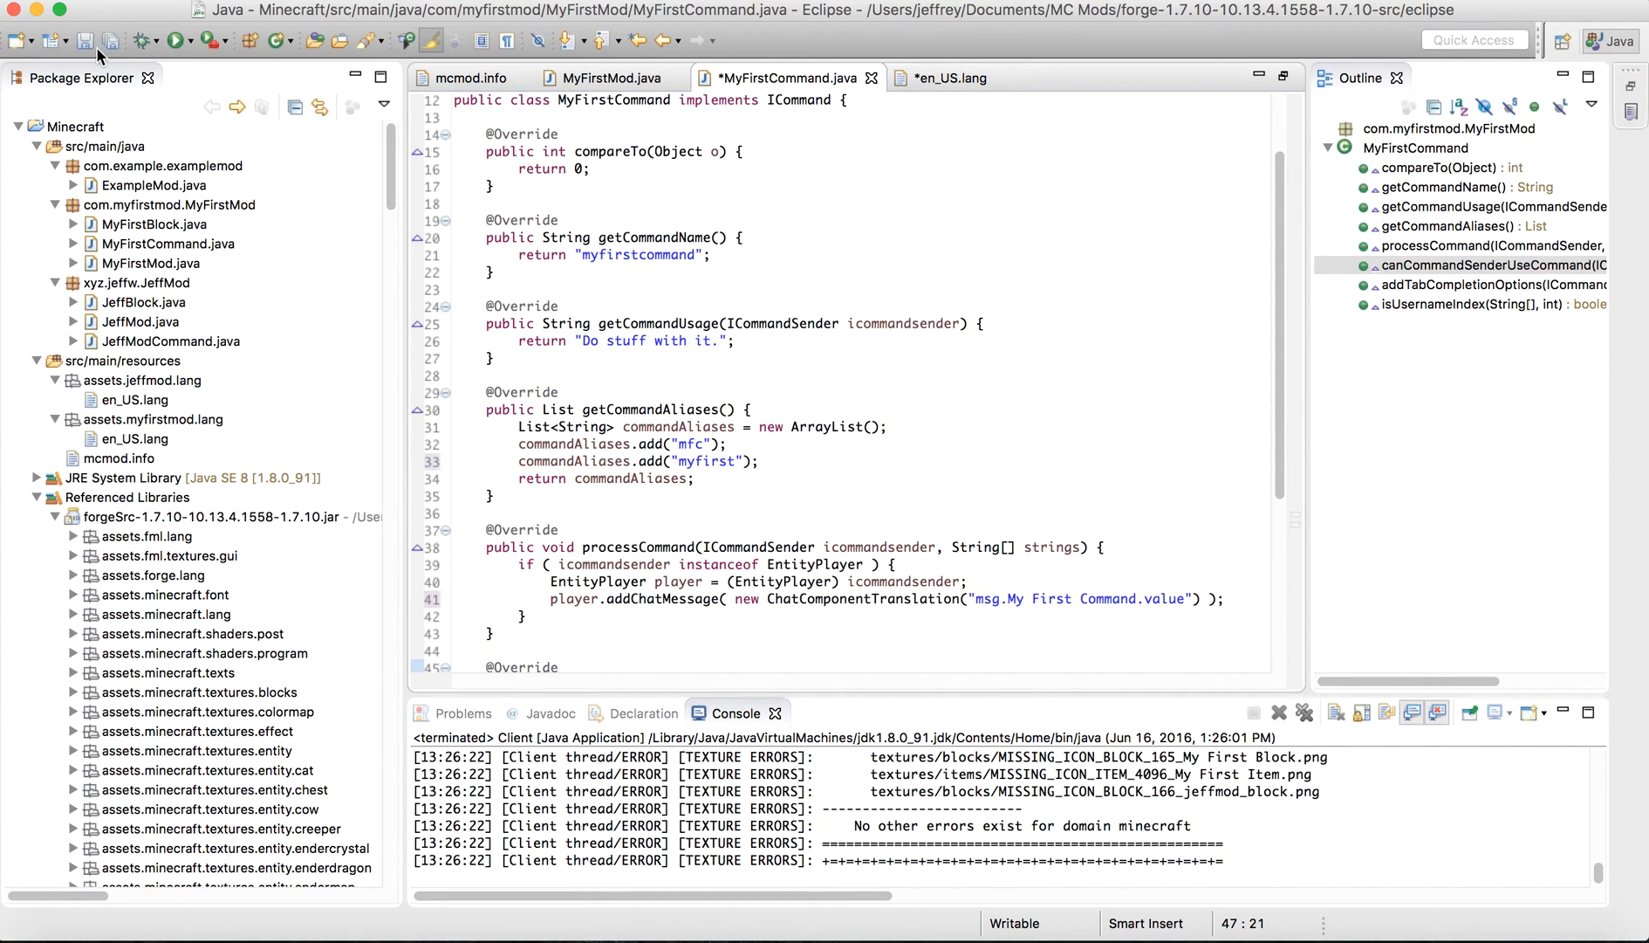
# Save all edited files and launch the Minecraft client with the mod from Eclipse.
pyautogui.click(110, 42)
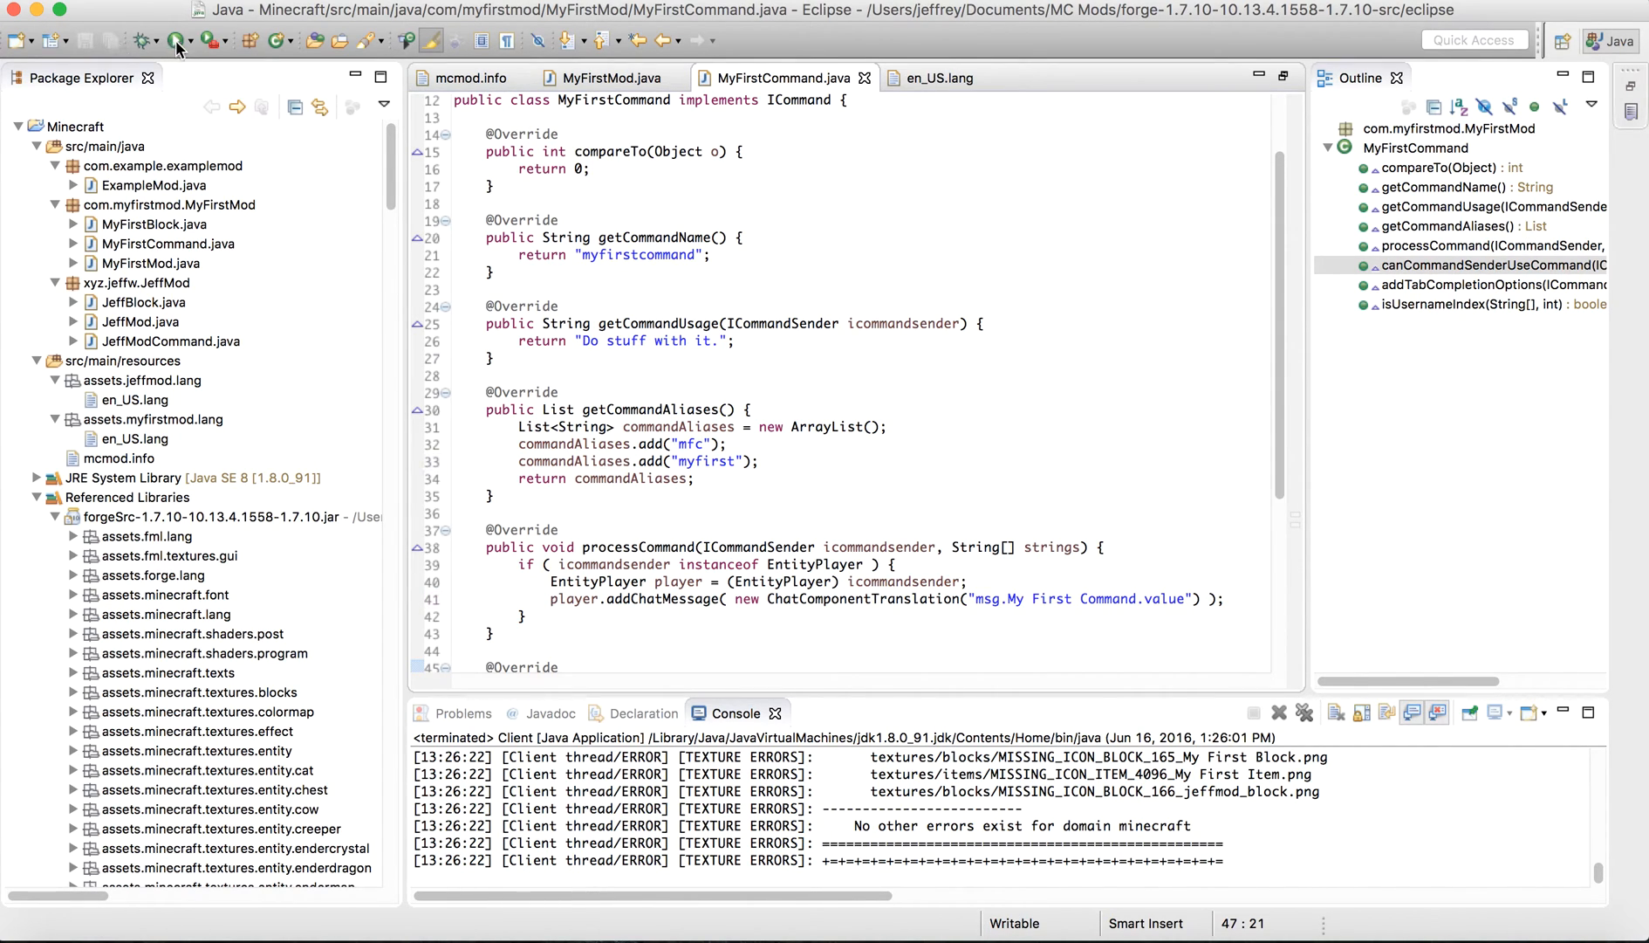
pyautogui.click(174, 42)
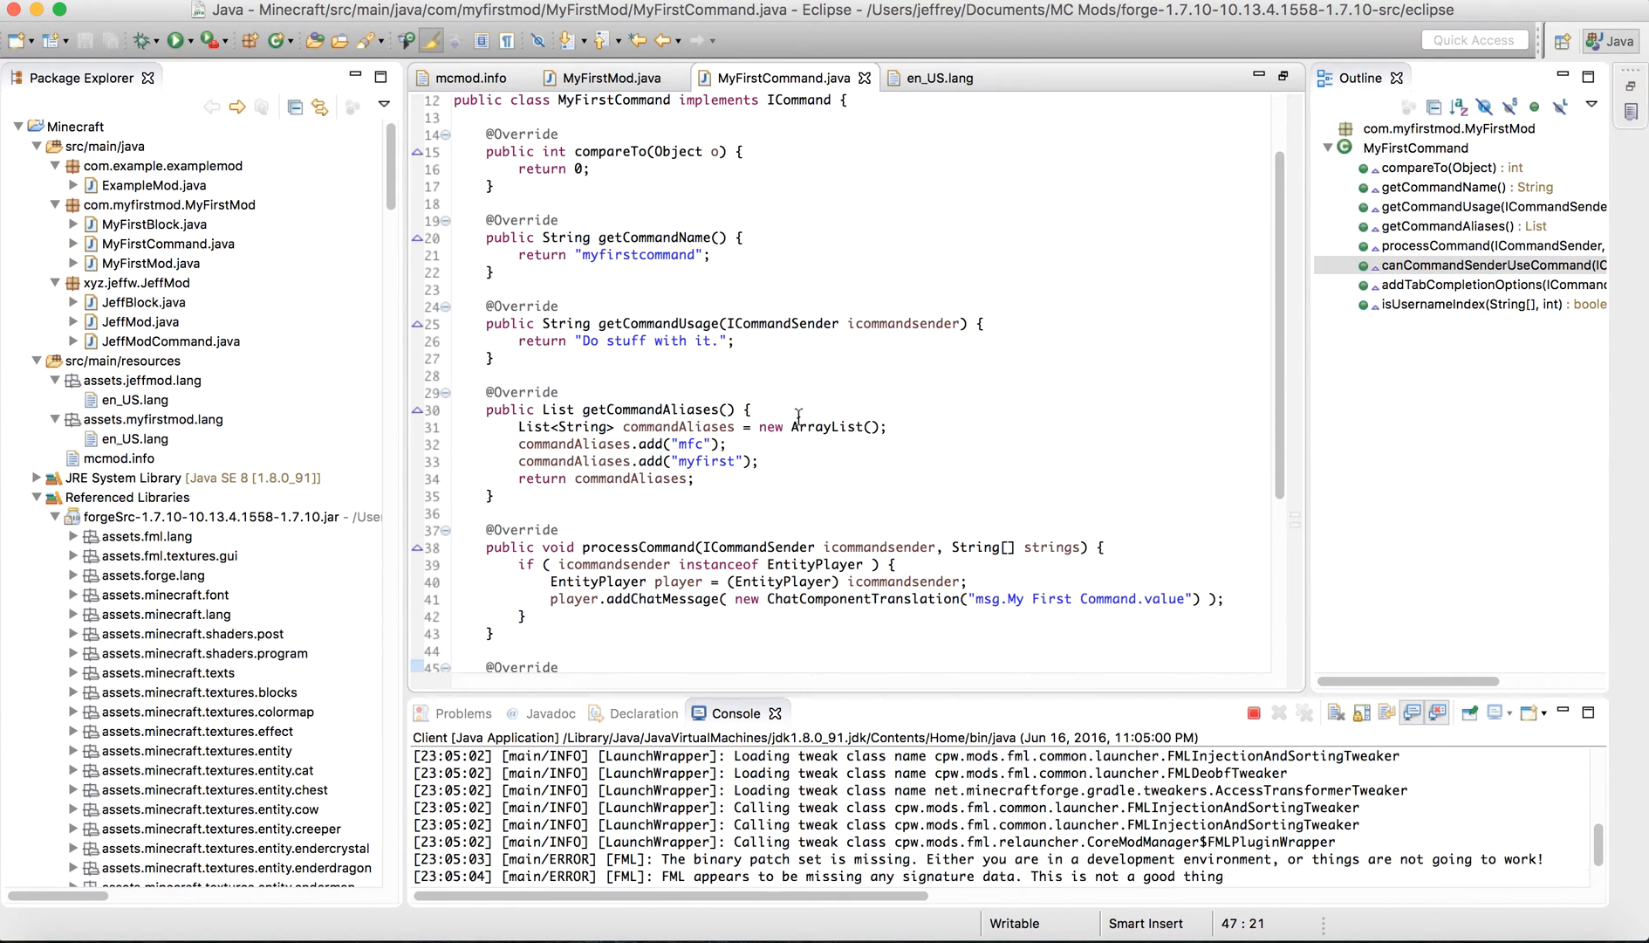
pyautogui.scroll(-3)
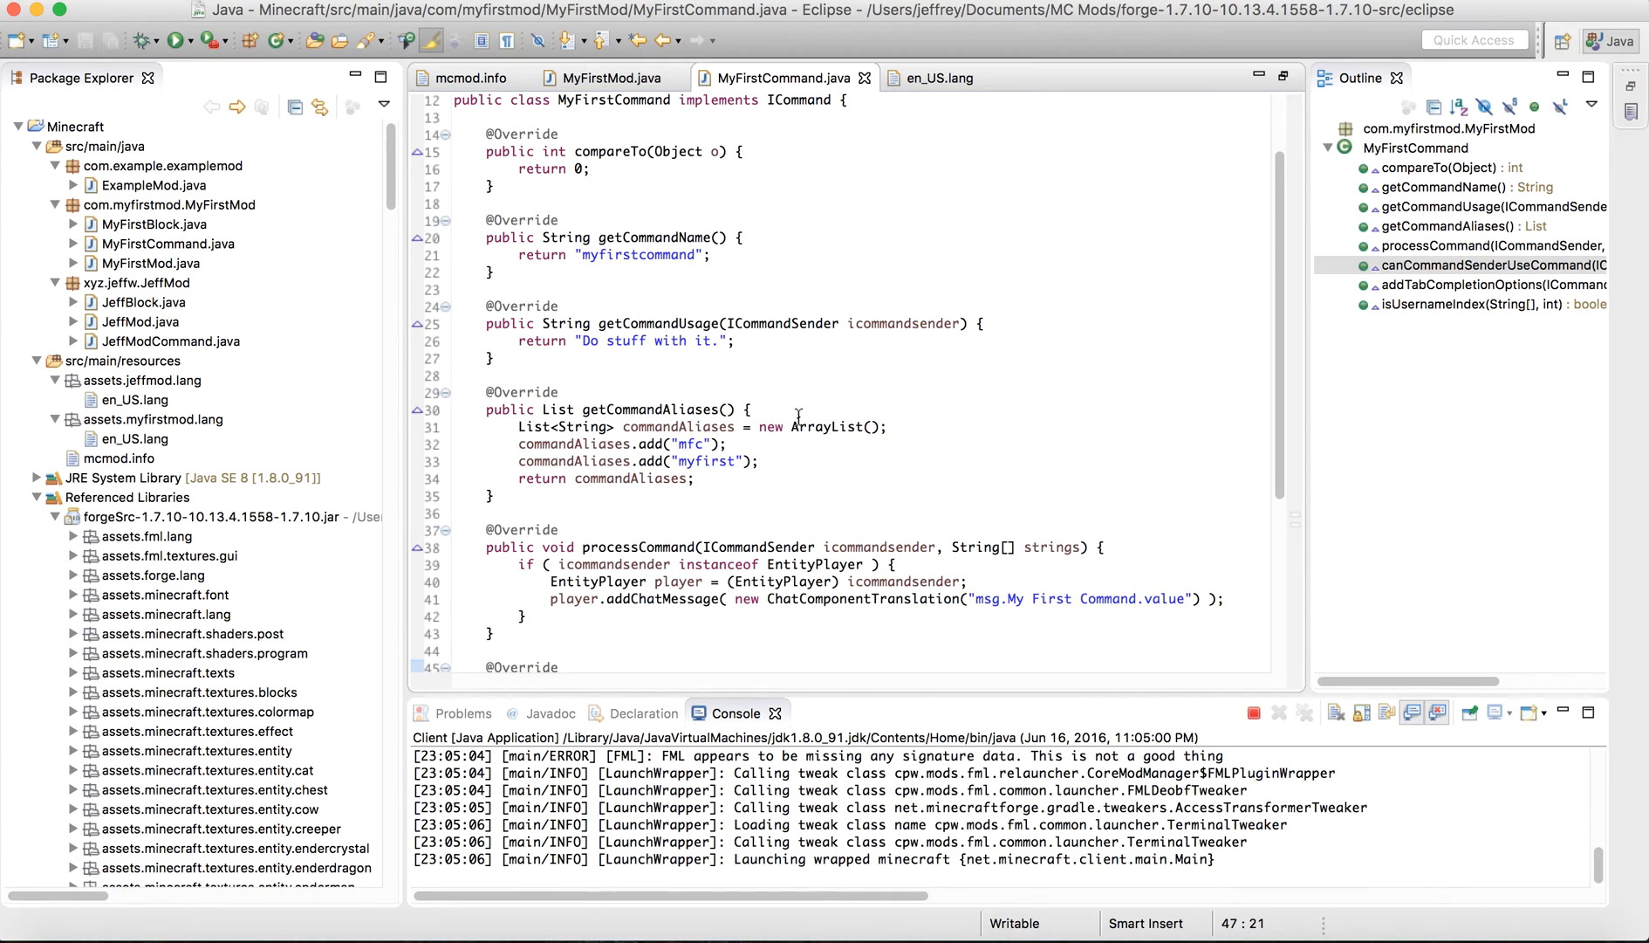
pyautogui.moveTo(798, 426)
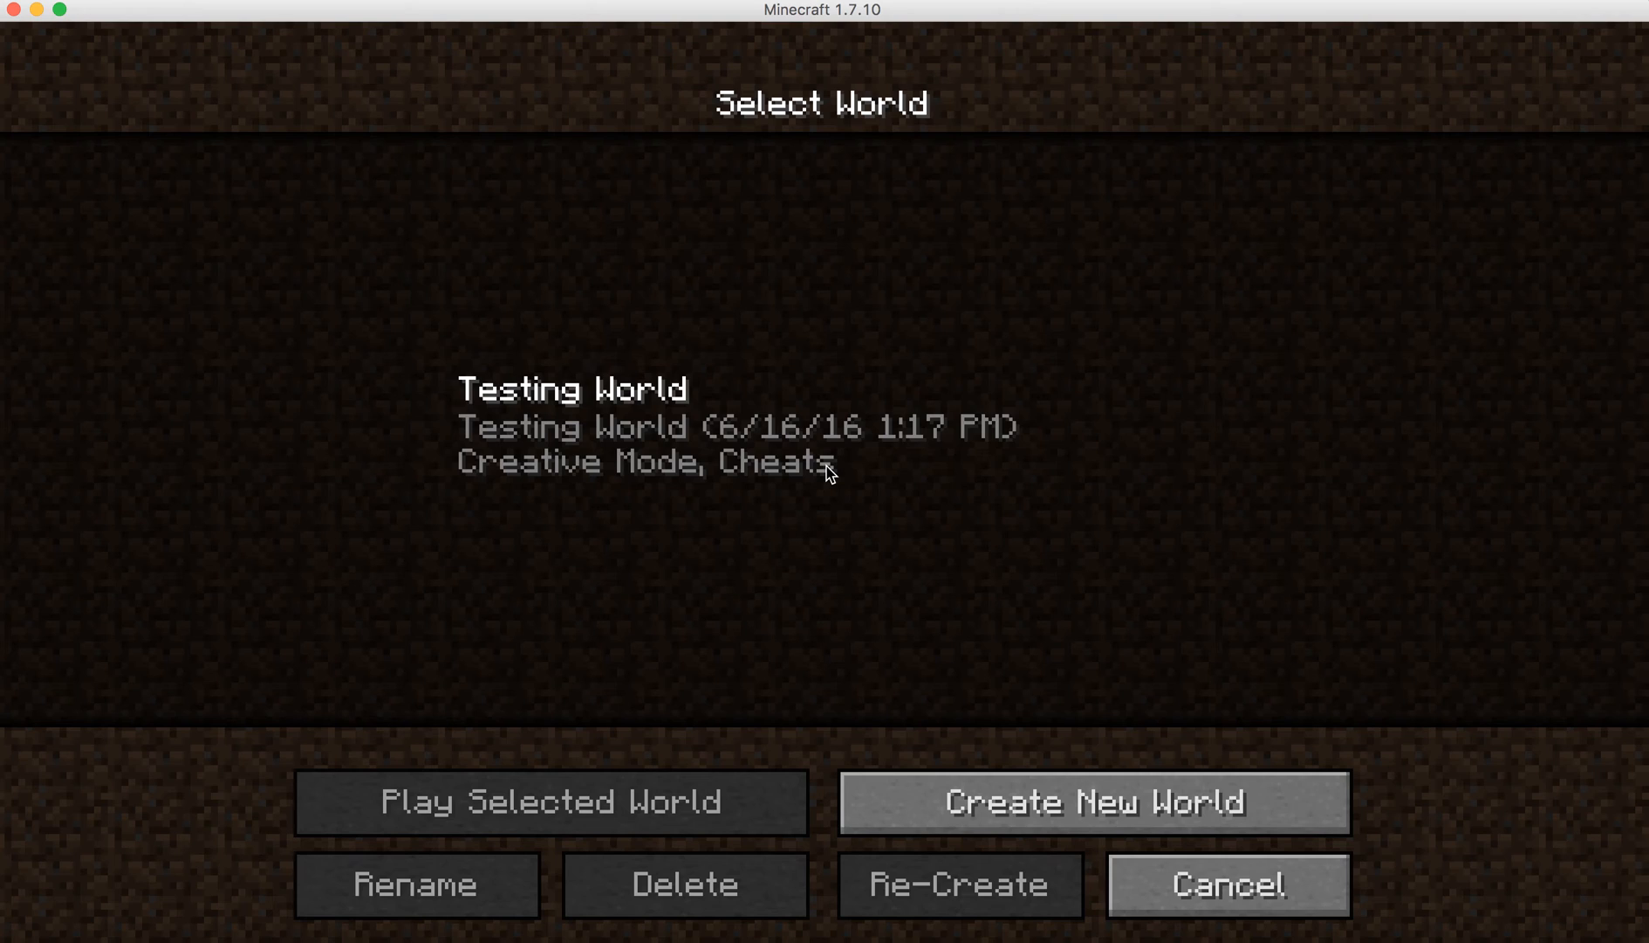
# Load Testing World and accept removing the missing JeffMod blocks and items.
pyautogui.click(551, 803)
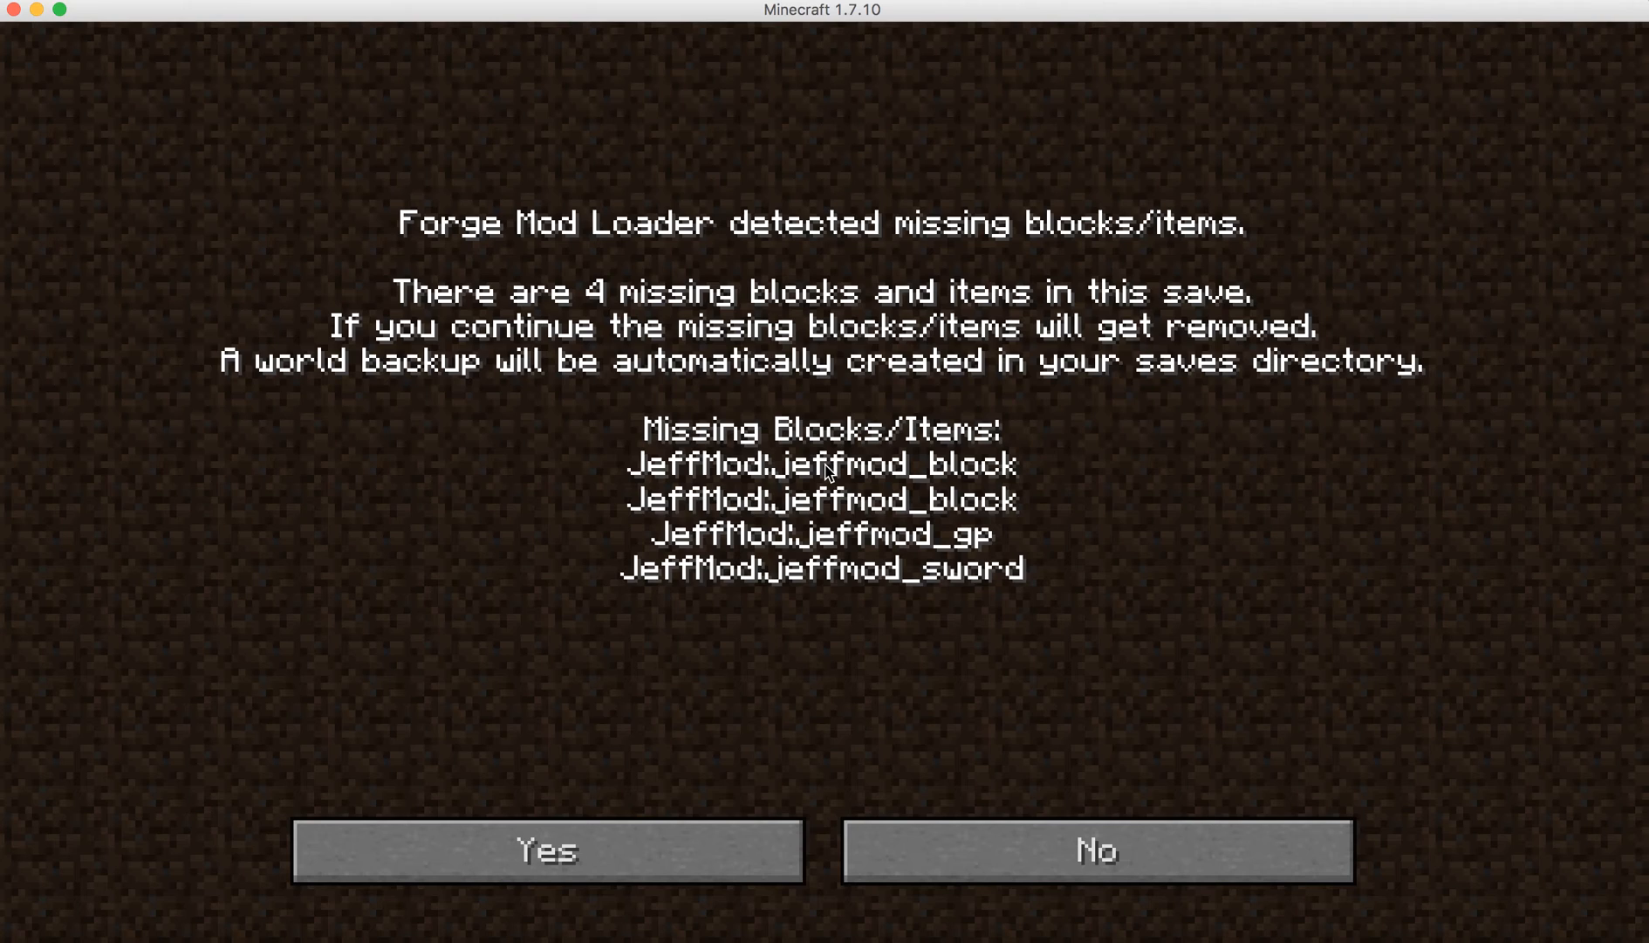
pyautogui.moveTo(746, 800)
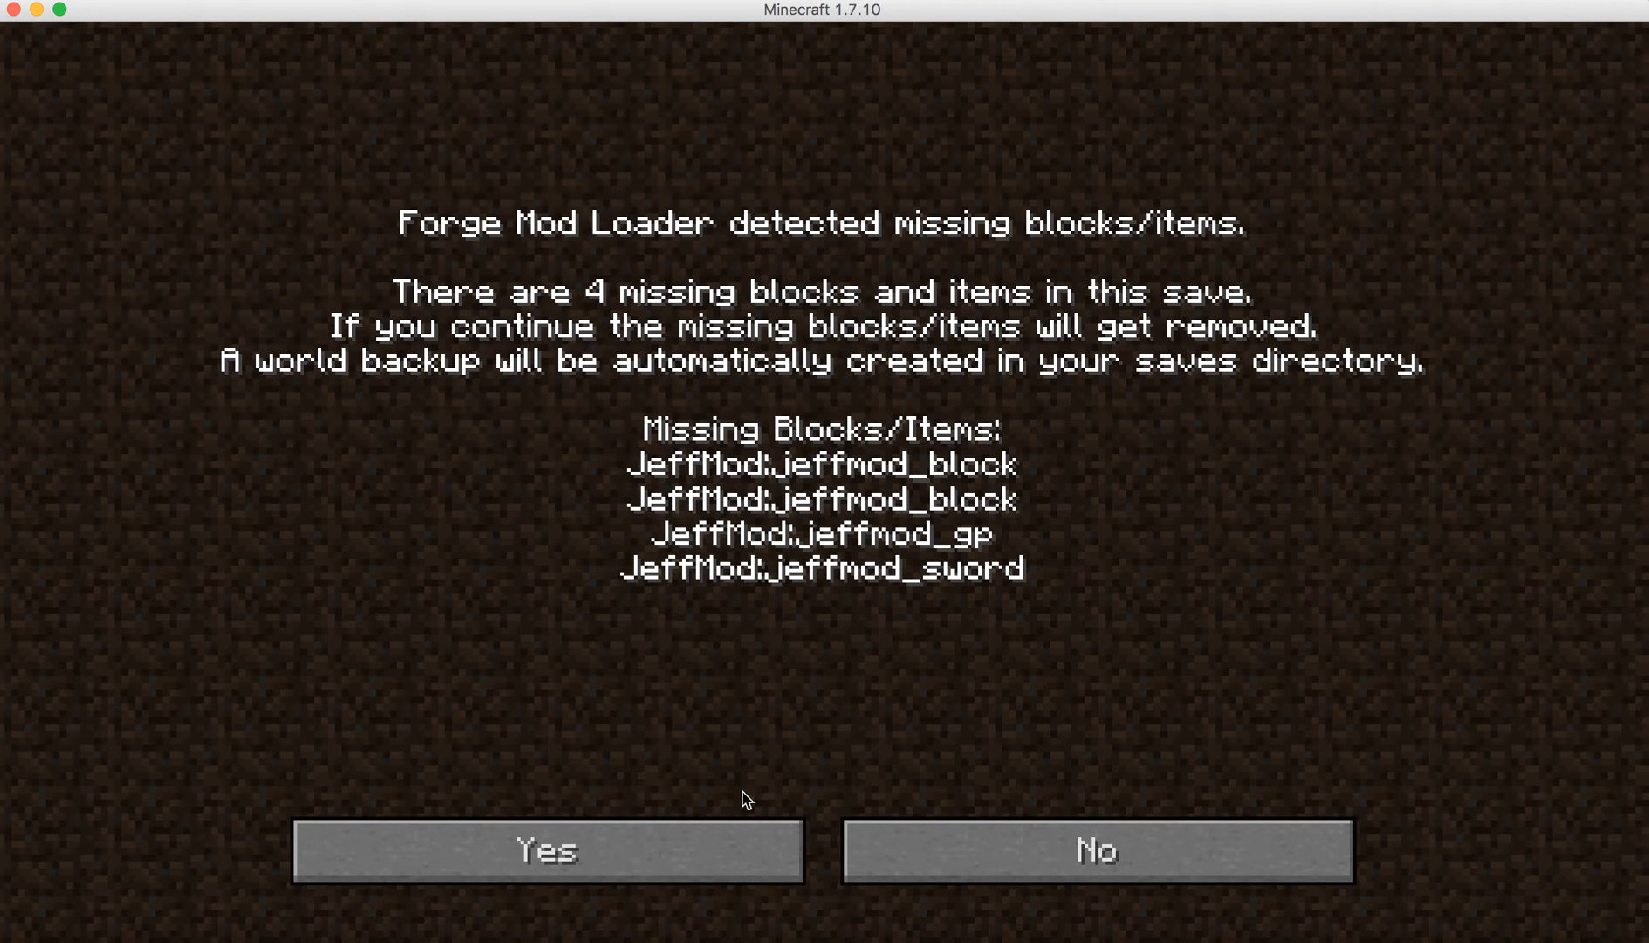
pyautogui.moveTo(723, 871)
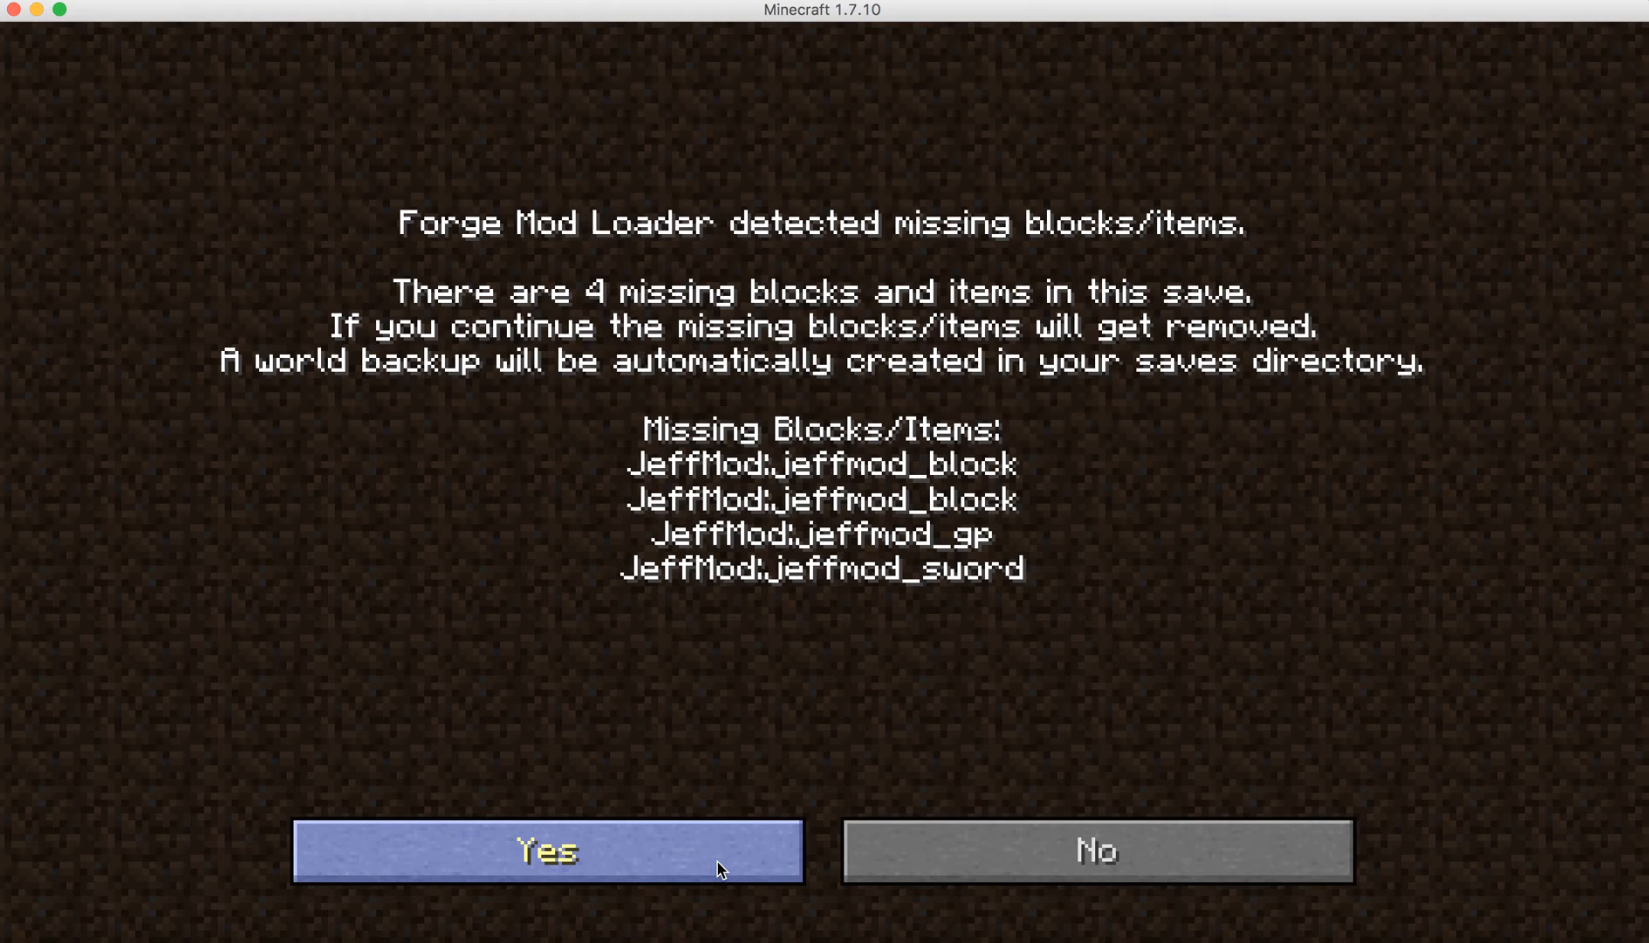
pyautogui.moveTo(944, 870)
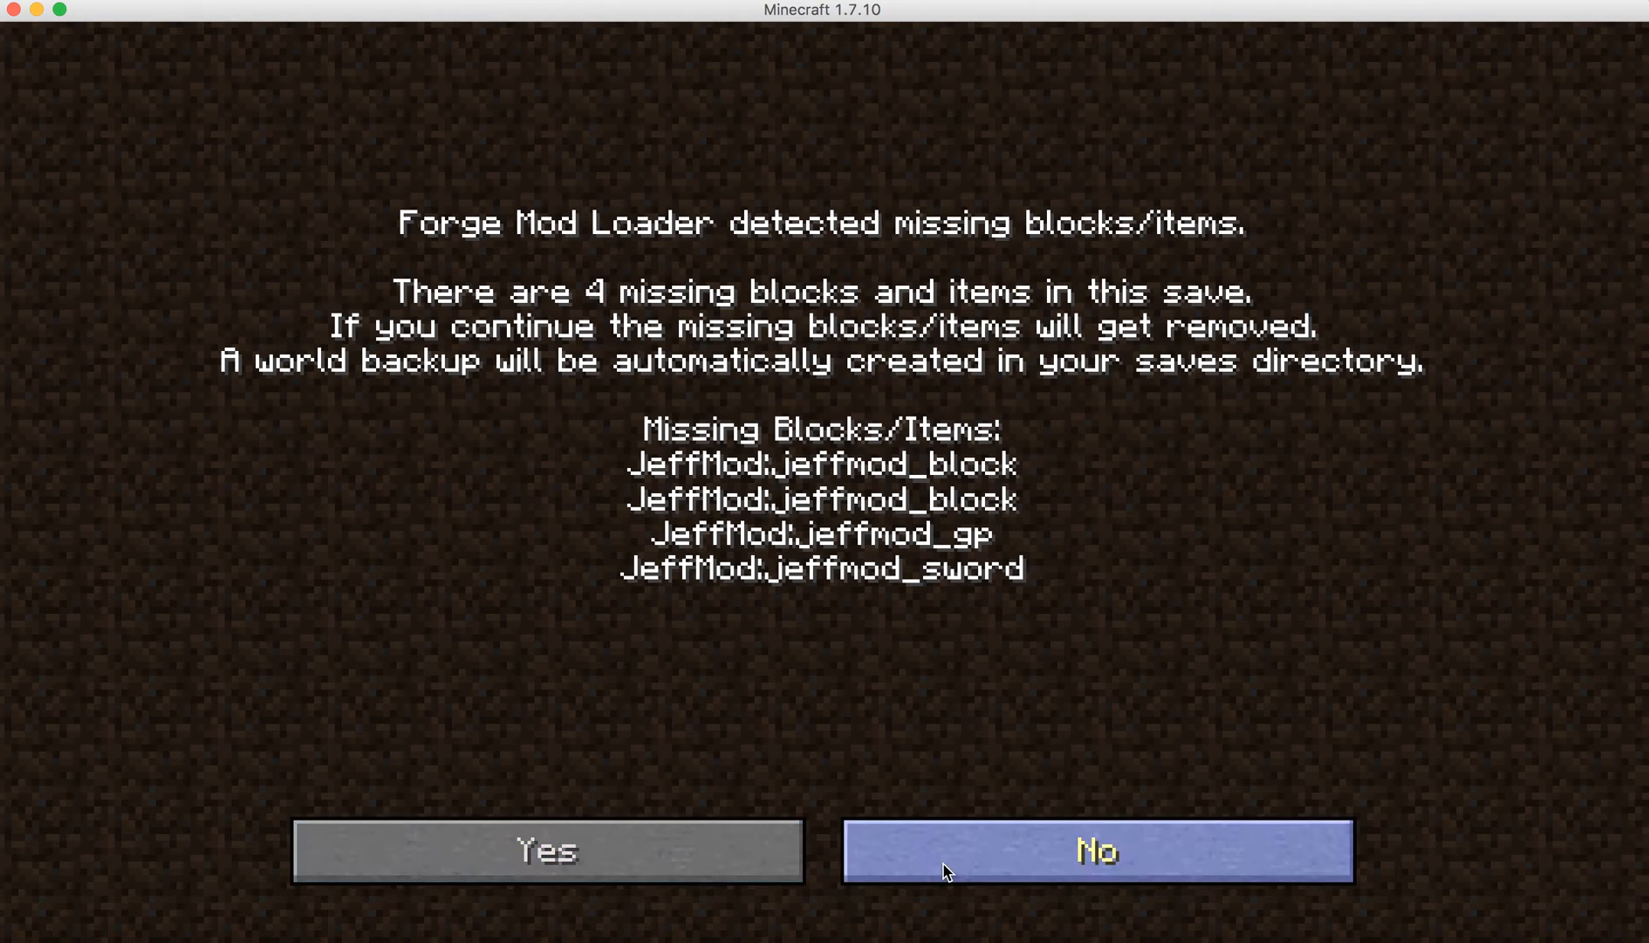
pyautogui.moveTo(803, 846)
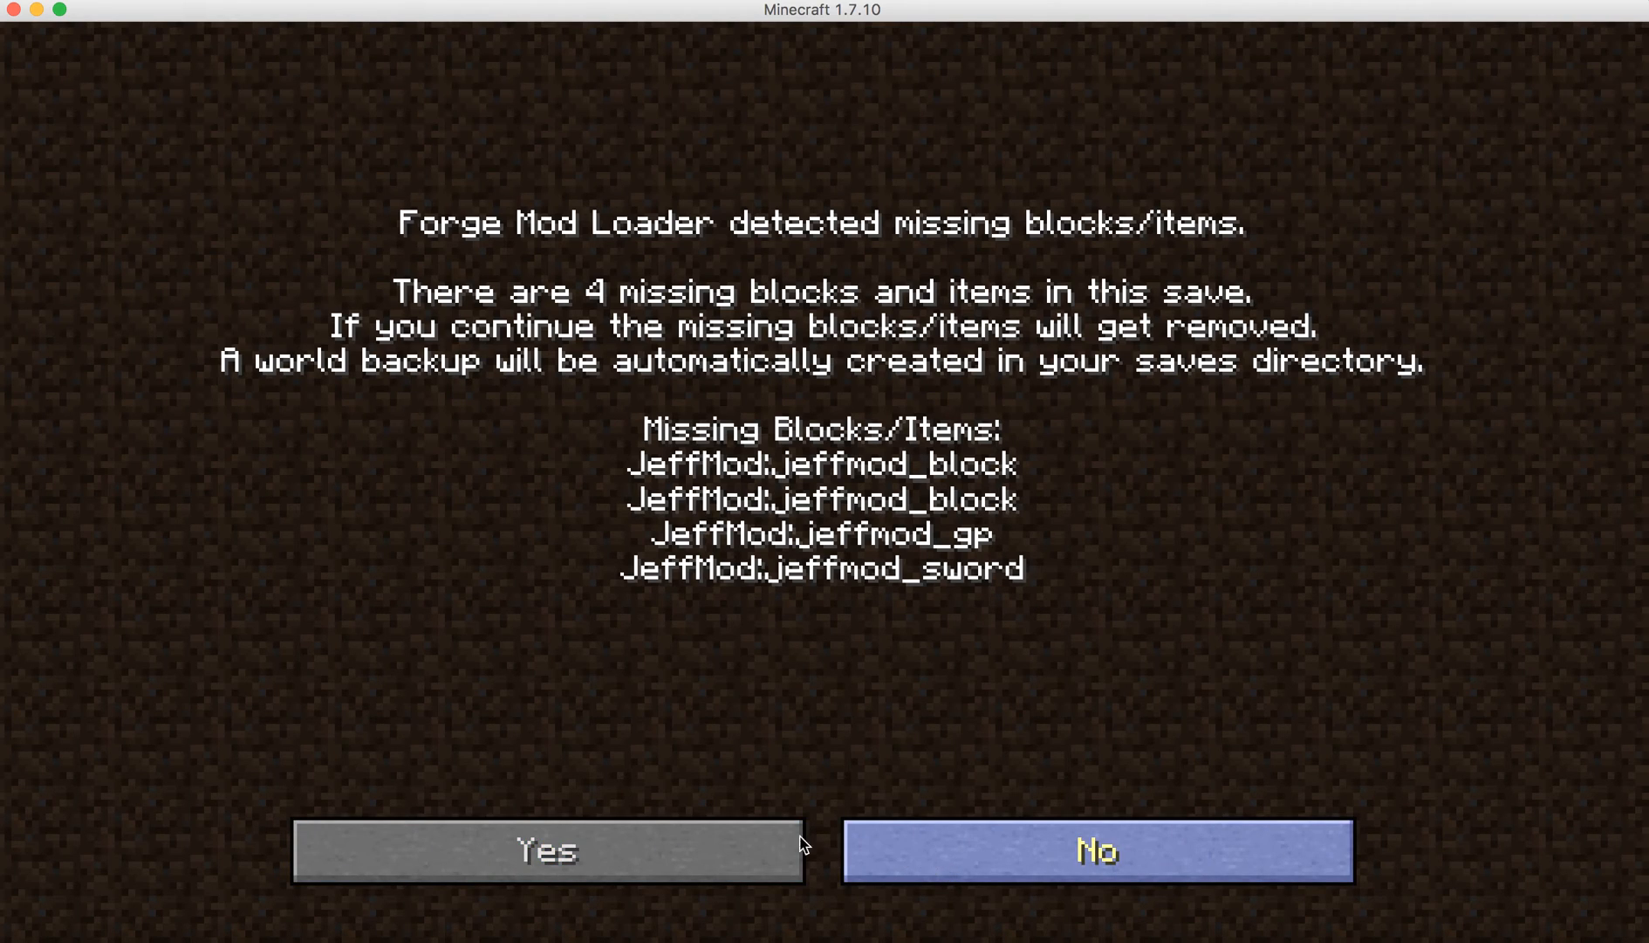
pyautogui.moveTo(834, 583)
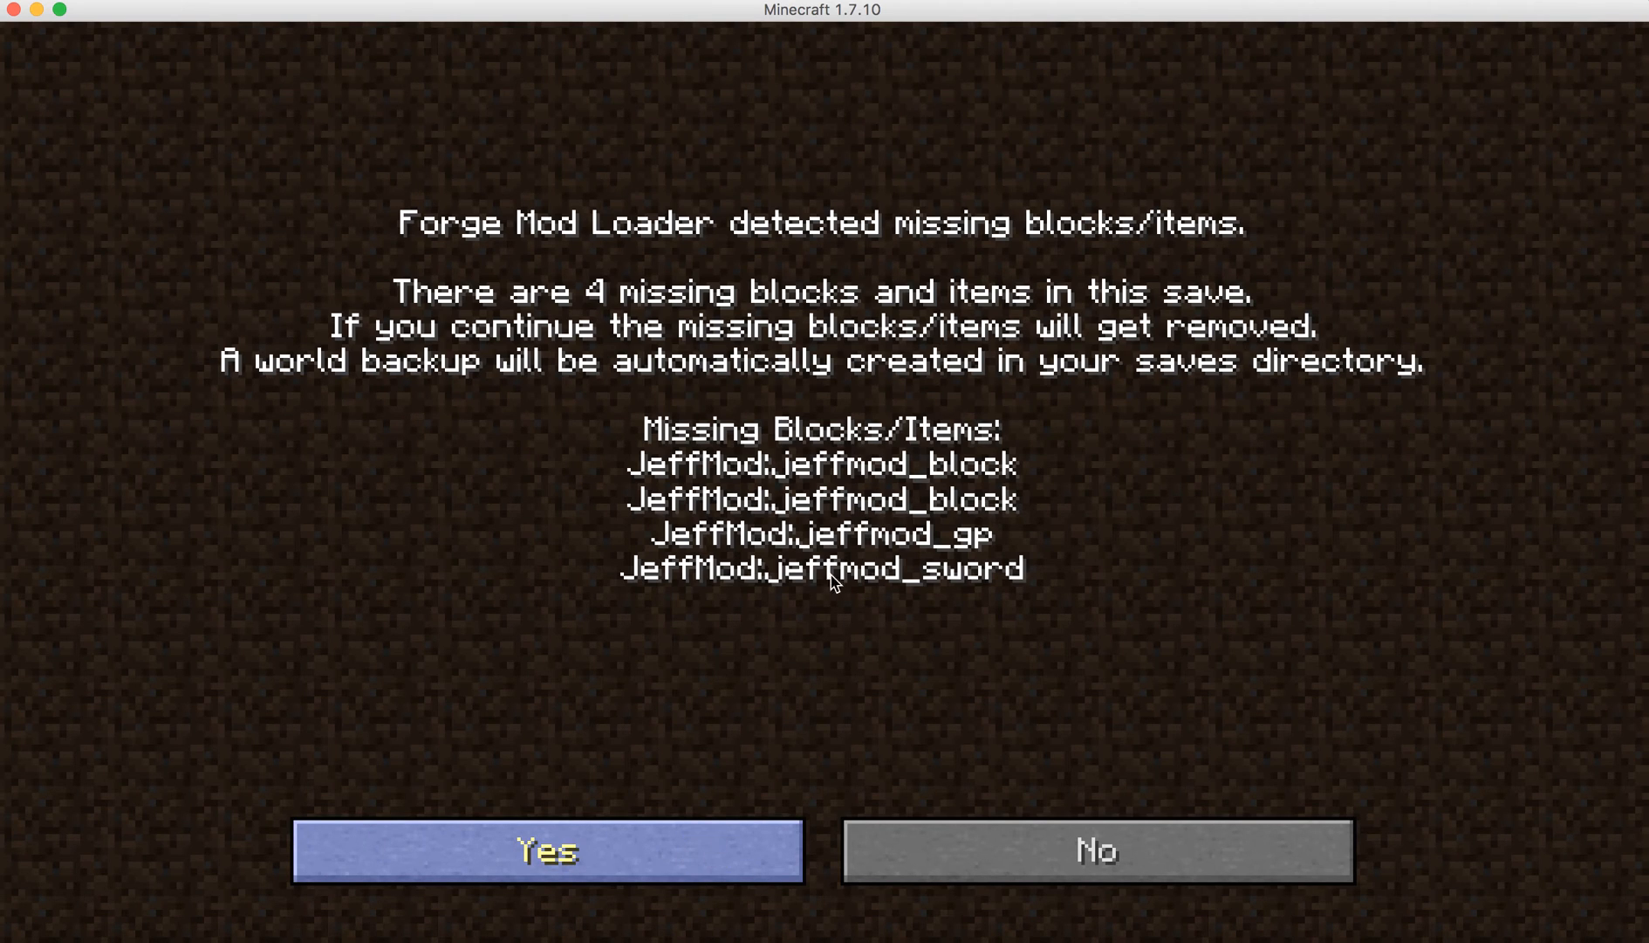
pyautogui.click(548, 853)
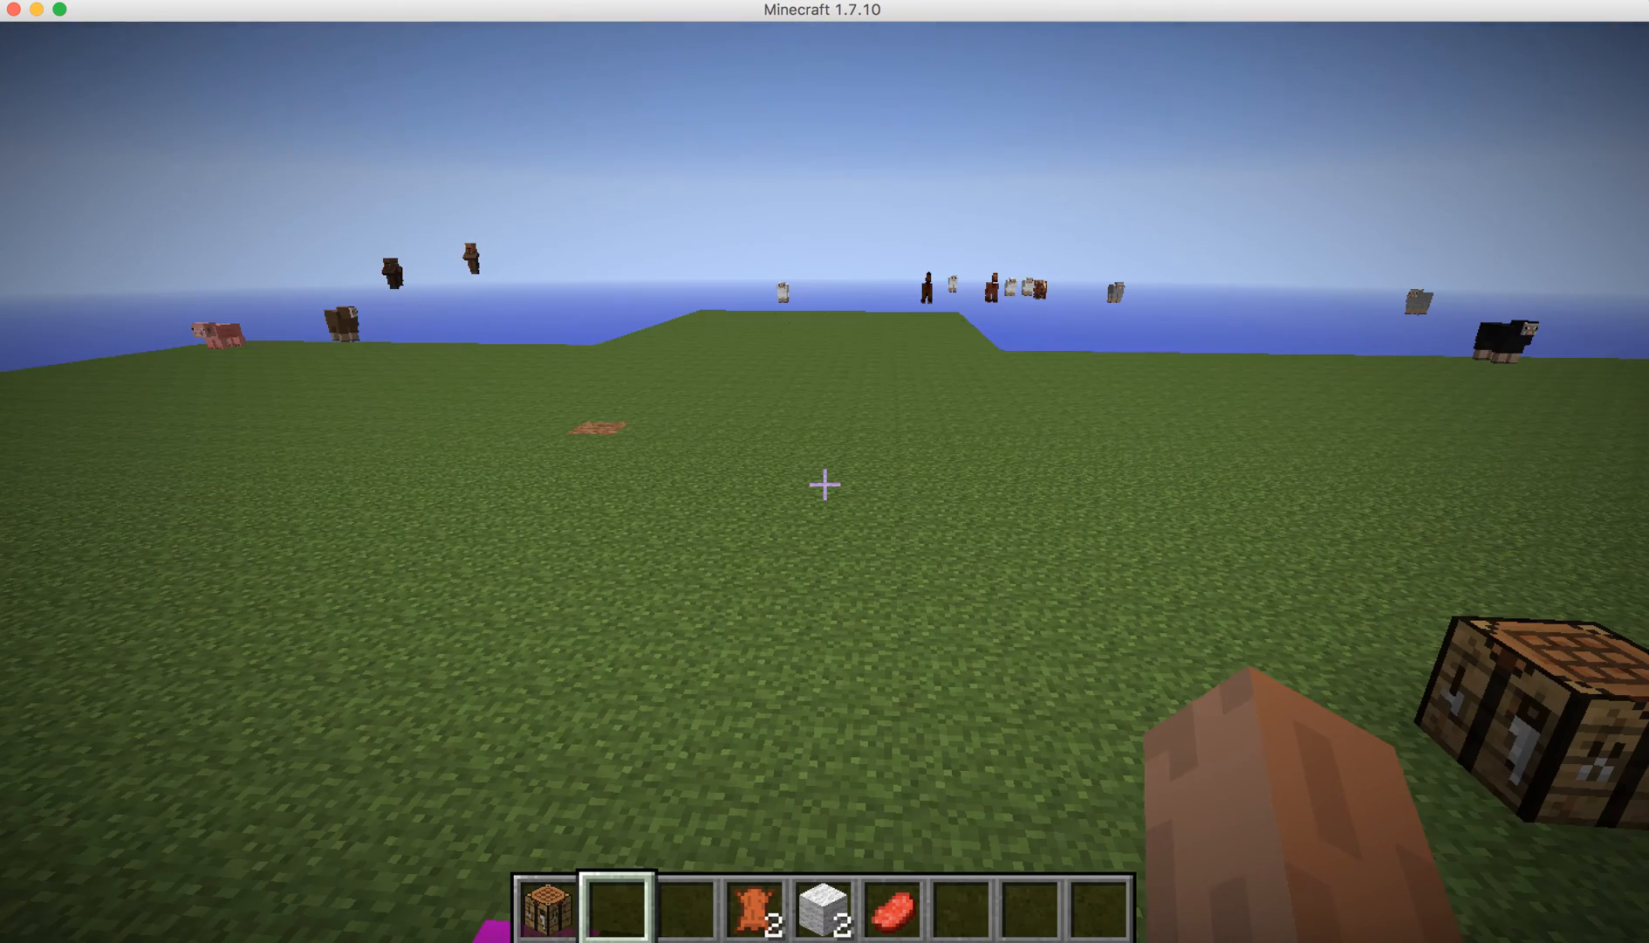
# Run /myfirstcommand and the /myfirst alias in chat, then pause the game.
pyautogui.press('E')
pyautogui.write('/')
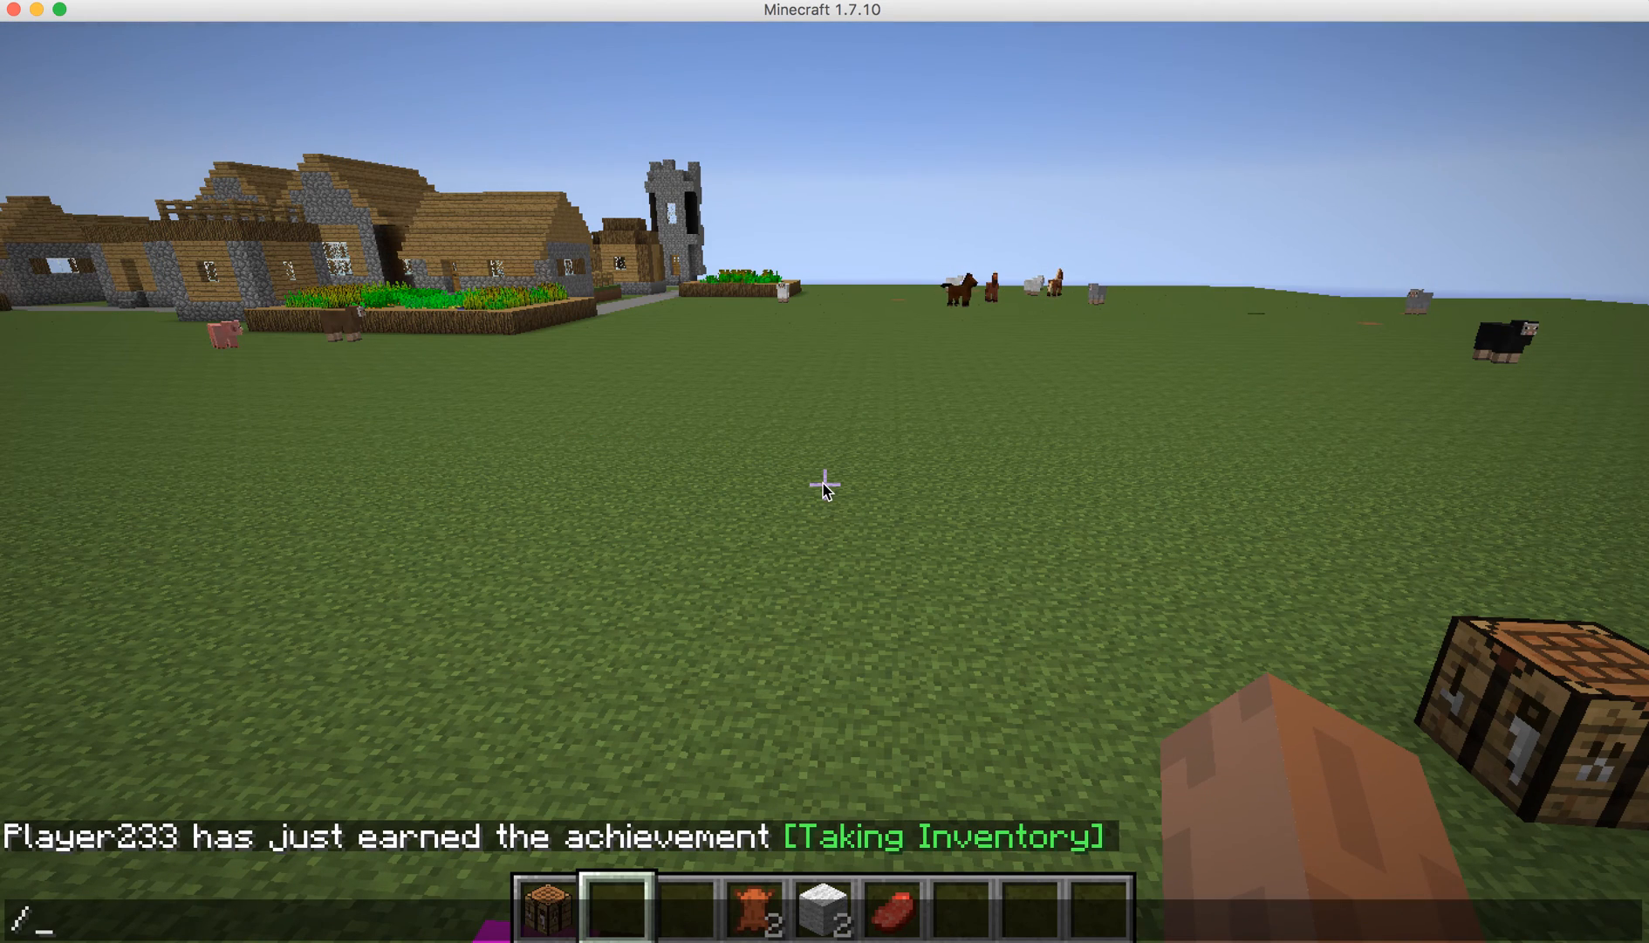
pyautogui.write('my')
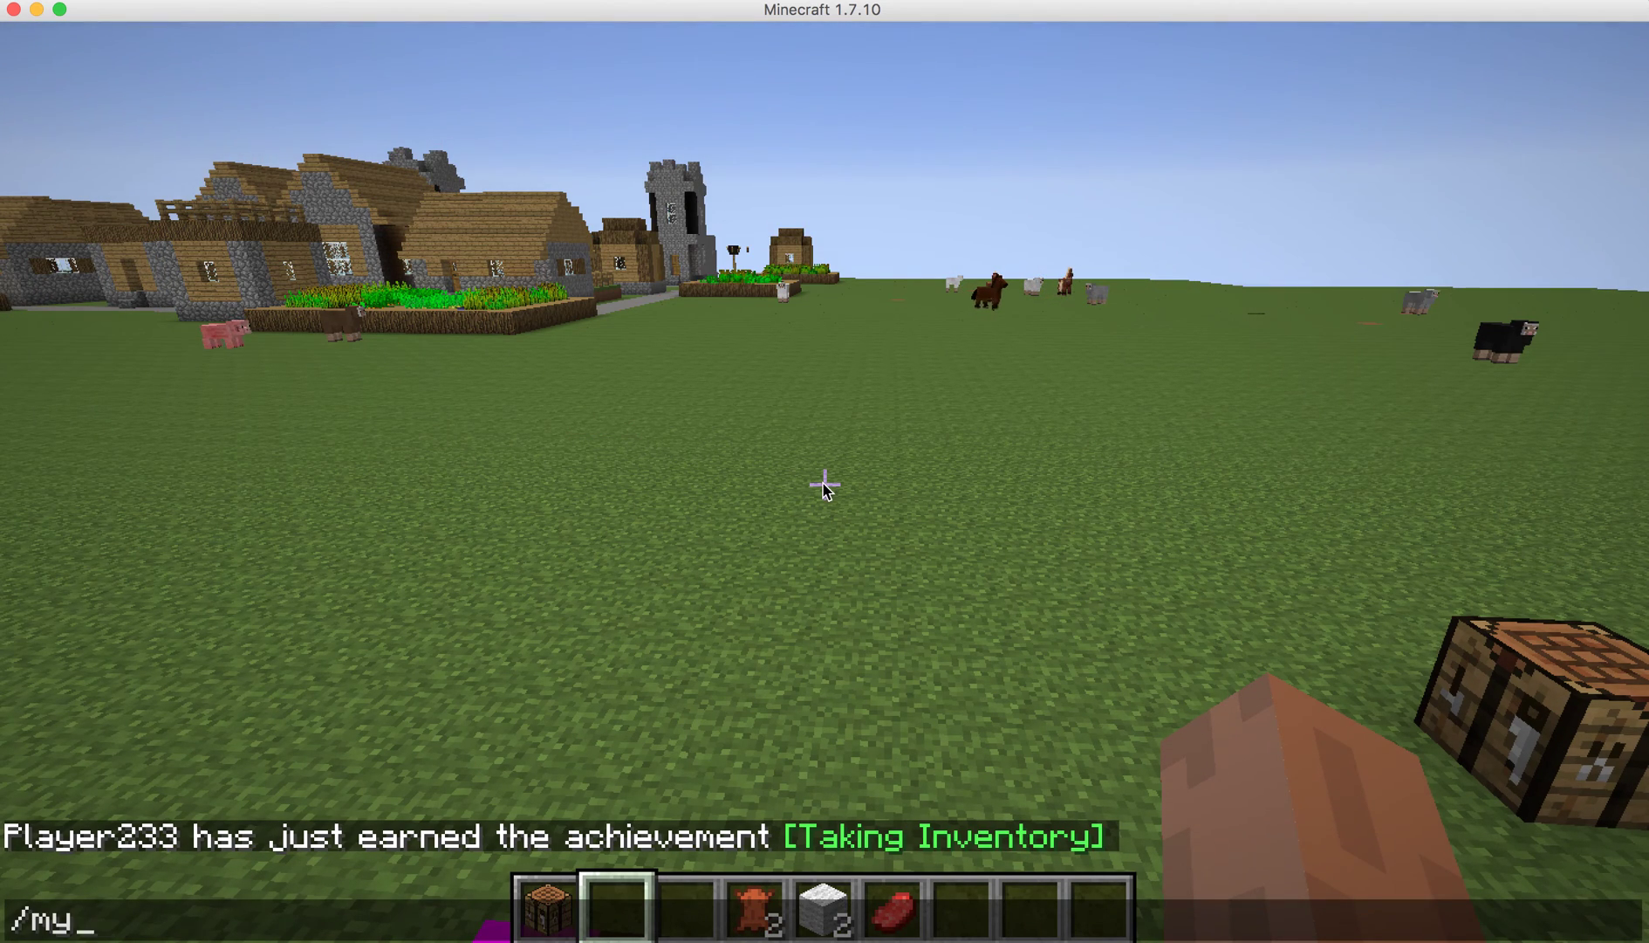
pyautogui.write('firstcommand')
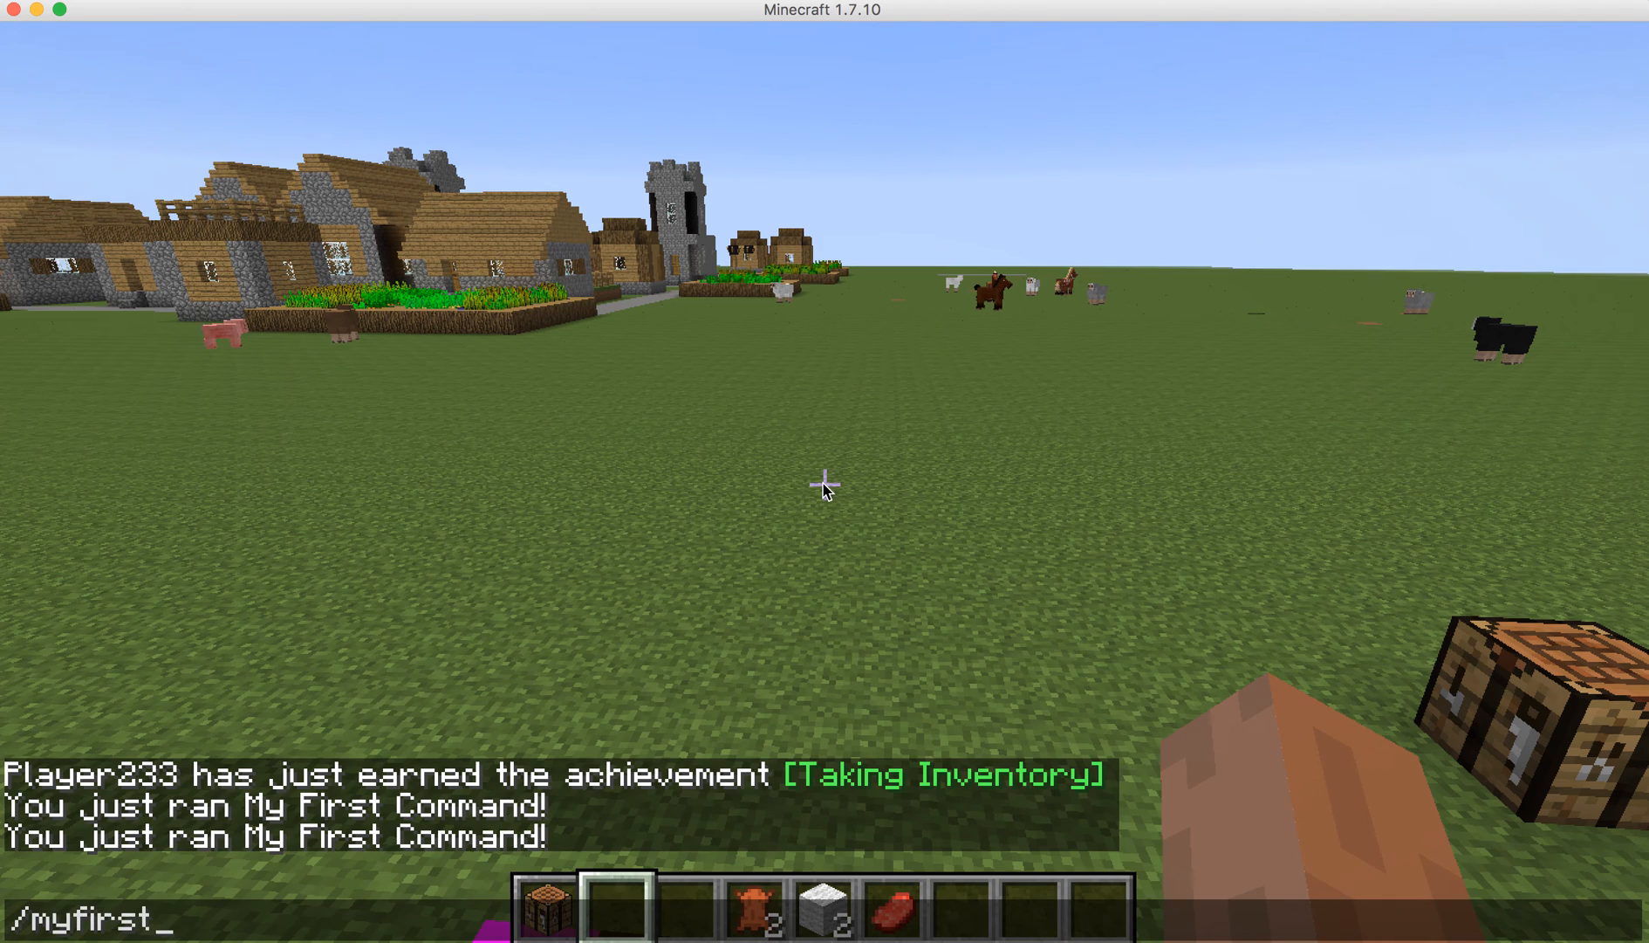
pyautogui.press('Return')
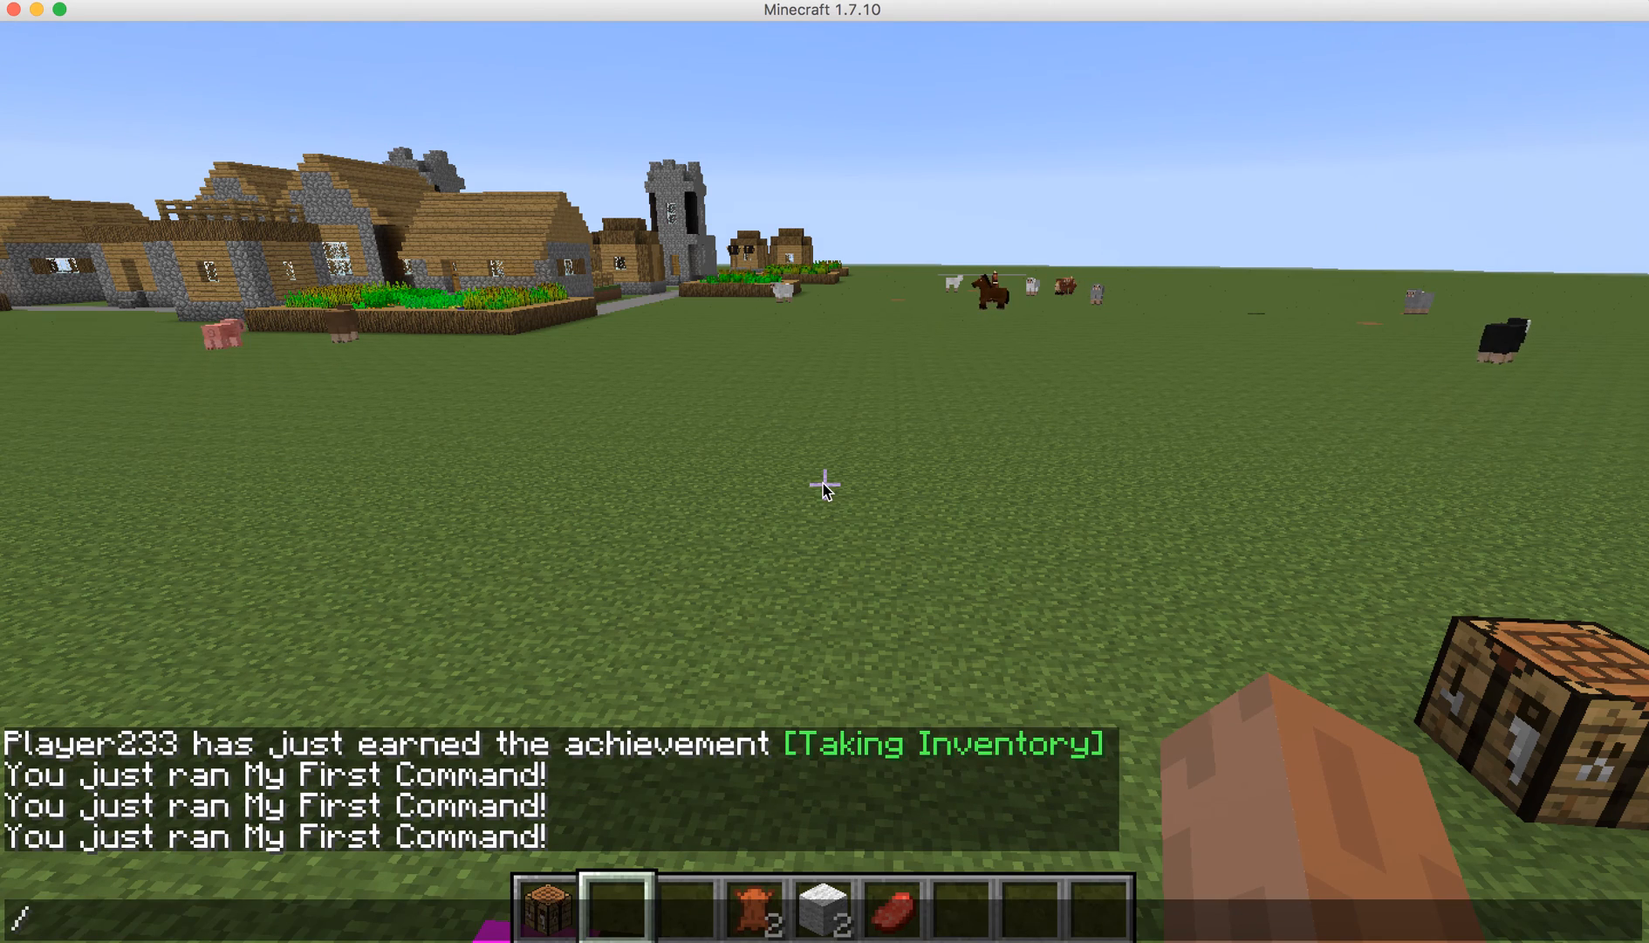
pyautogui.write('myf')
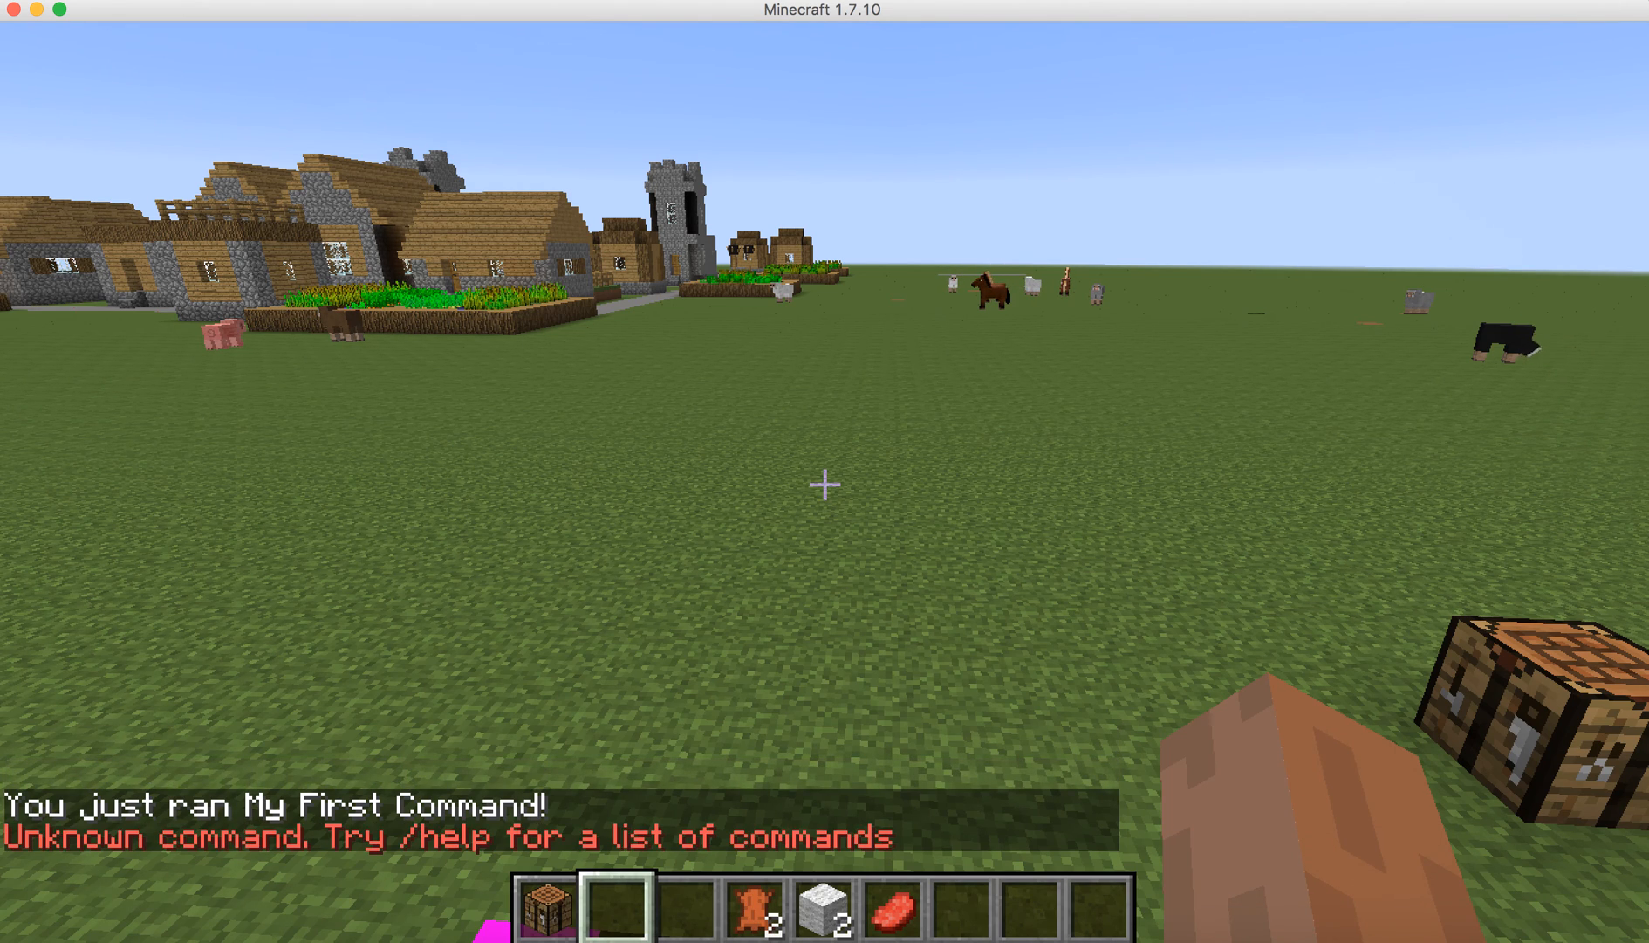
pyautogui.press('Escape')
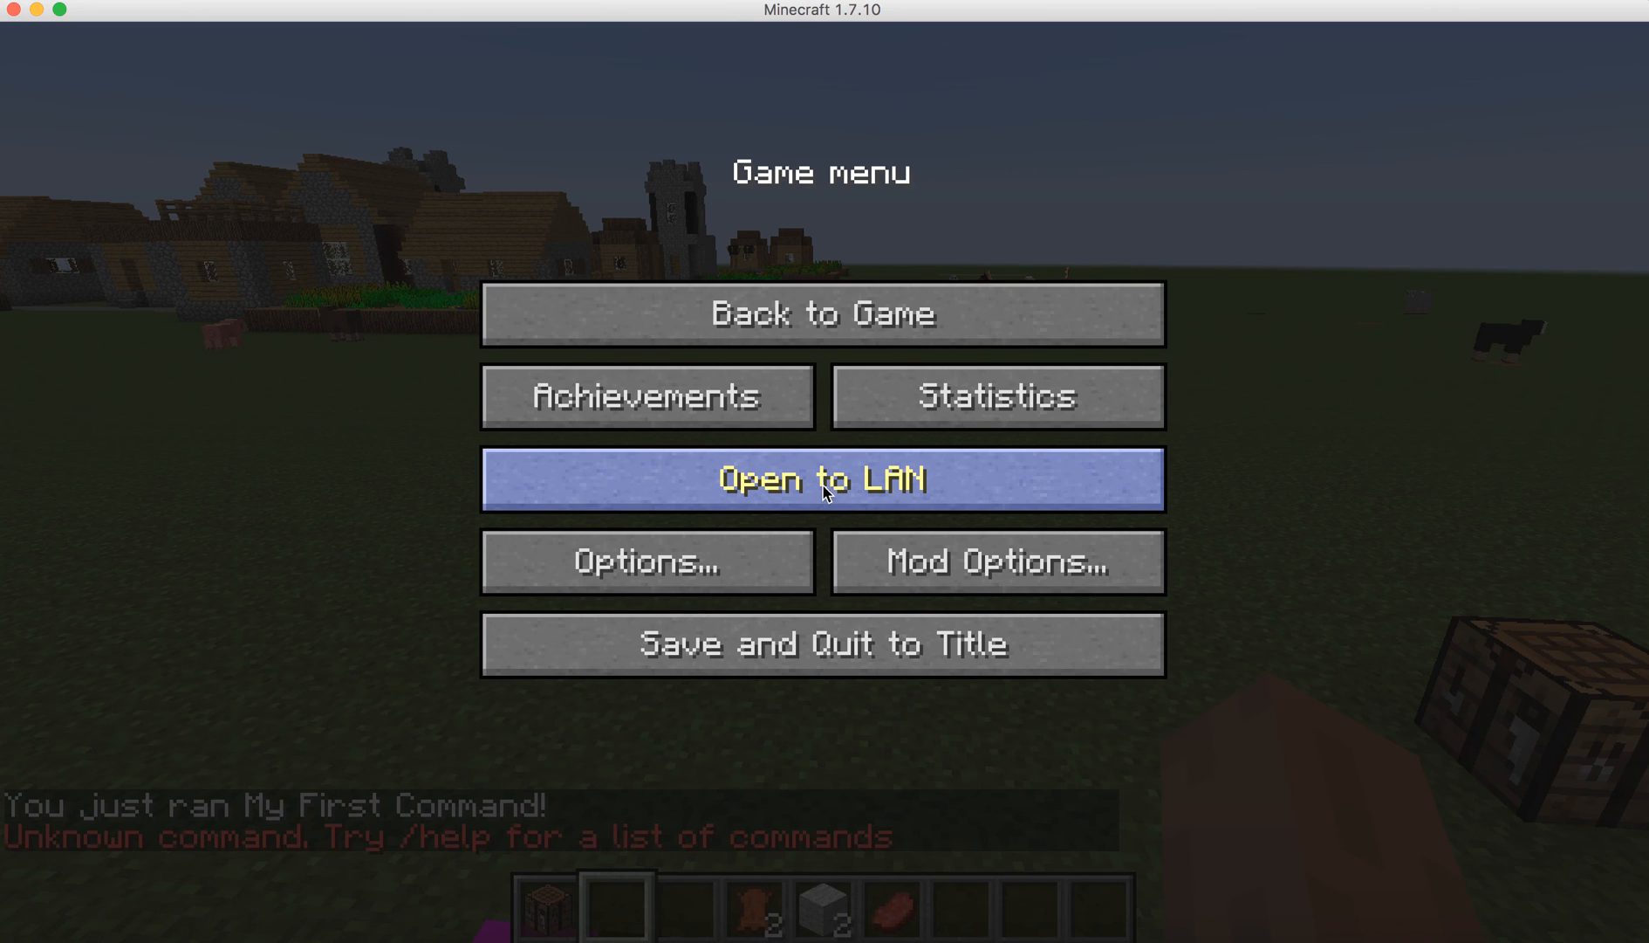
# Save and quit to the title screen, then quit Minecraft back to Eclipse.
pyautogui.click(824, 644)
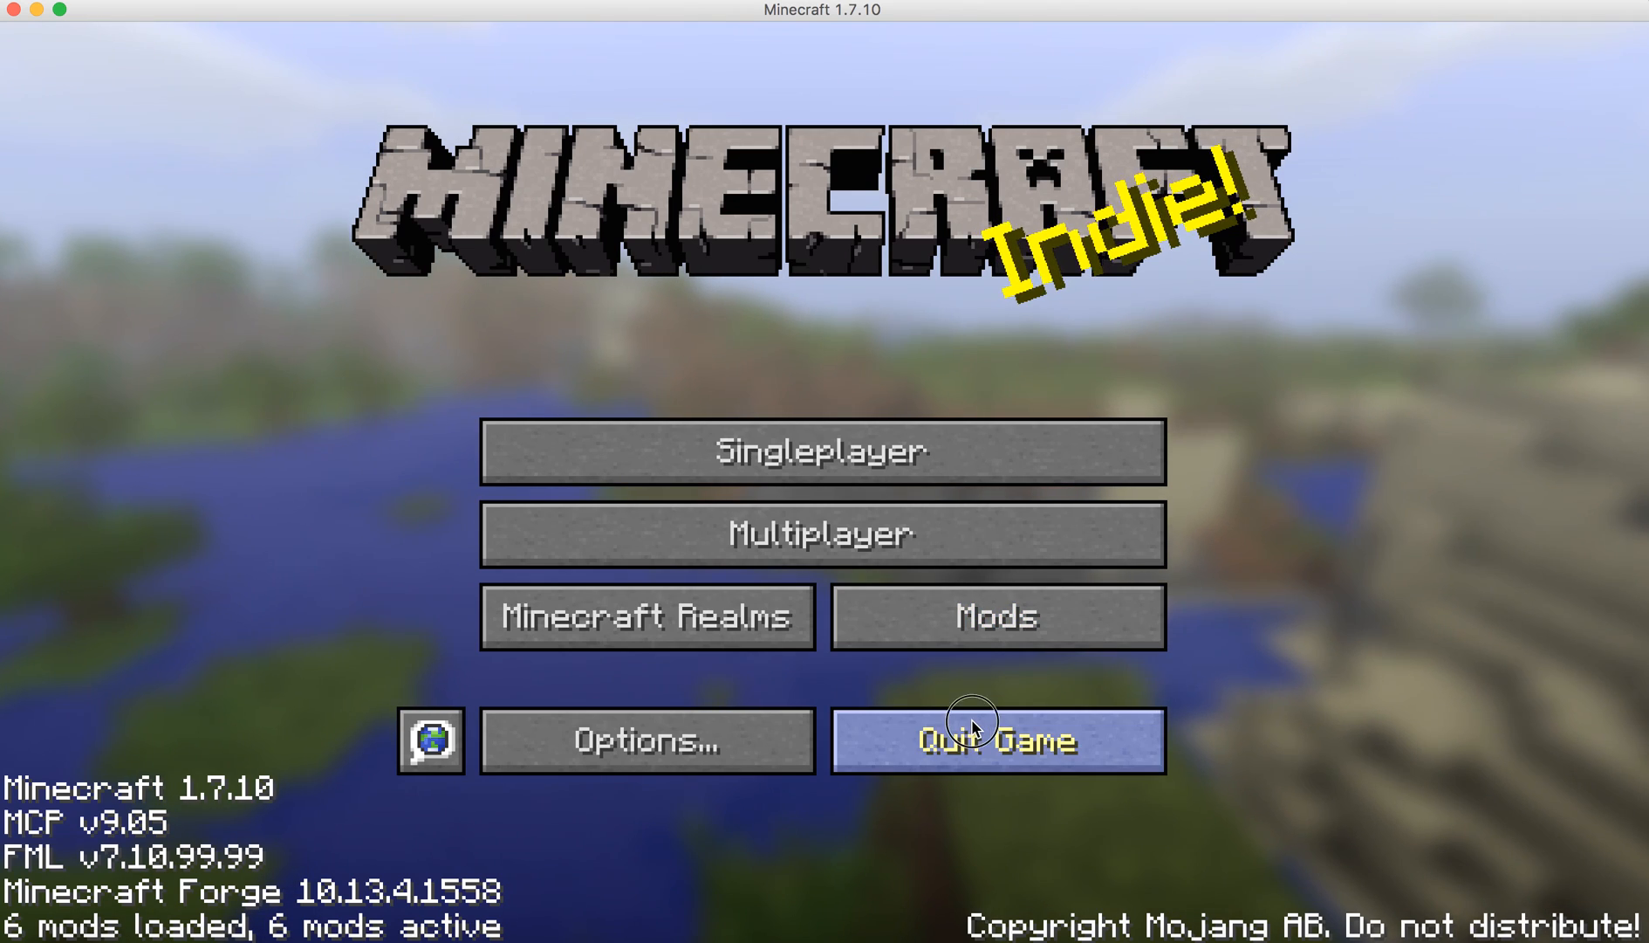
pyautogui.click(976, 741)
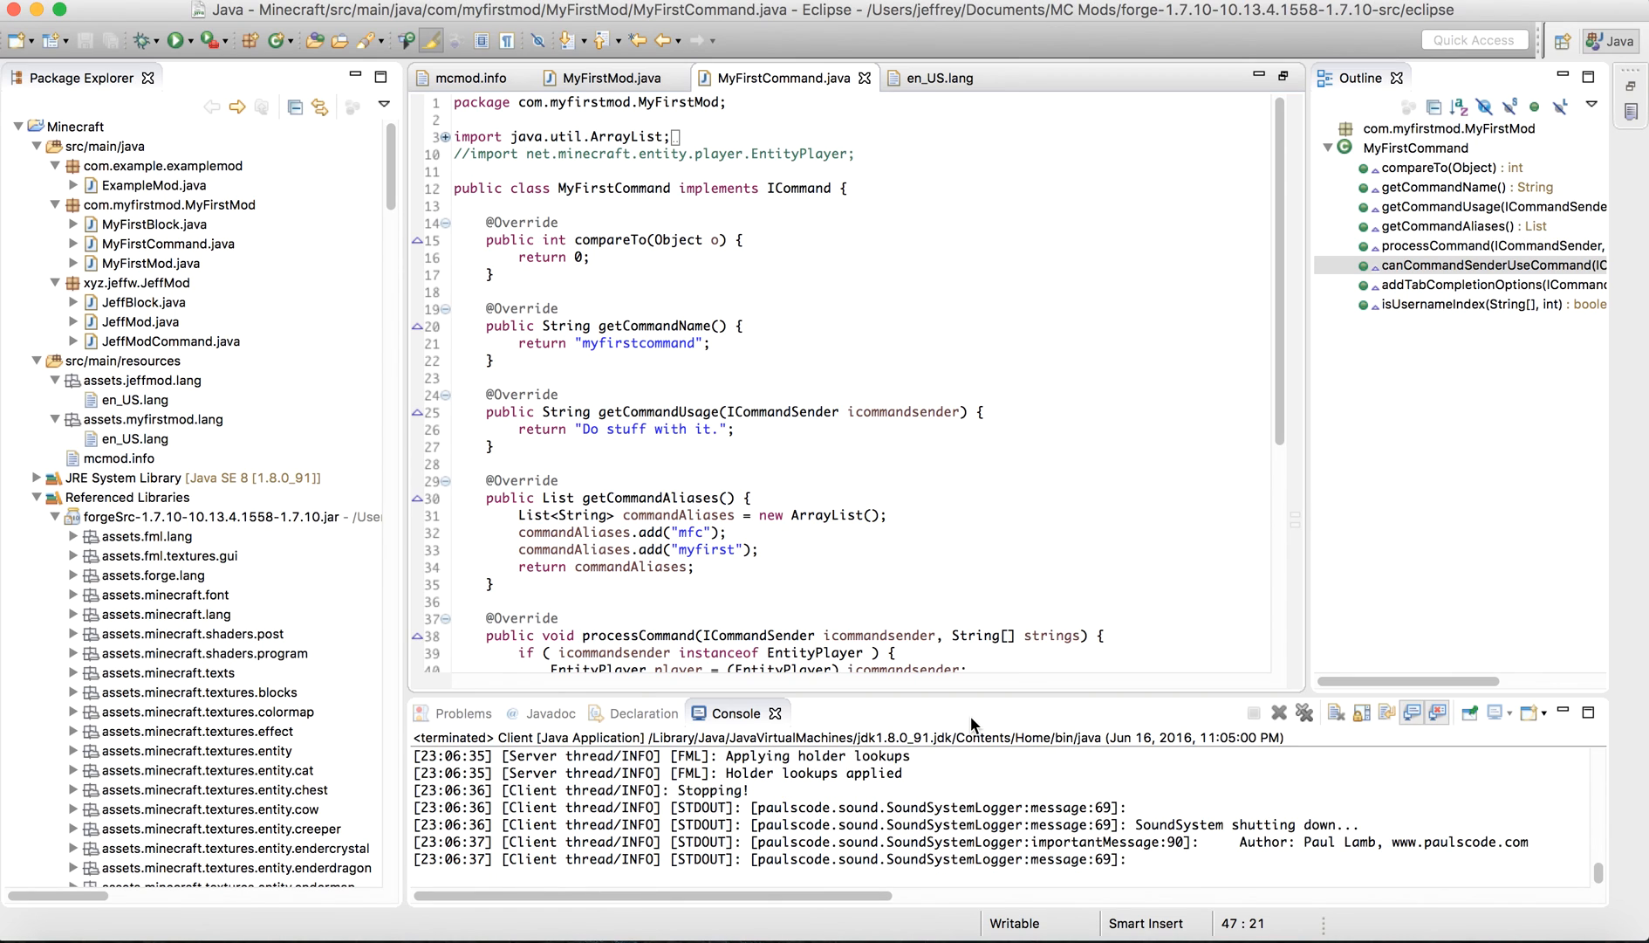
pyautogui.moveTo(294, 103)
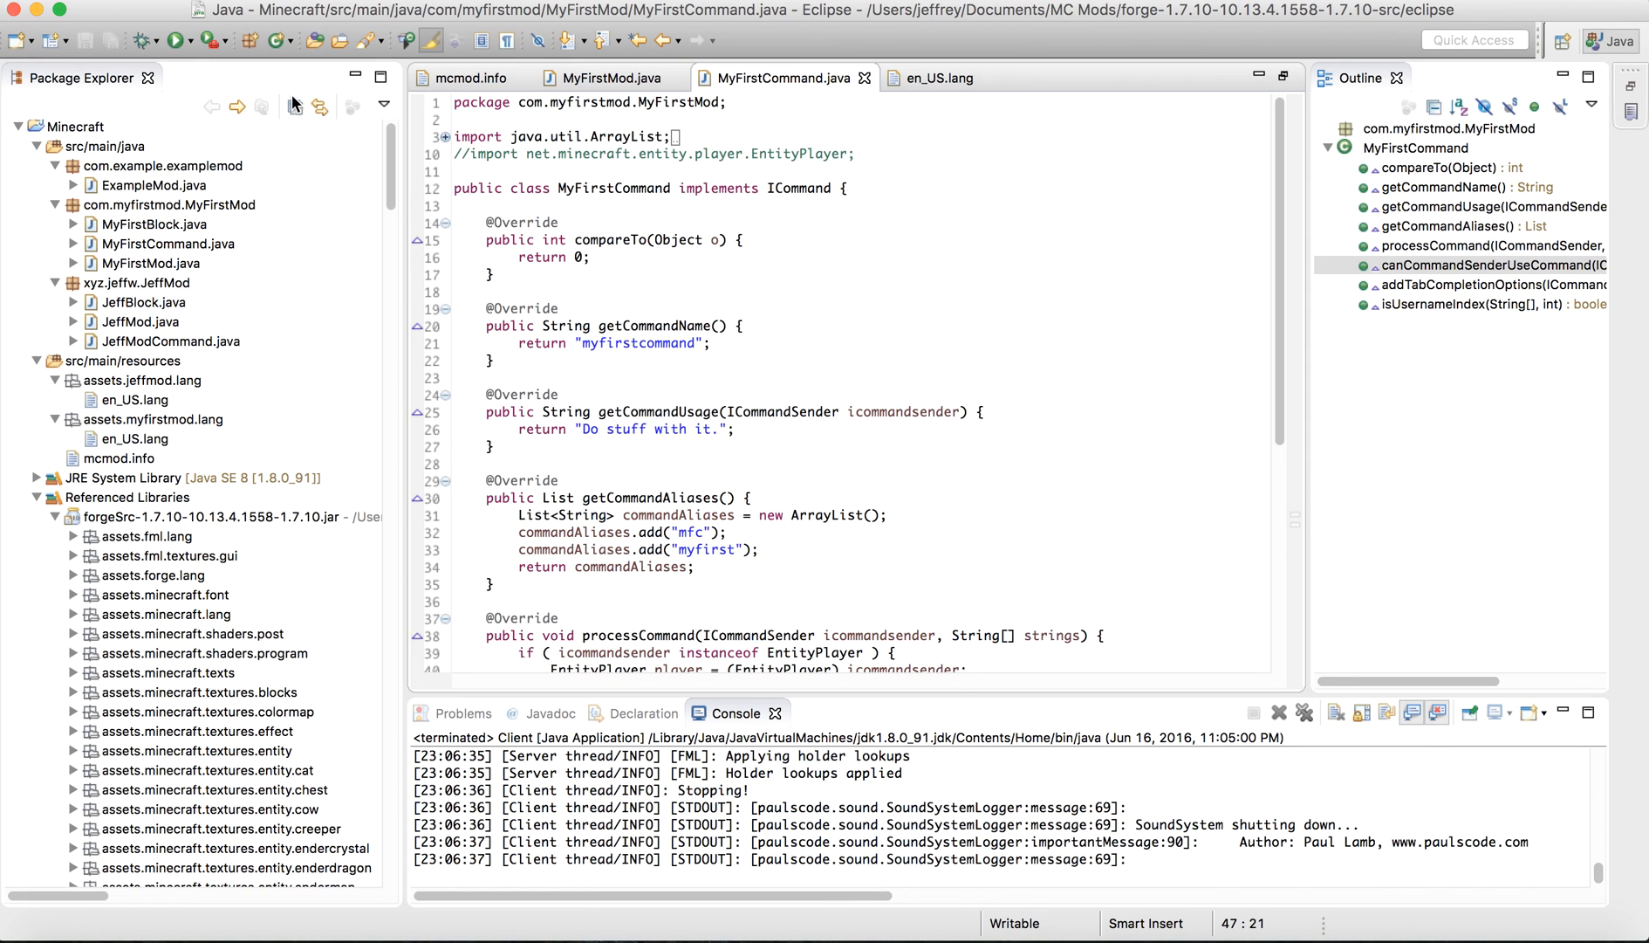